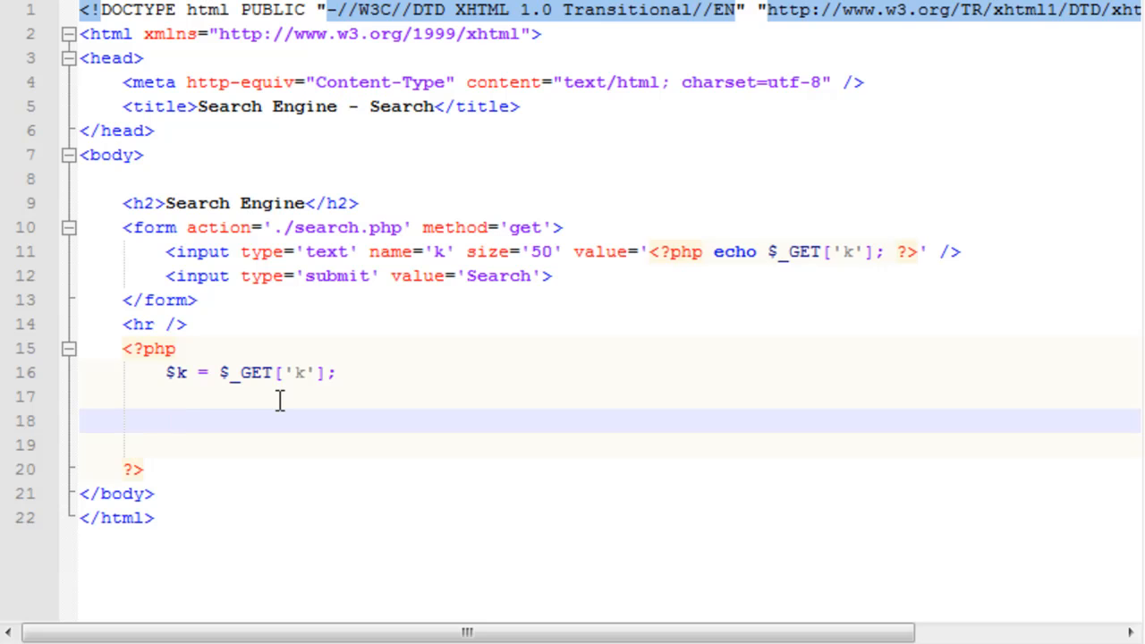
Step: Add $terms = explode(" ", $k); to split the search text on spaces
type("$")
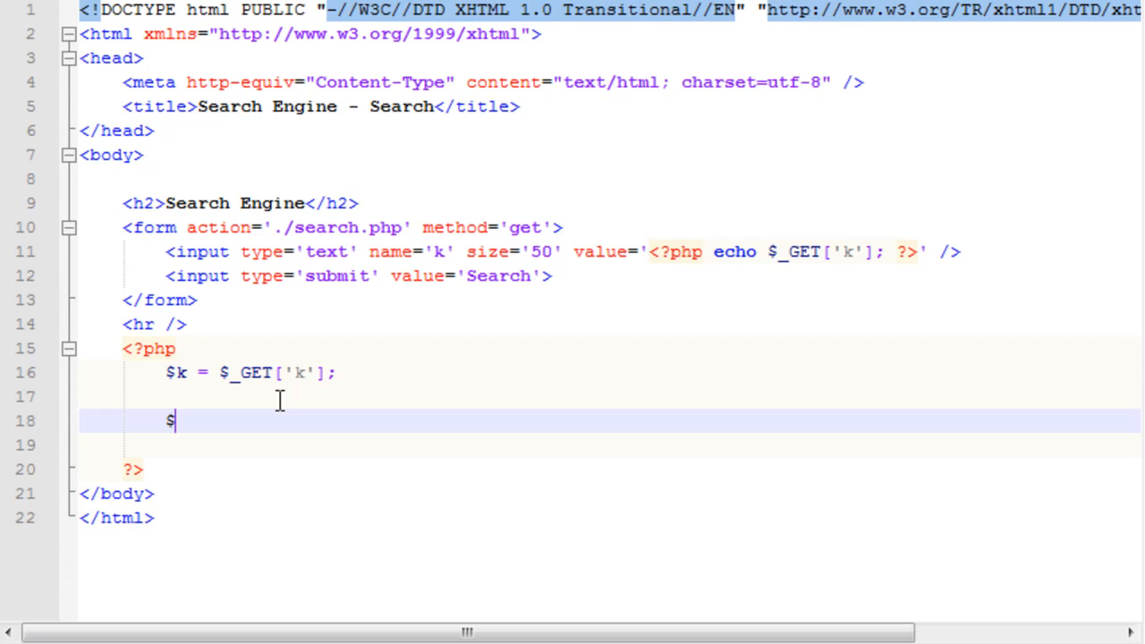
type("terms =")
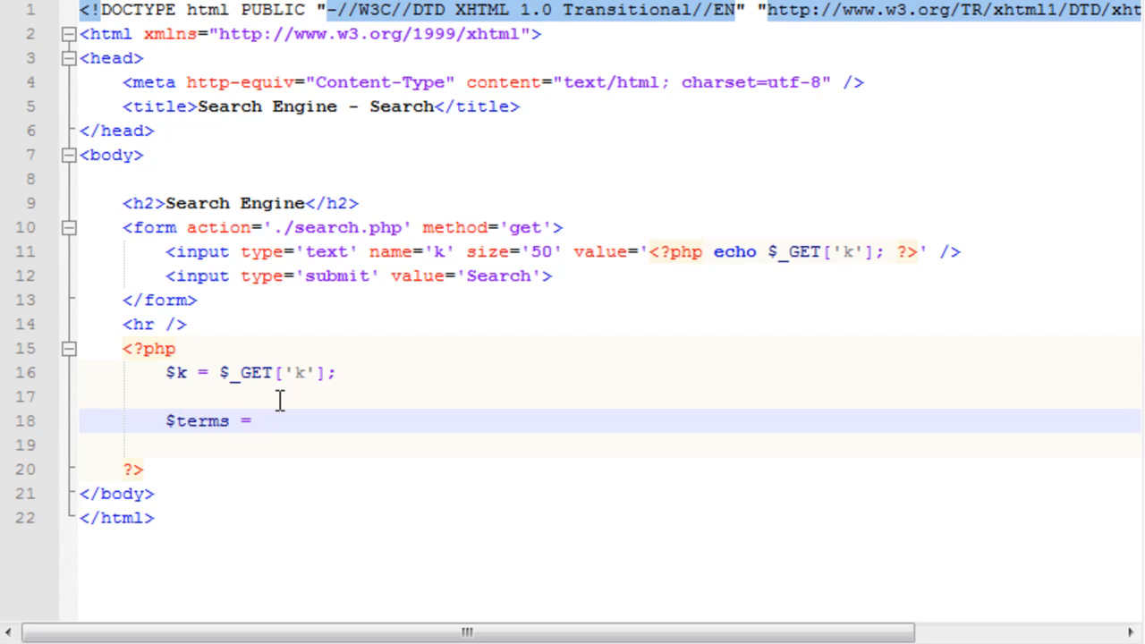
type("exploa")
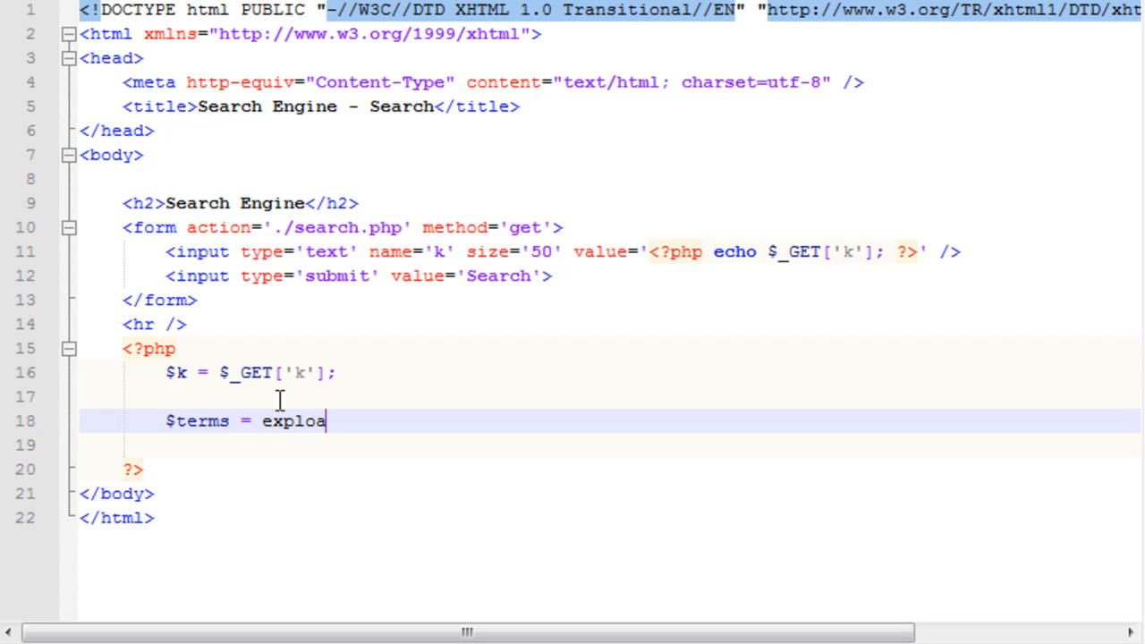
type("de")
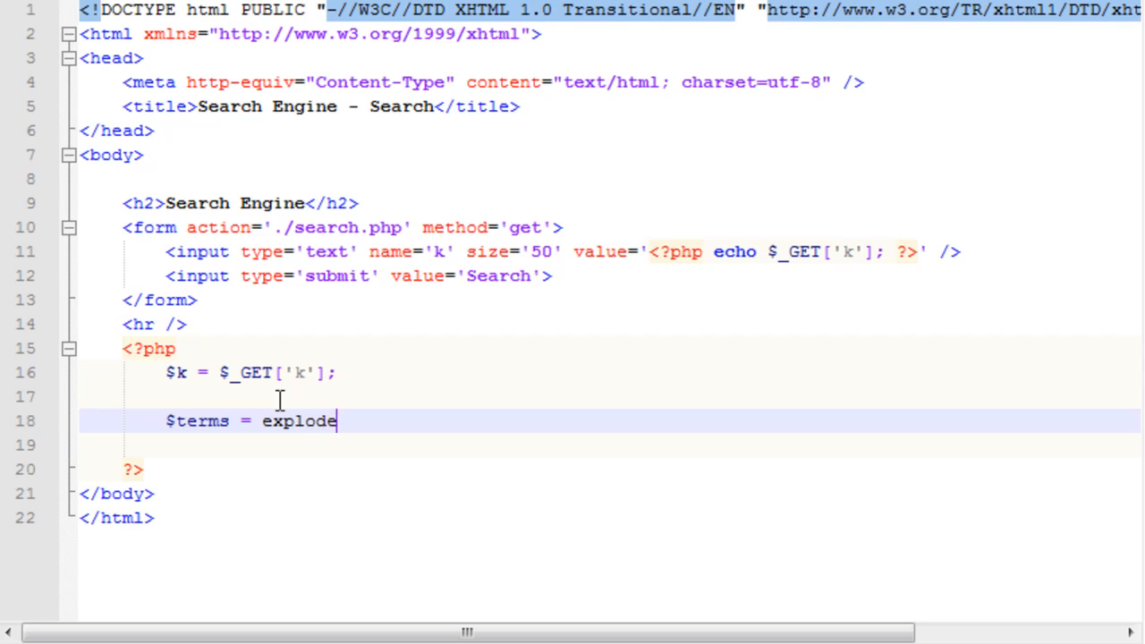
type("()")
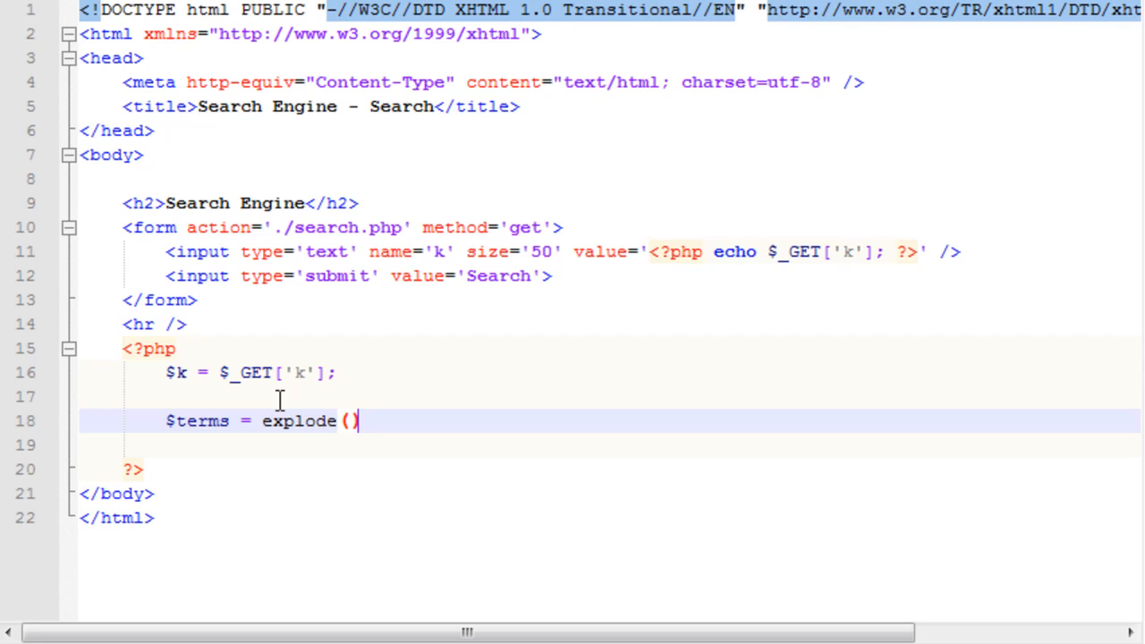
type(";")
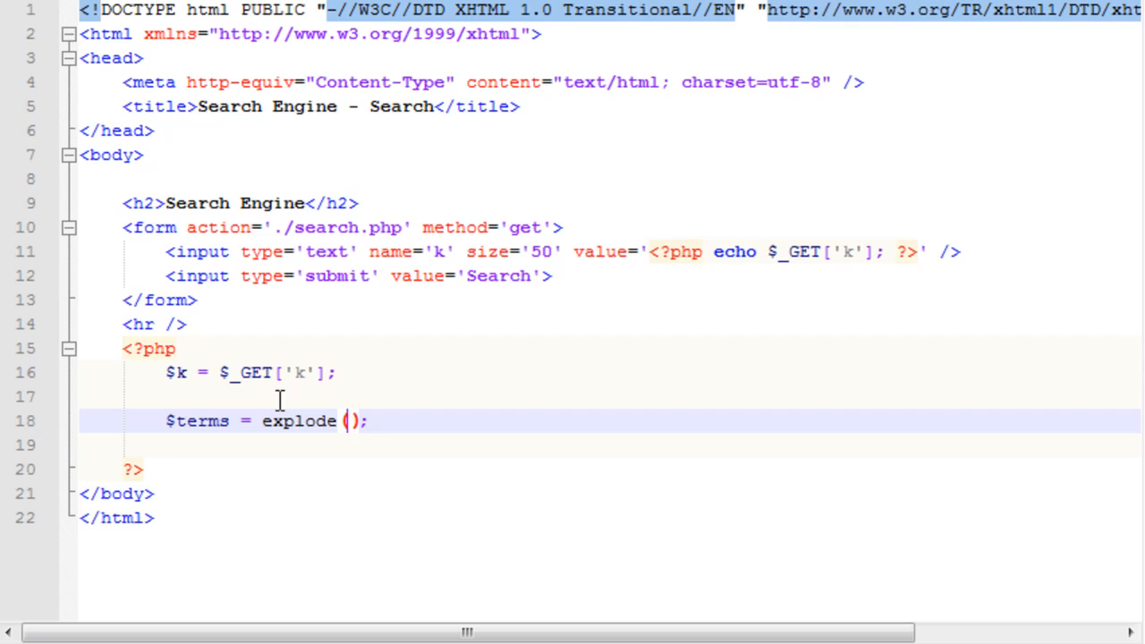
type("\"")
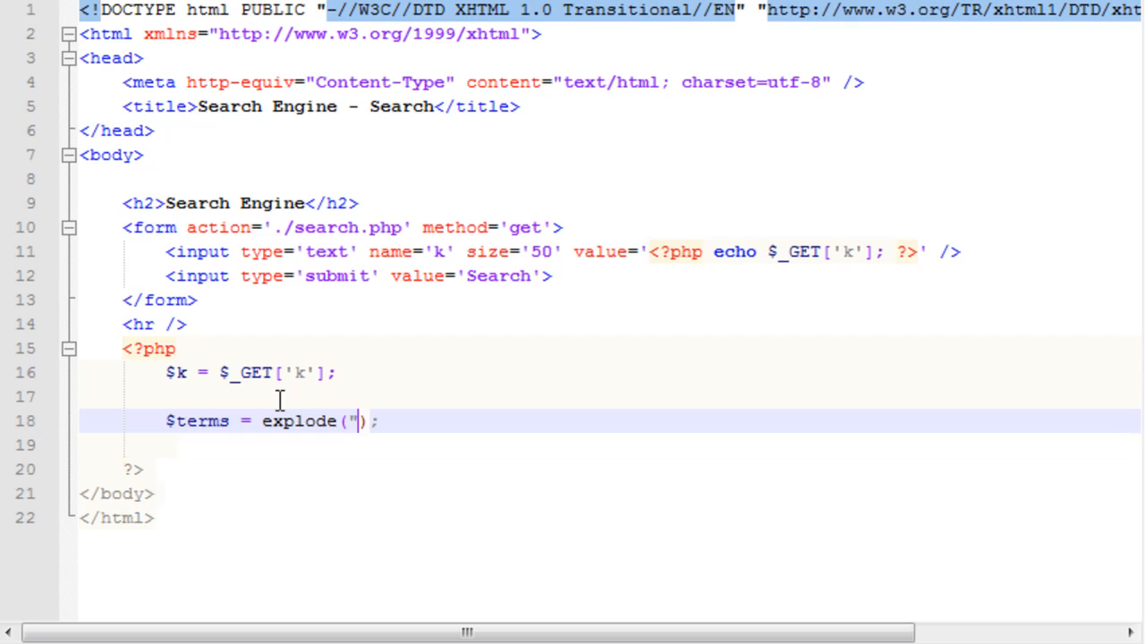
type("\",")
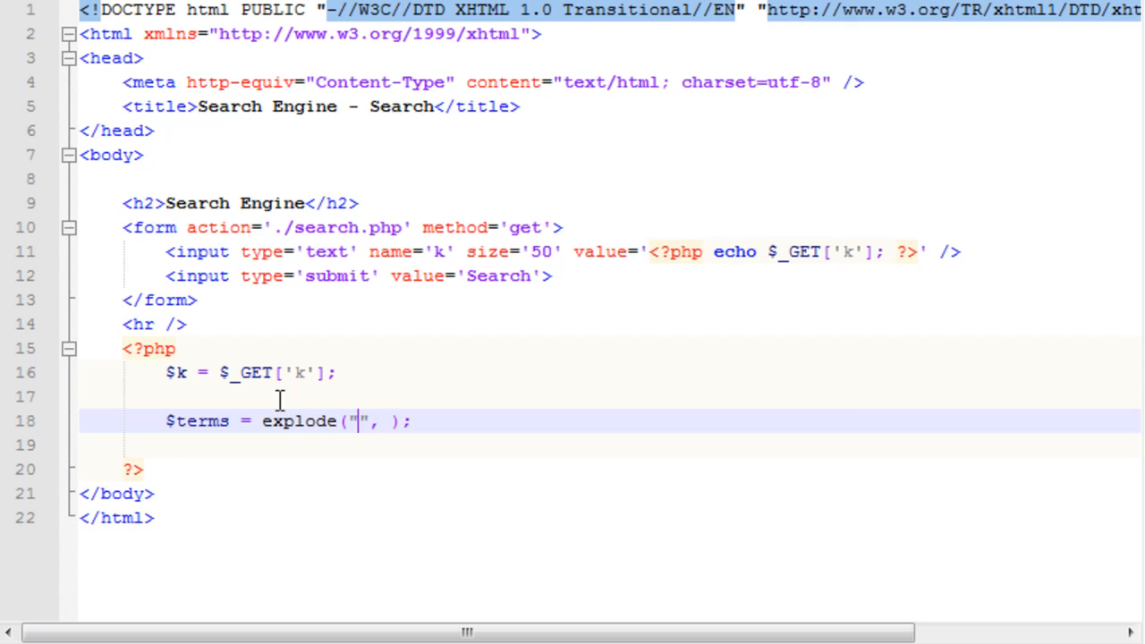
type("\" \"")
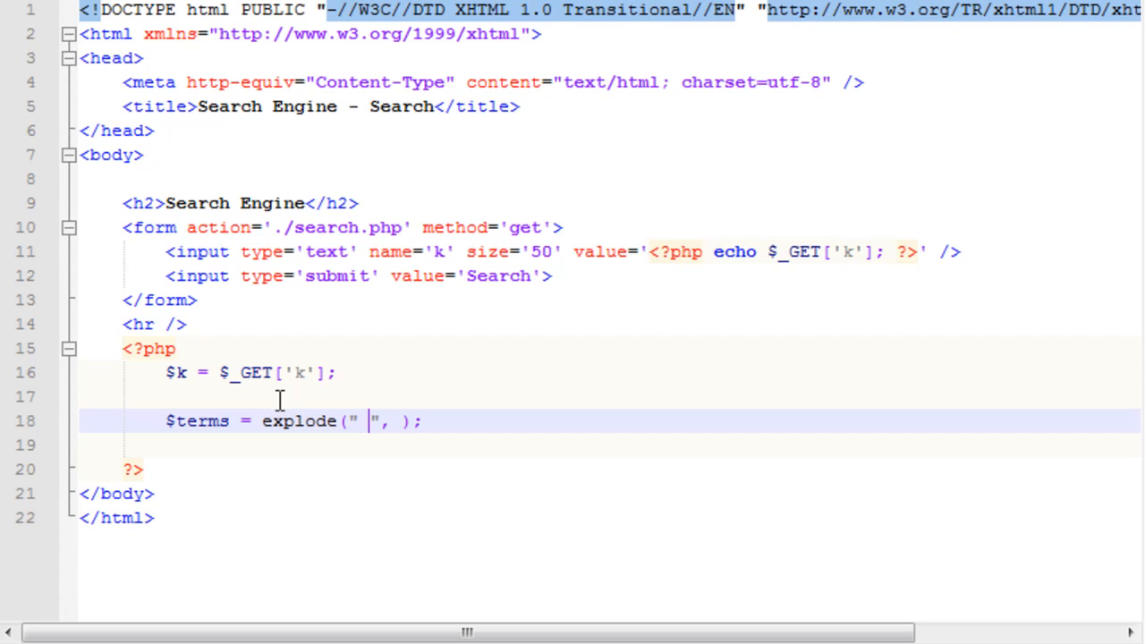
type("\" \"")
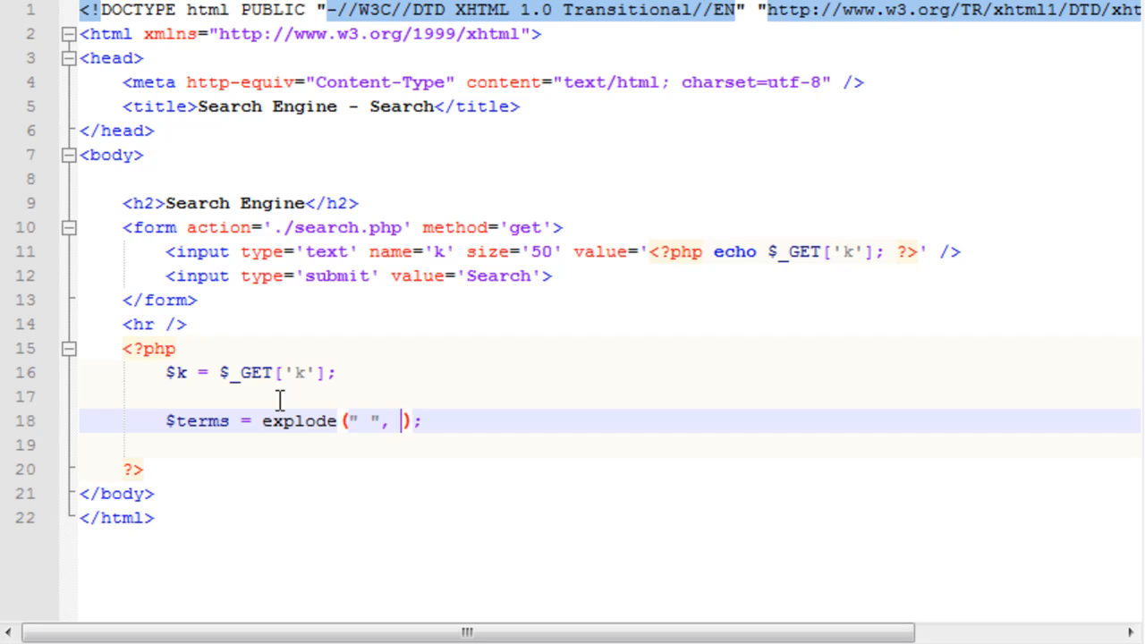
type("$k")
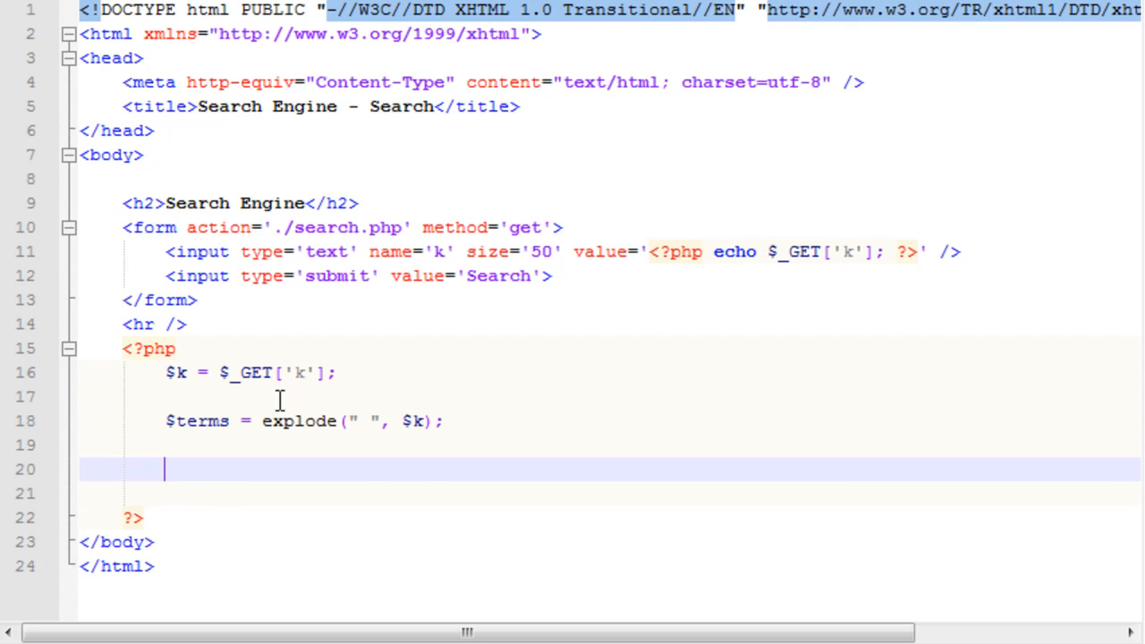
Step: Write a temporary echo $terms; test line and then remove it again
type("echo $t")
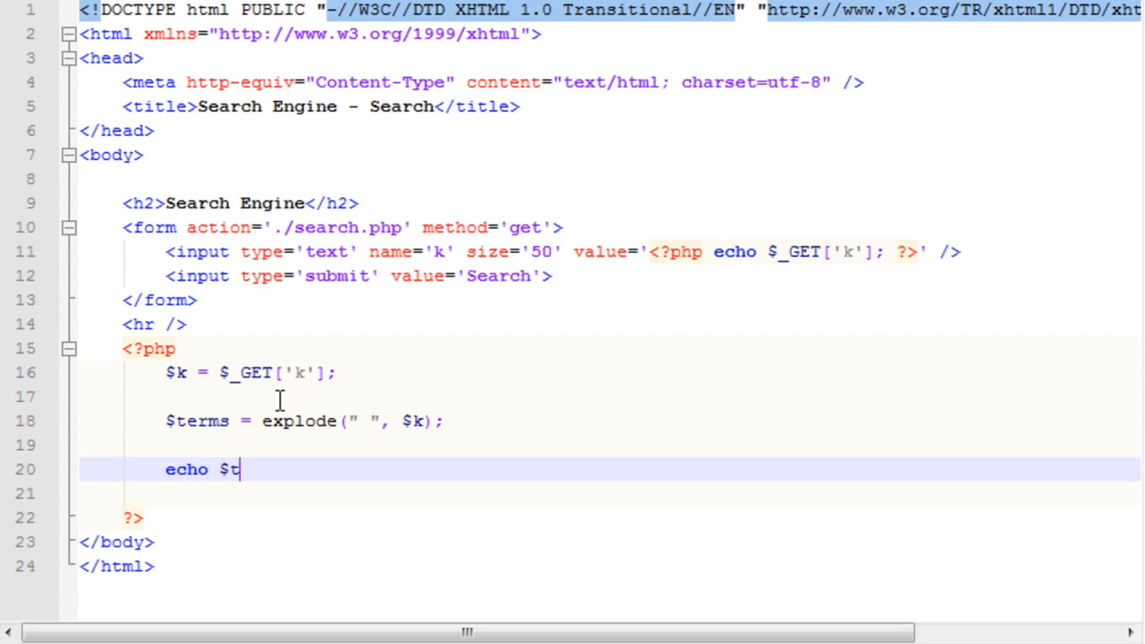
type("erms;")
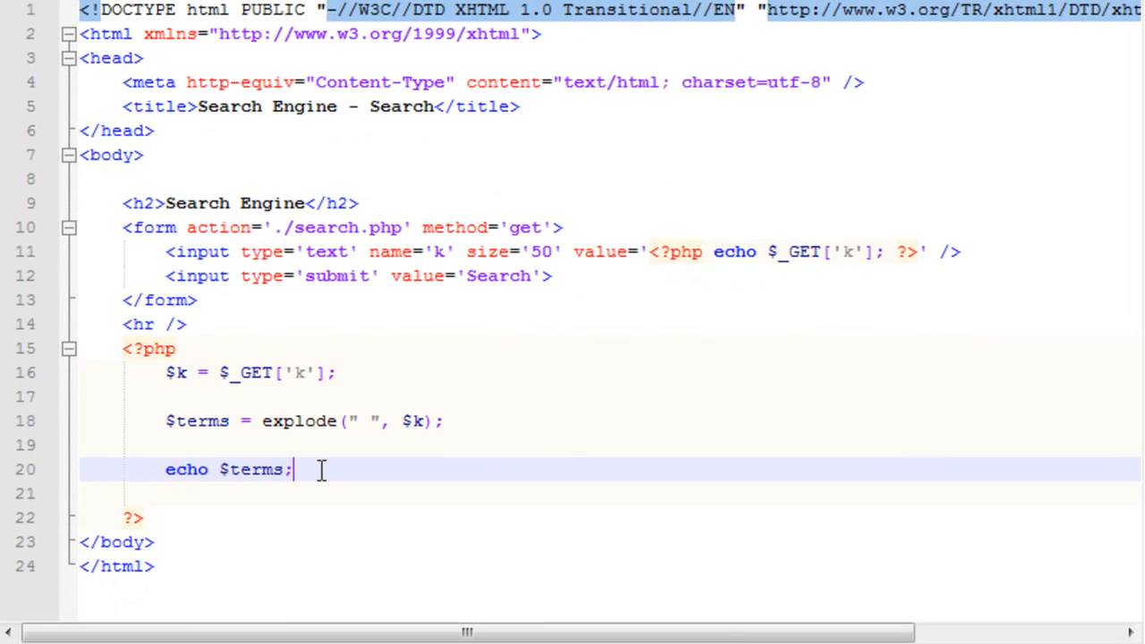
key("Backspace")
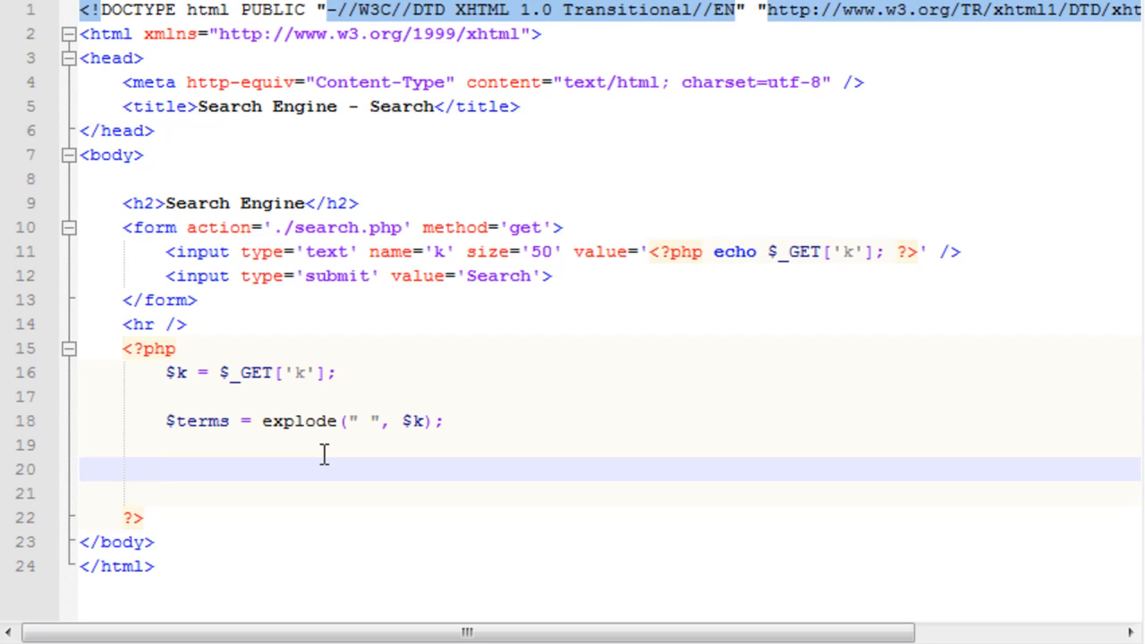
Step: Start a foreach ($terms as $each){ } loop below the explode line
left_click(165, 469)
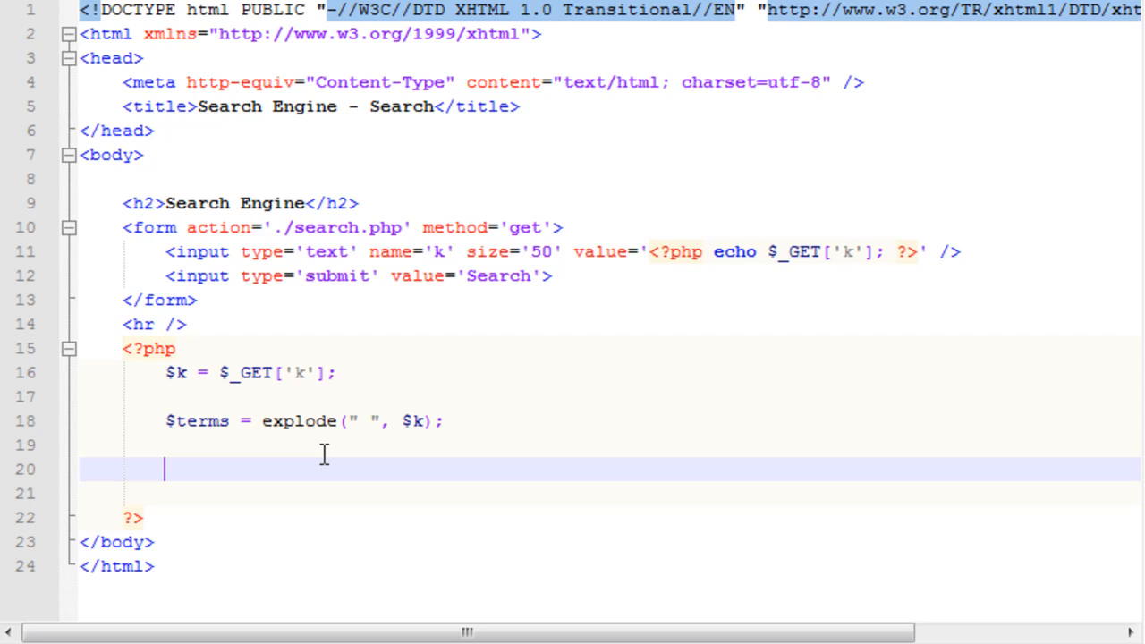
type("fore")
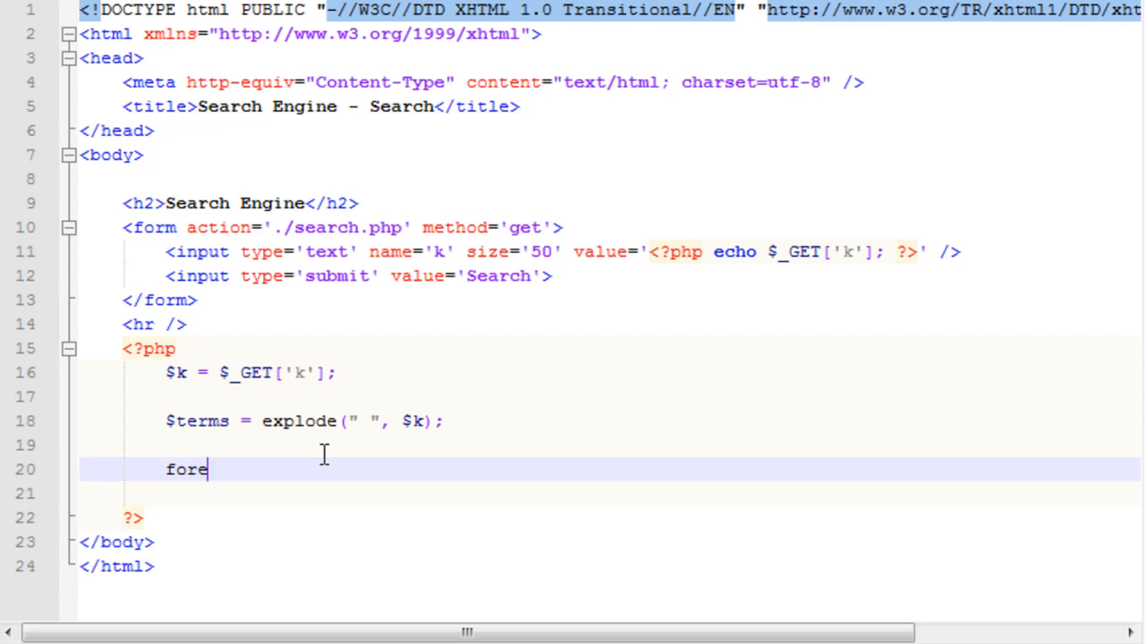
type("ach")
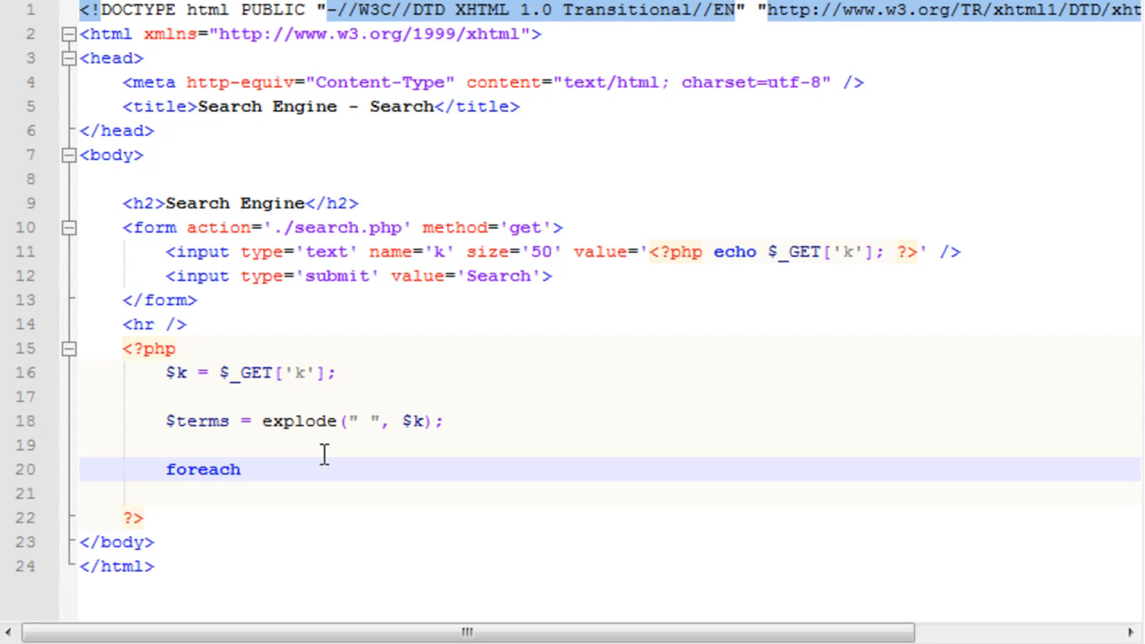
type("()")
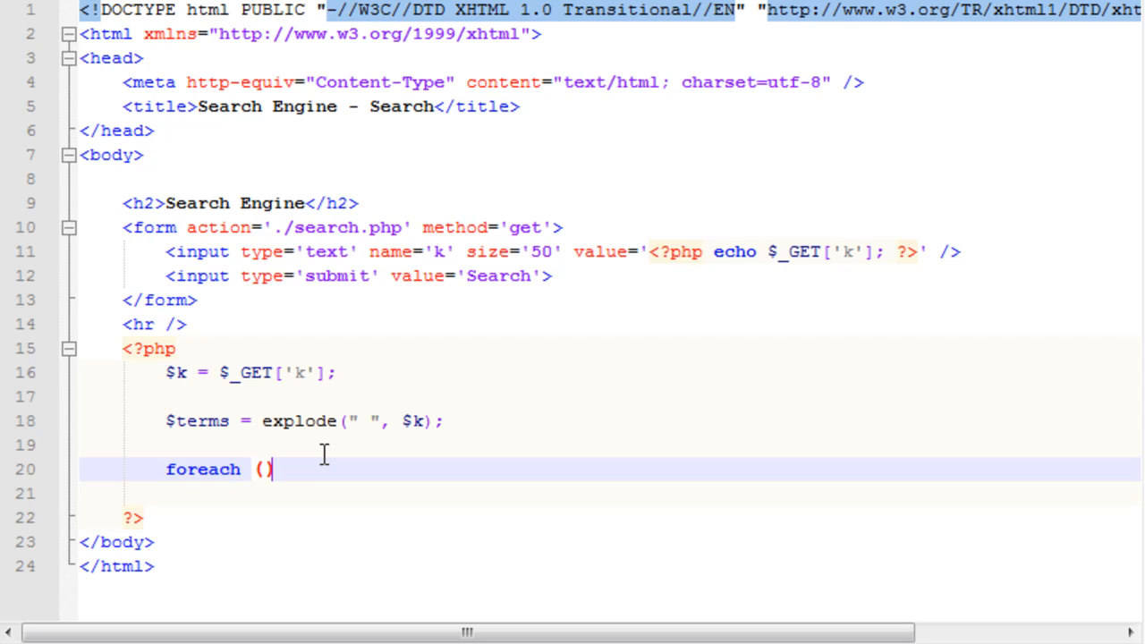
type("{")
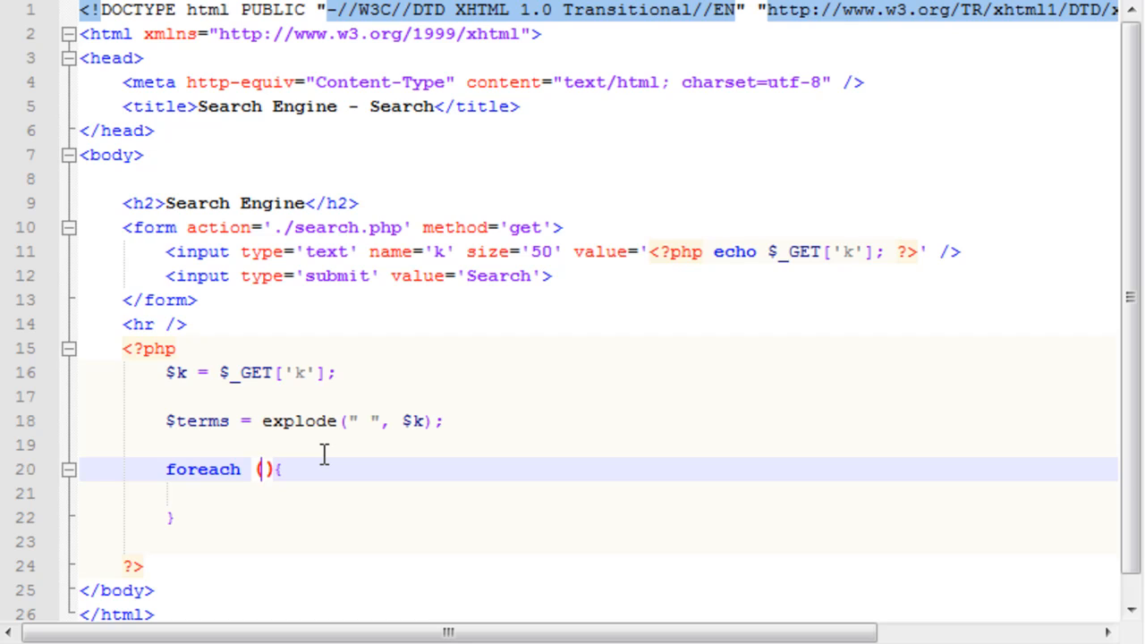
type("$")
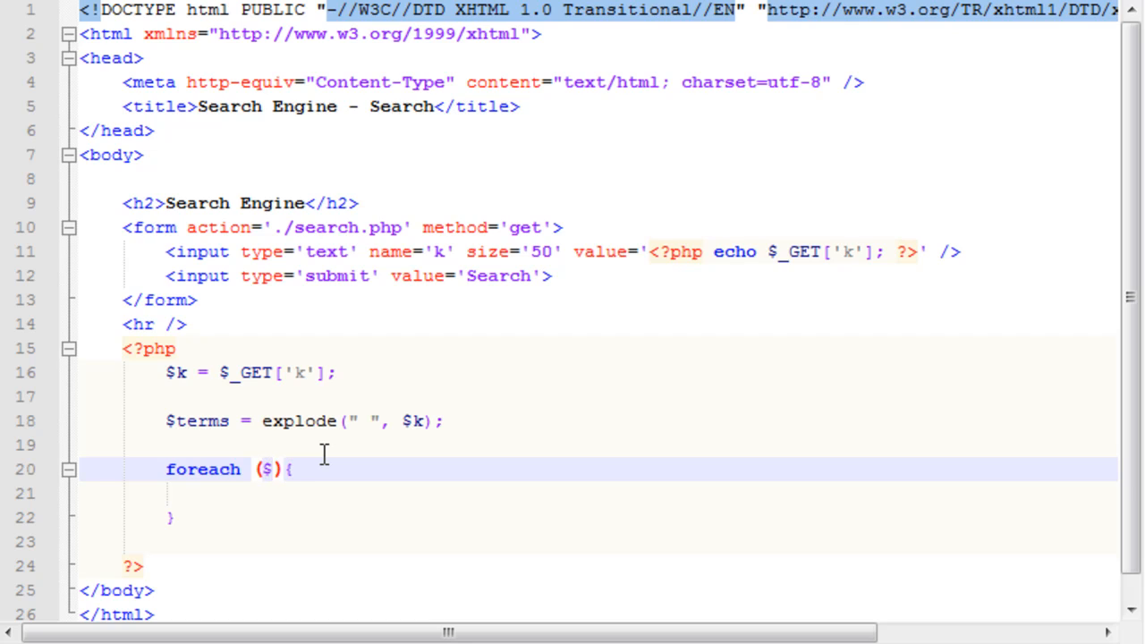
type("t")
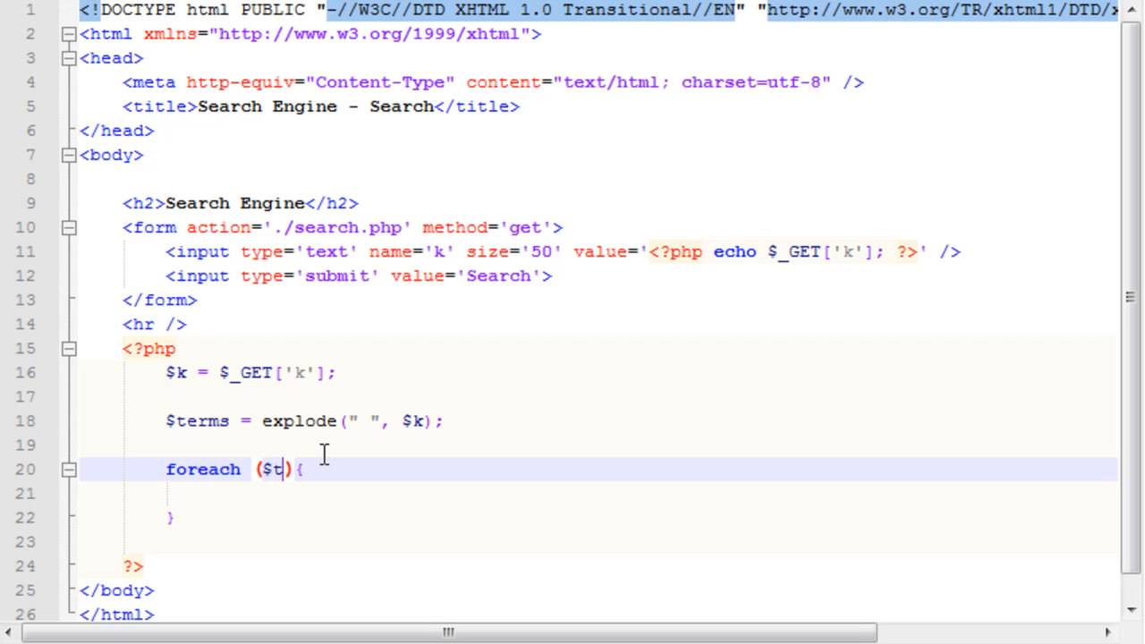
type("erms")
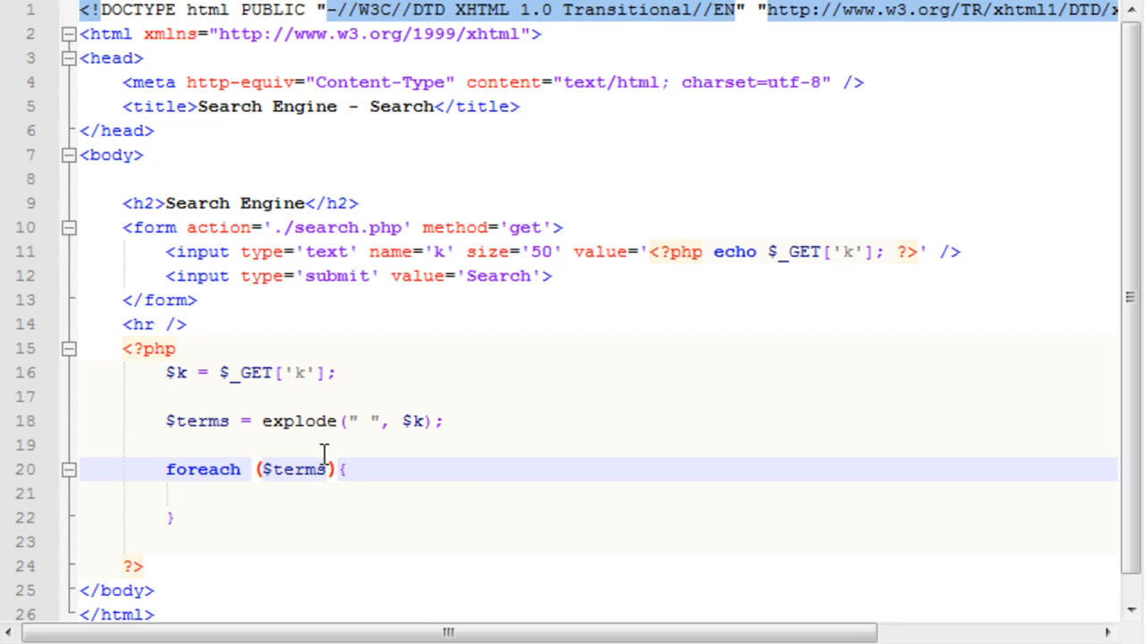
type("as")
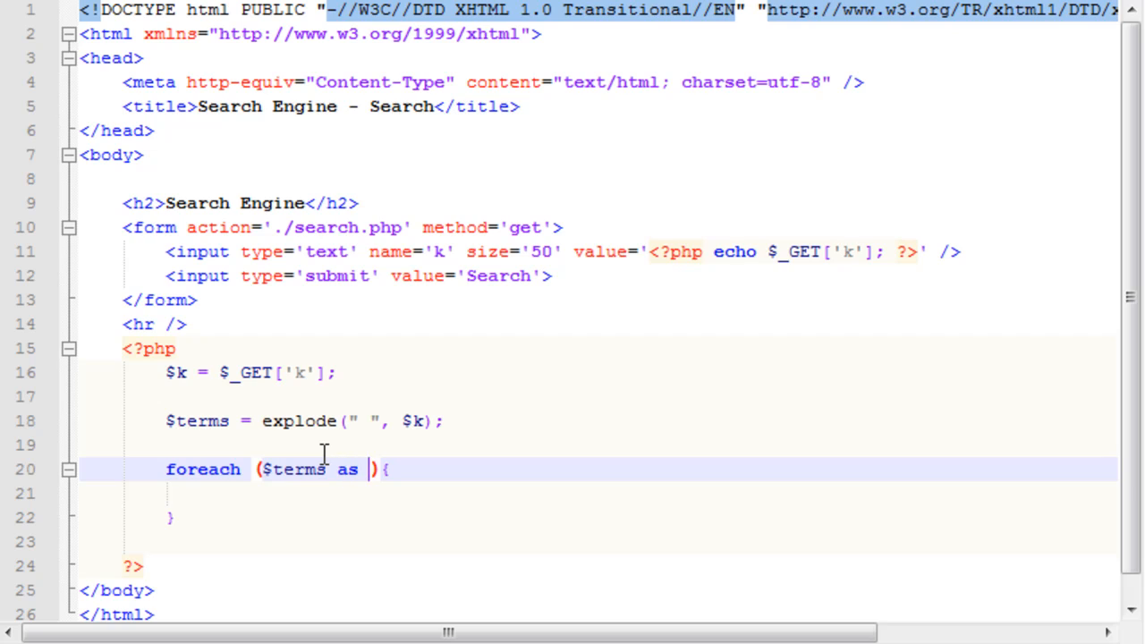
type("$each")
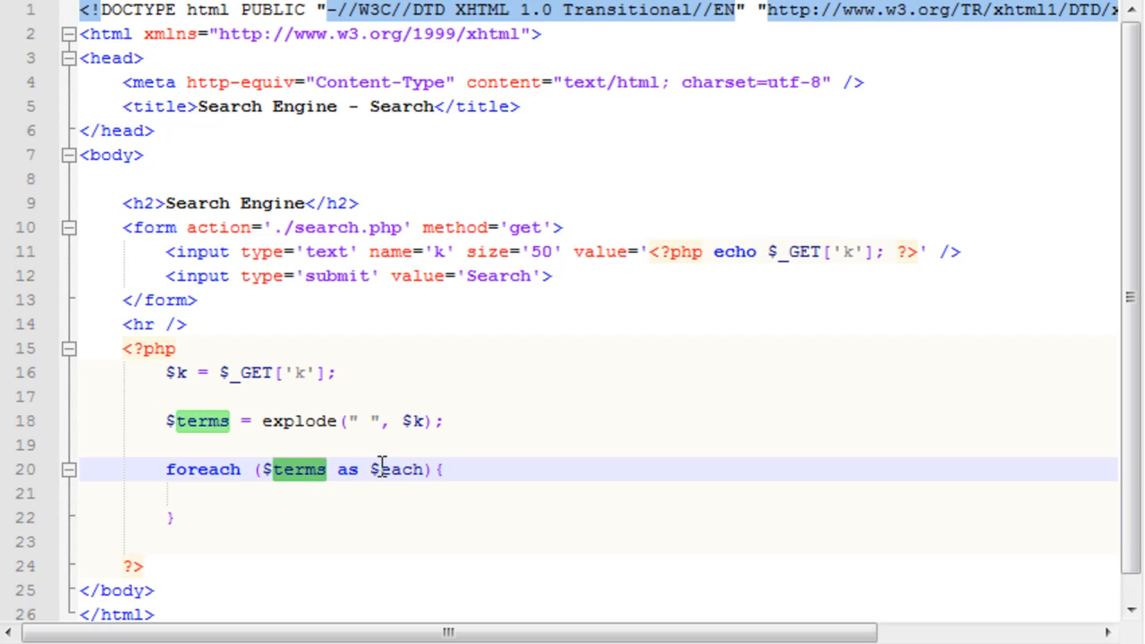
double_click(397, 469)
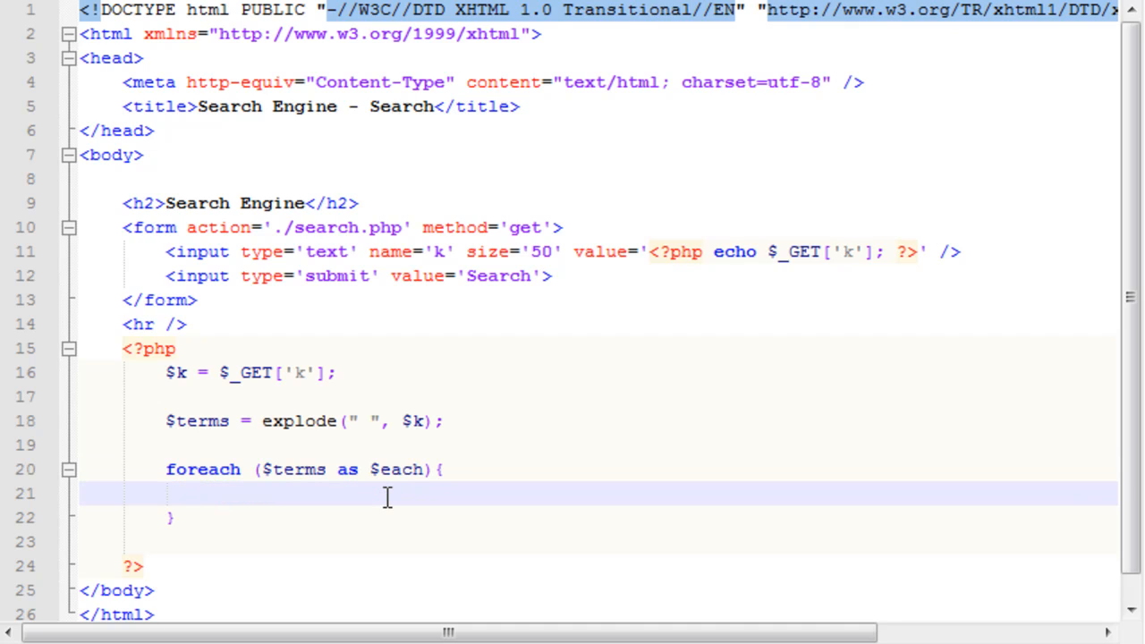
Step: Inside the loop, echo $each followed by a "<br />" line break
type("echo $ea")
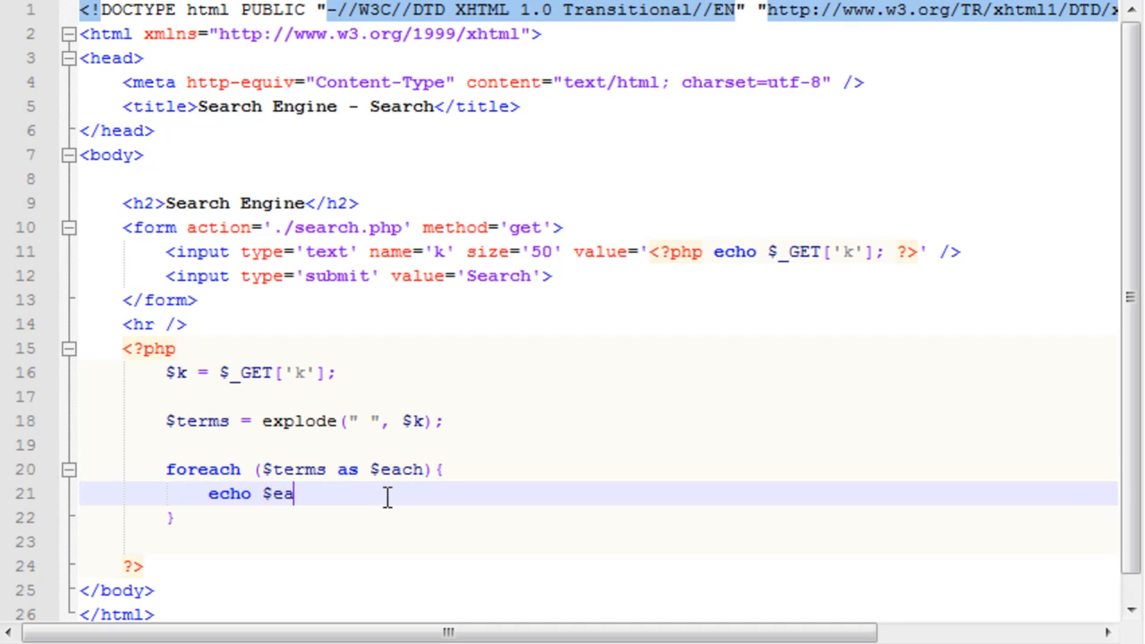
type("ch\"';")
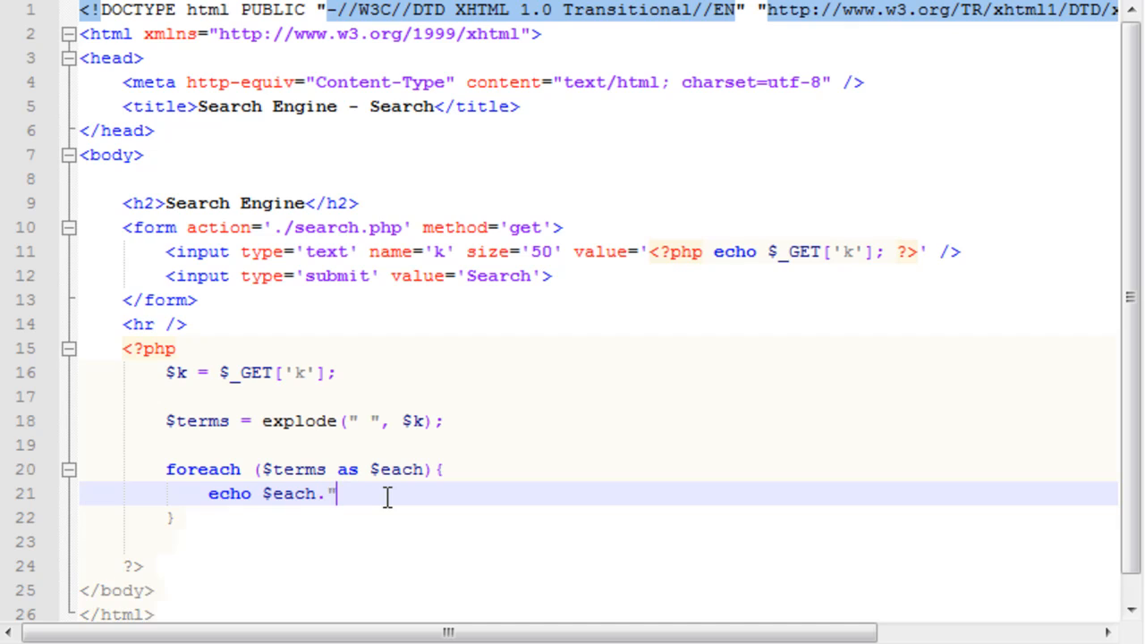
type("<br />")
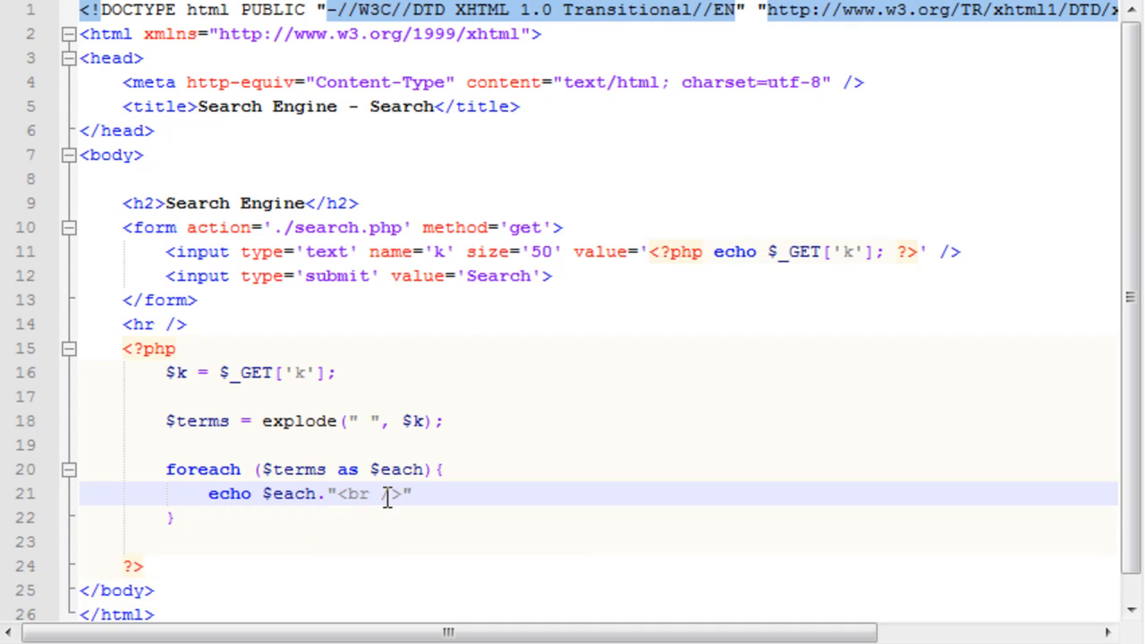
type(";")
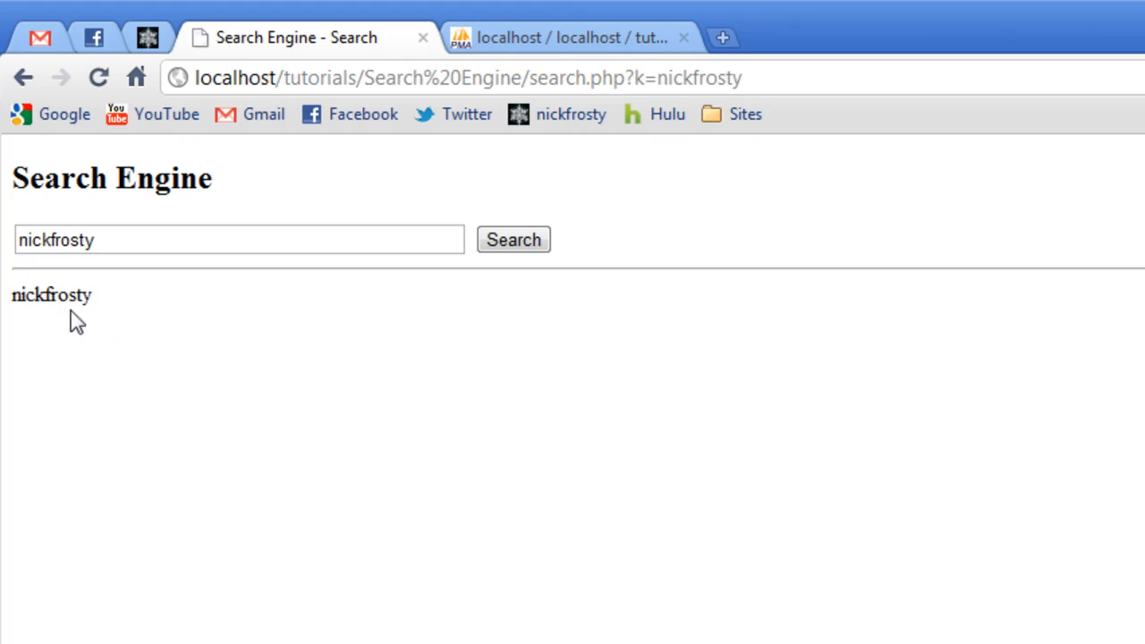
Step: Search for "nickfrosty google" in the browser to see each word on its own line
left_click(204, 240)
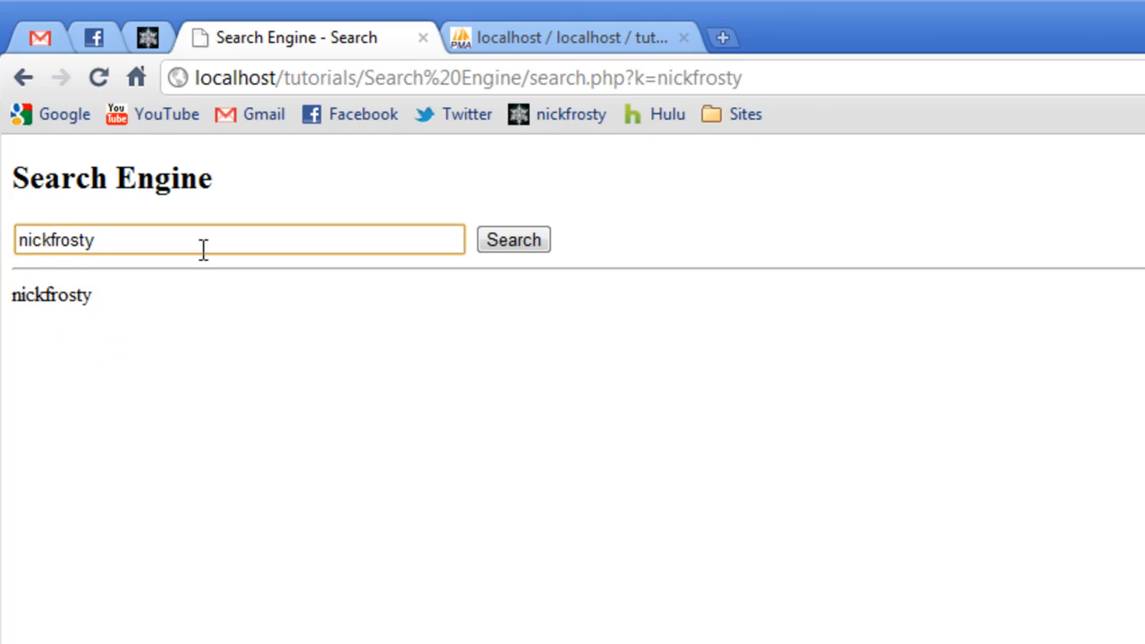
type("google")
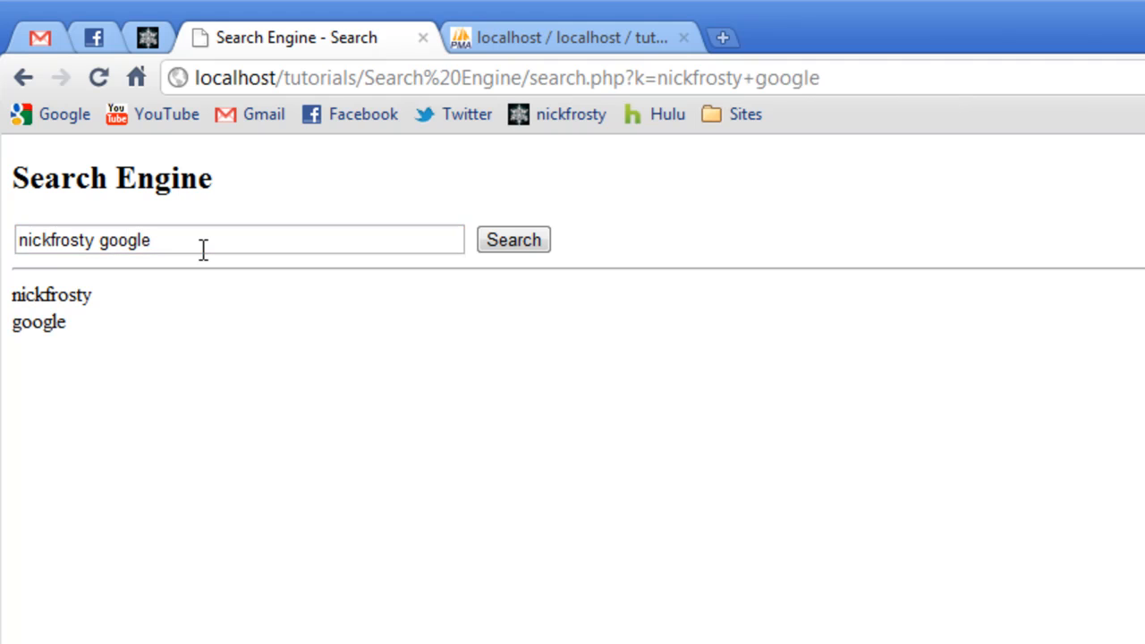
mouse_move(107, 492)
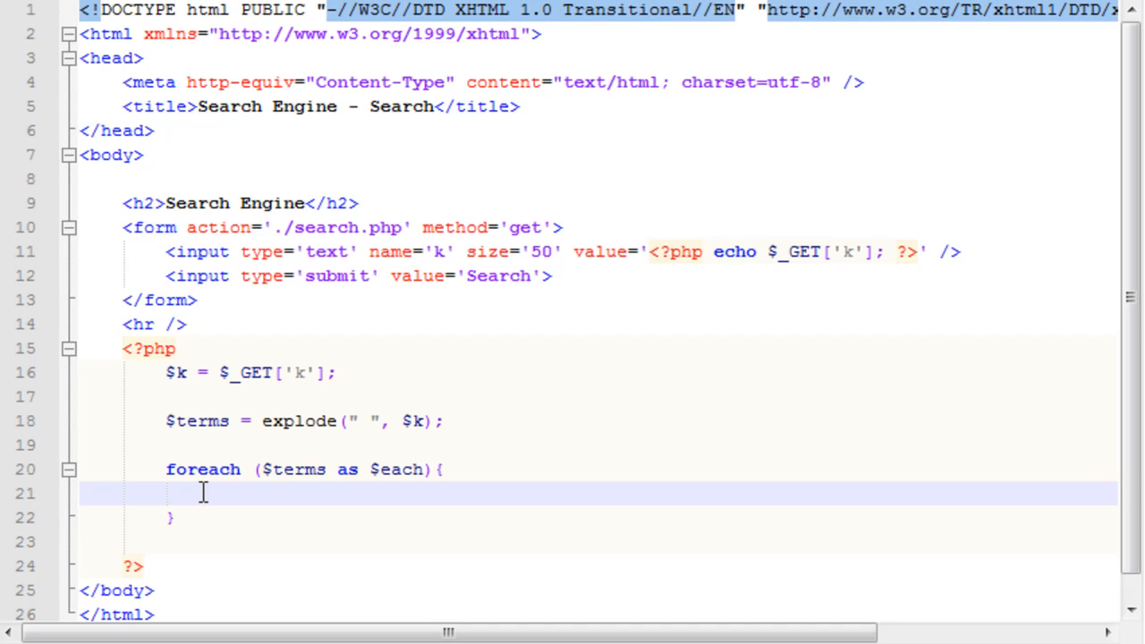
Step: Add an $i++; counter at the top of the foreach loop
type("$")
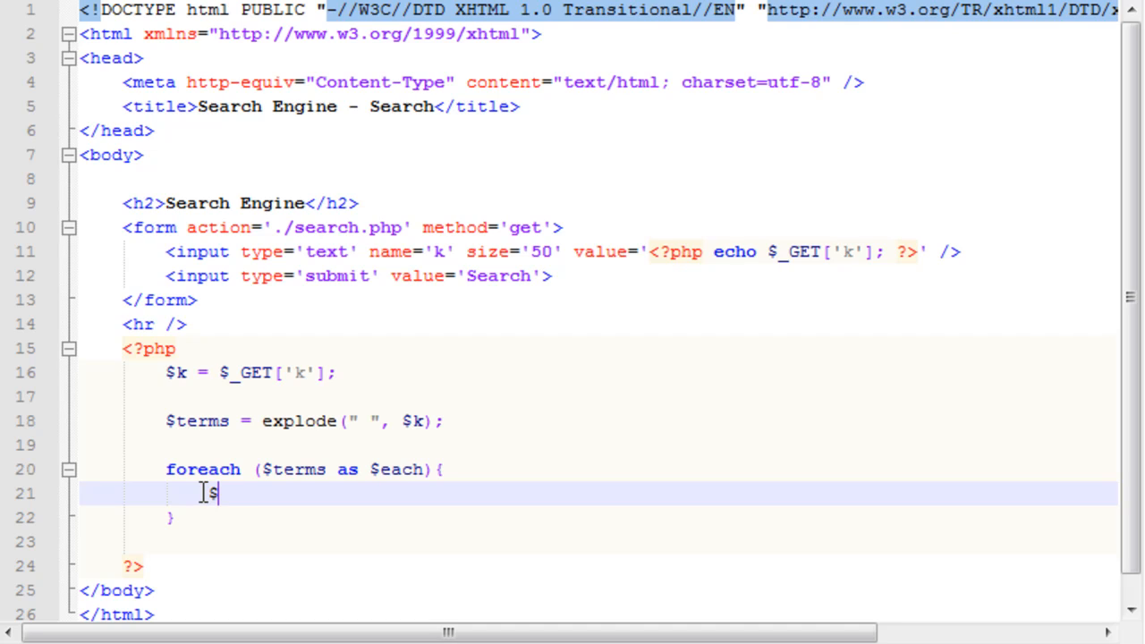
key("Backspace")
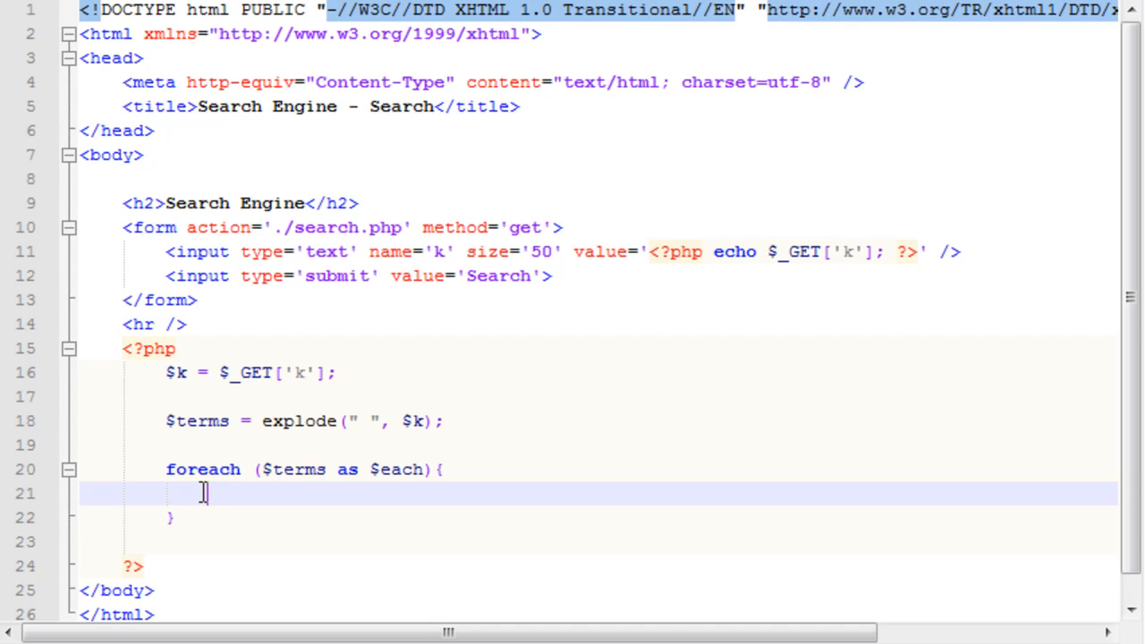
type("$")
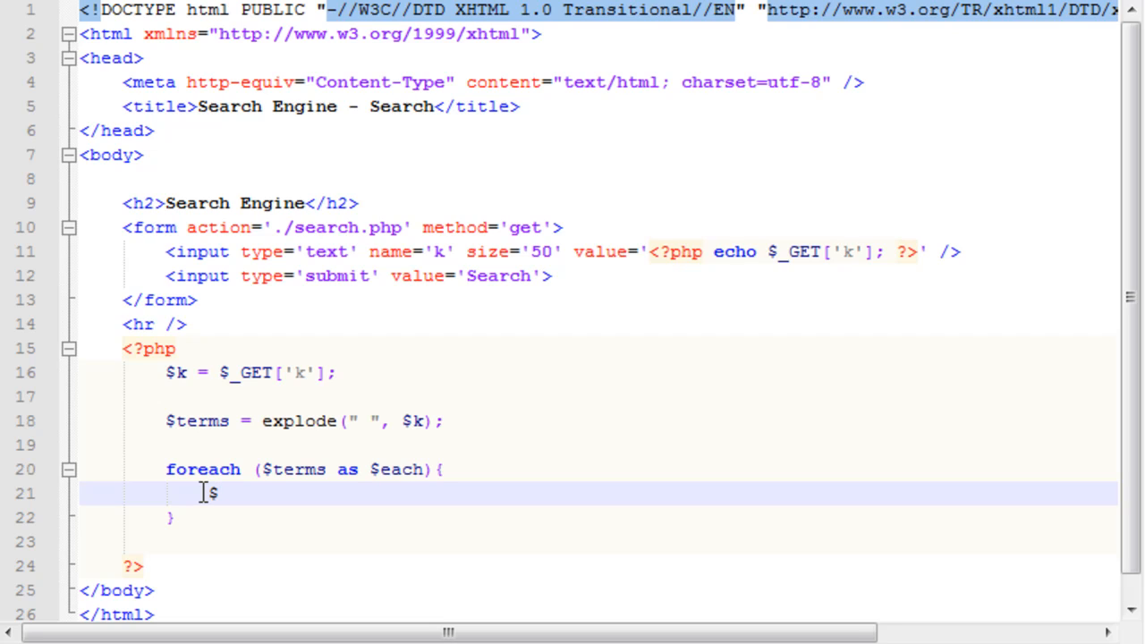
type("i")
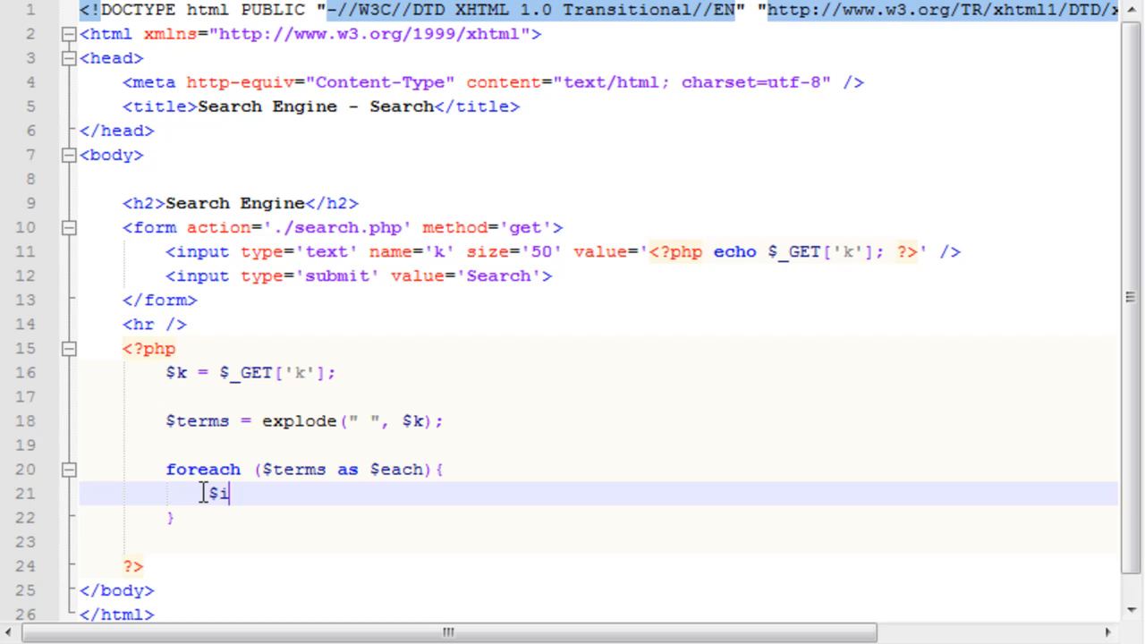
type("++")
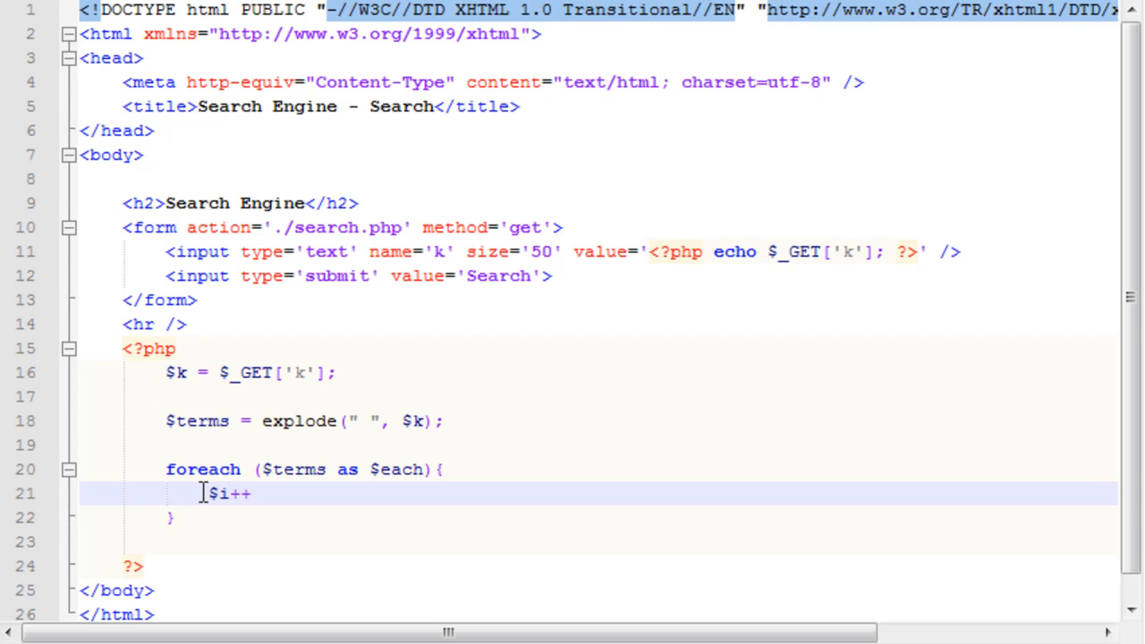
type(";")
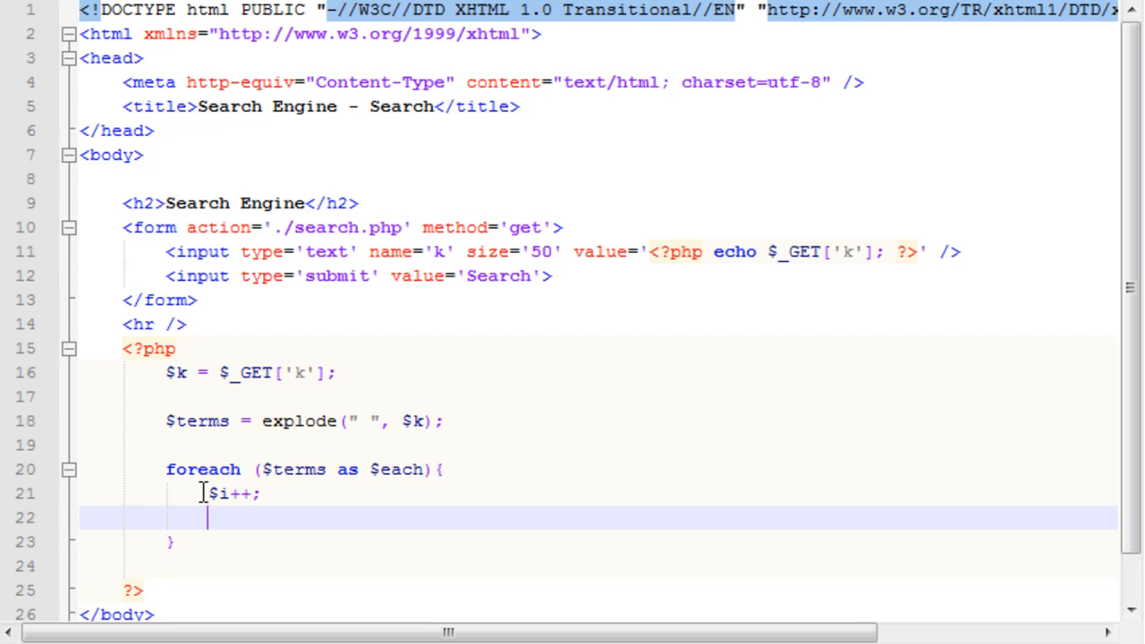
Step: Add if ($i == 1) $query .= ""; with an empty else branch inside the loop
type("if ($")
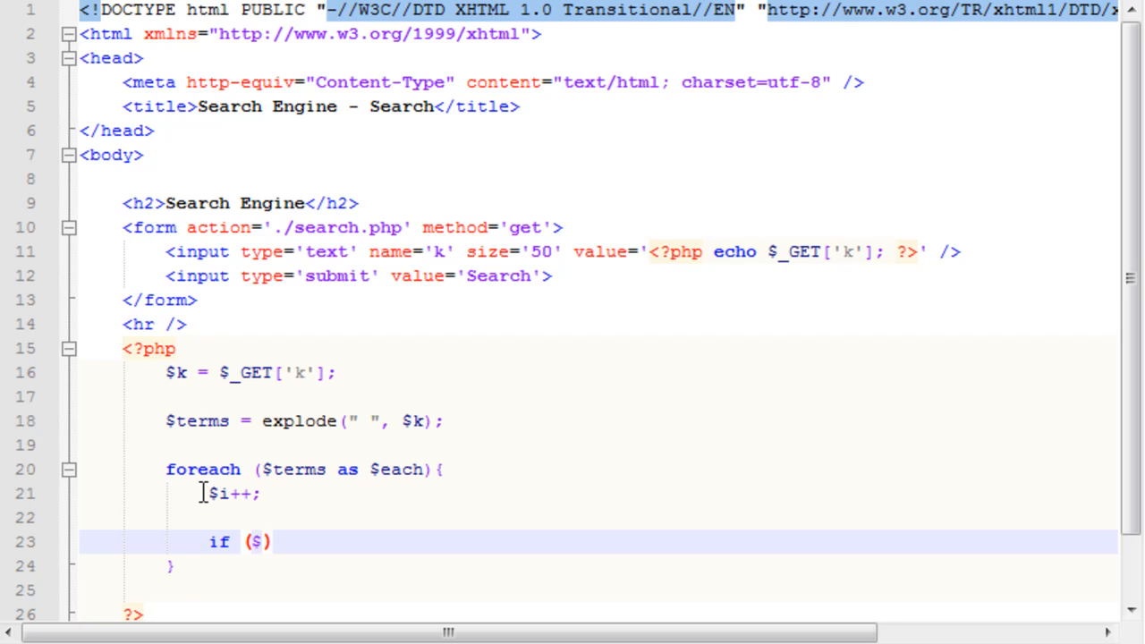
type("$i")
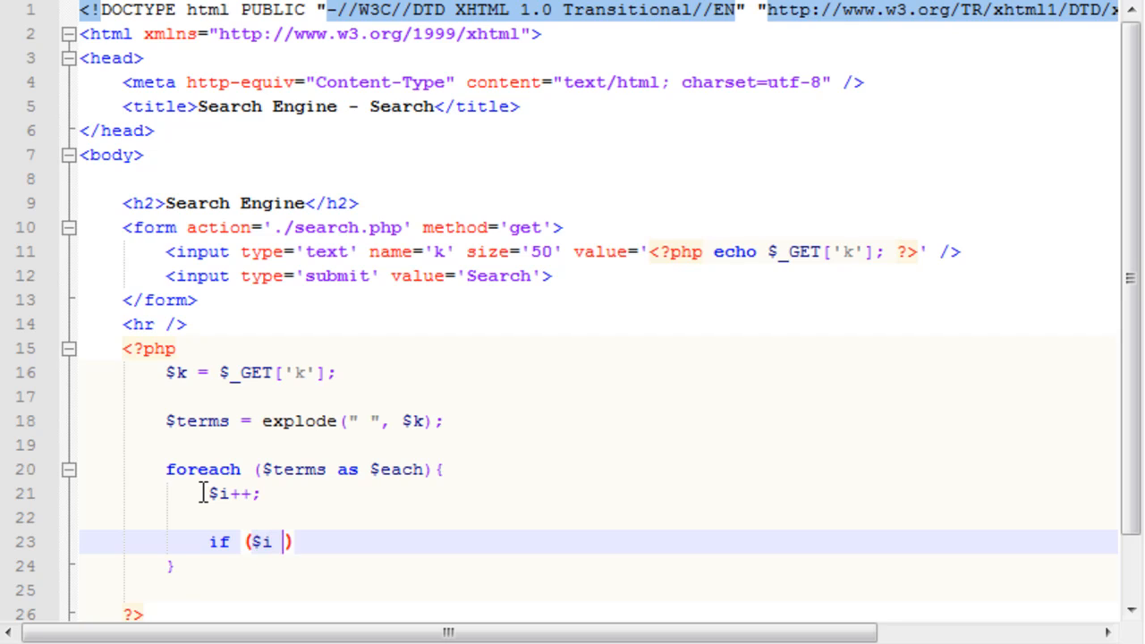
type("== 1")
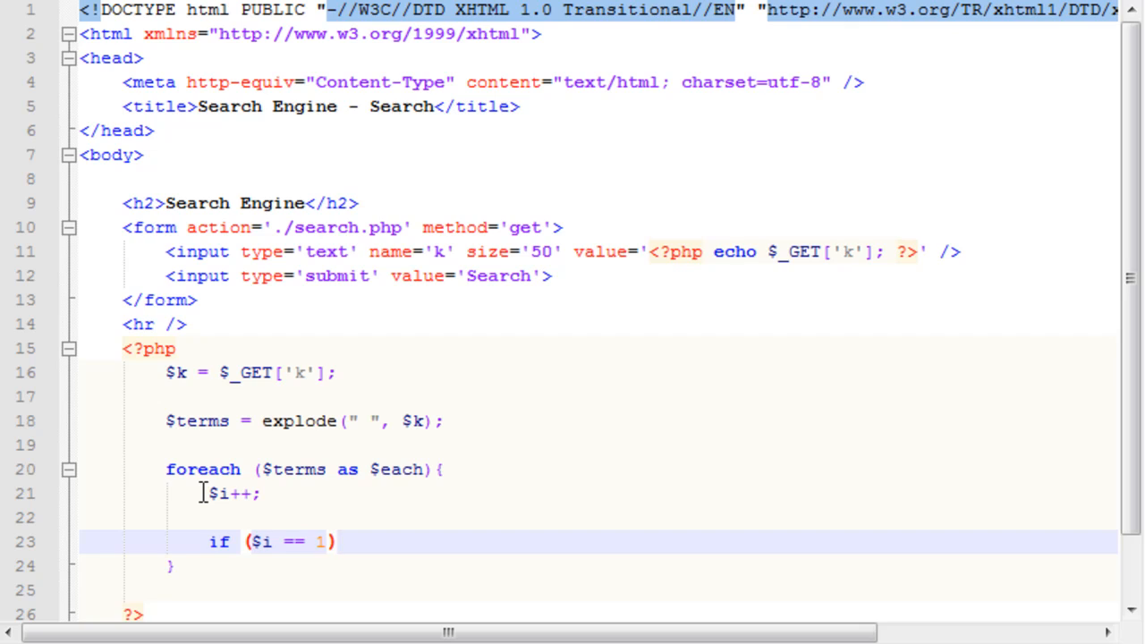
type("e;s")
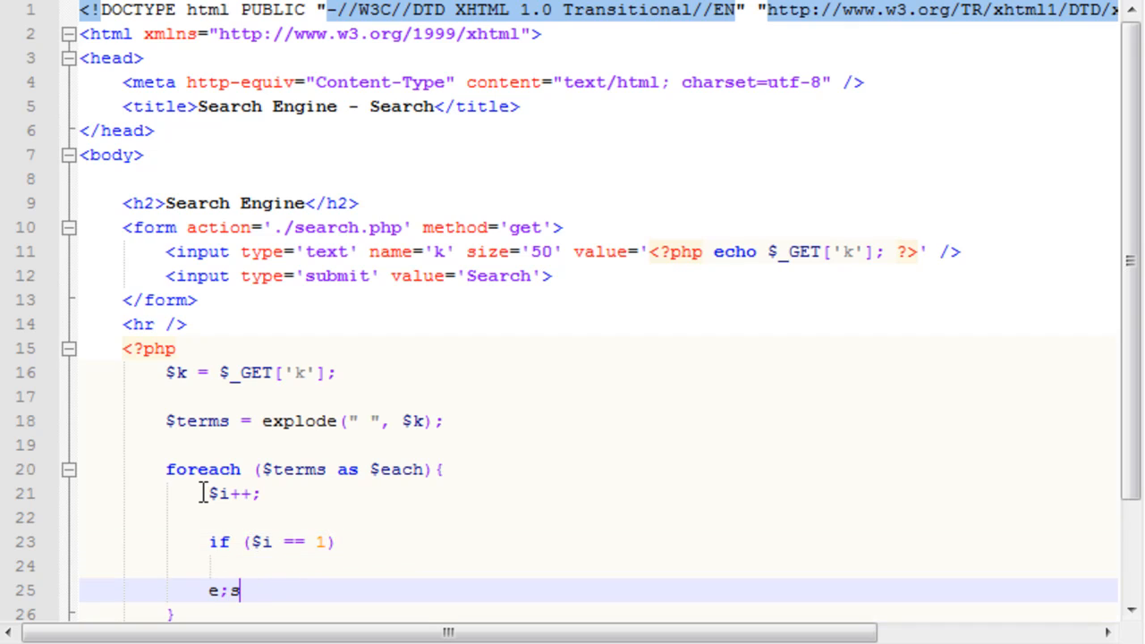
key("BackSpace")
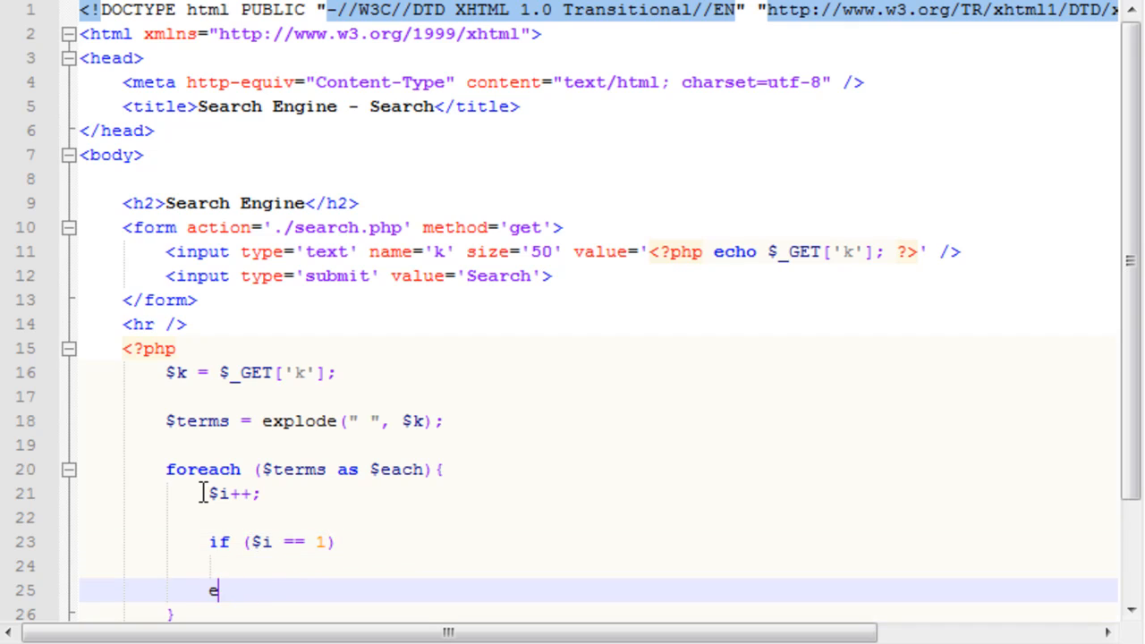
type("lse")
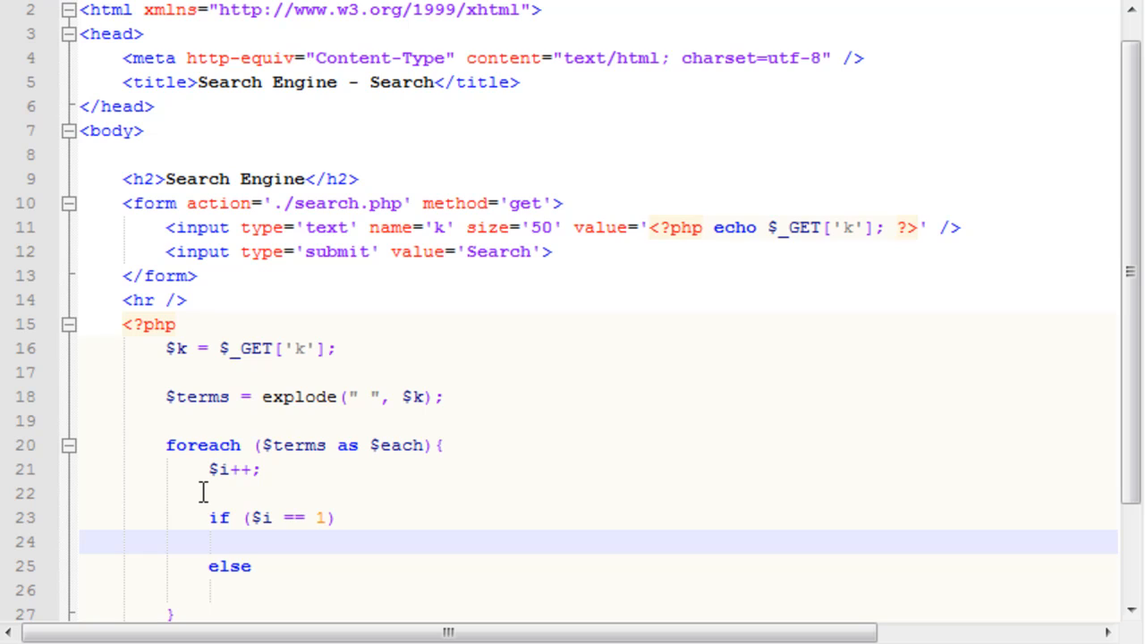
type("$")
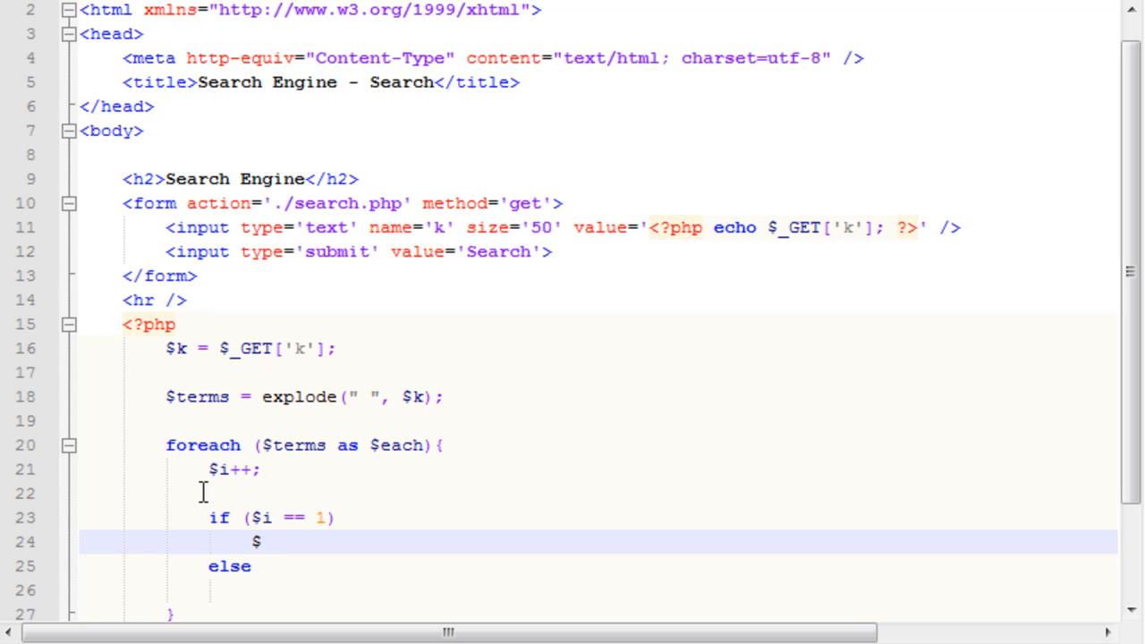
type("query")
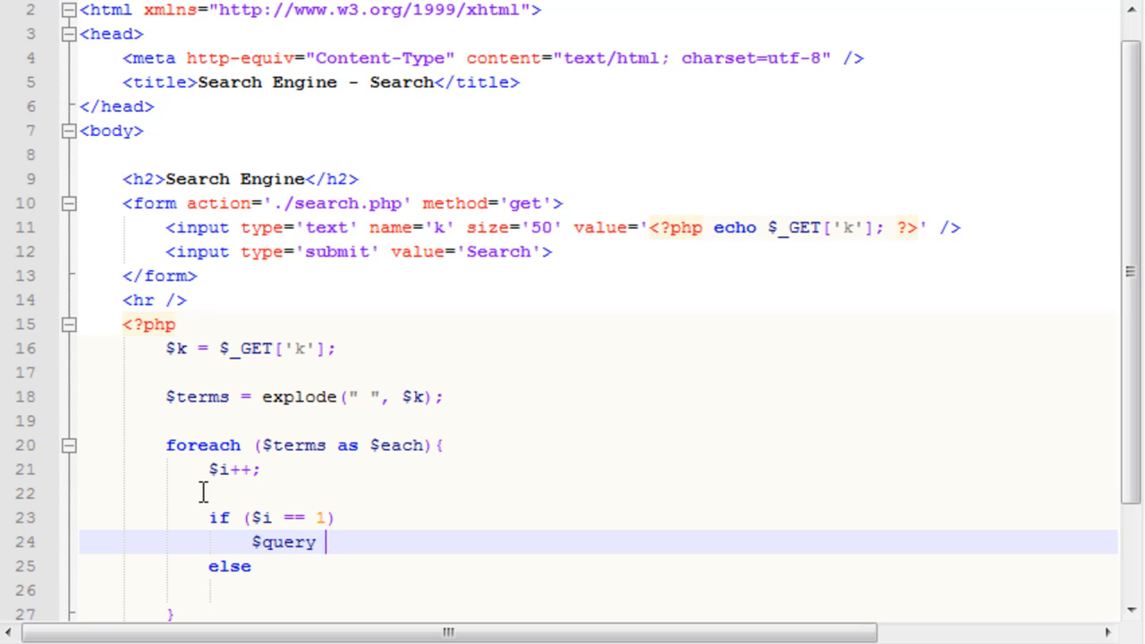
type(".")
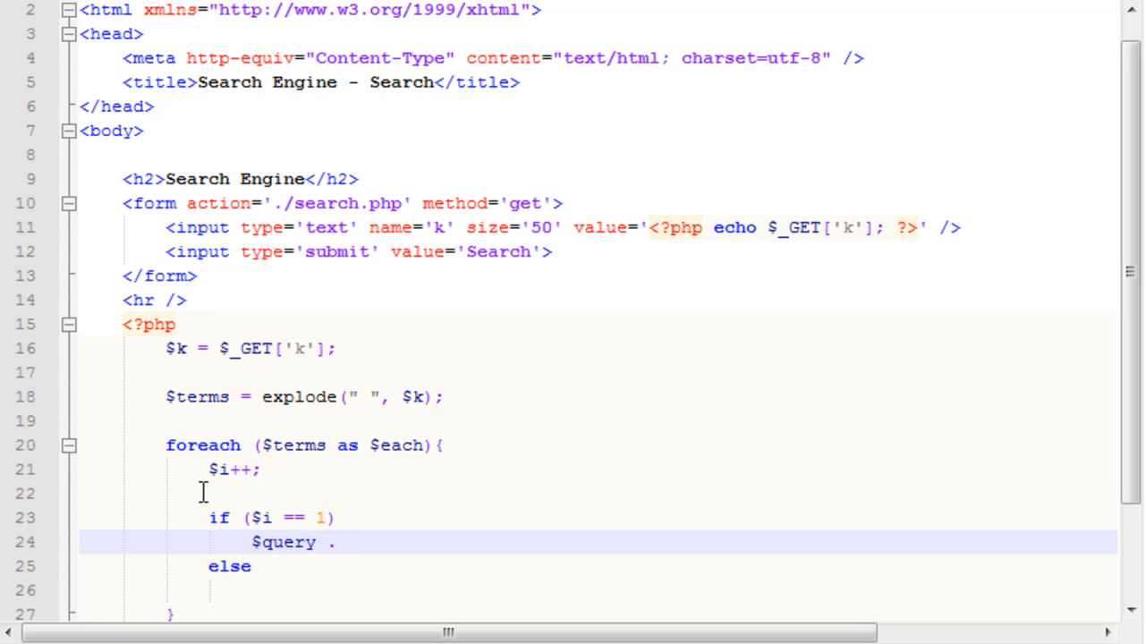
type("=")
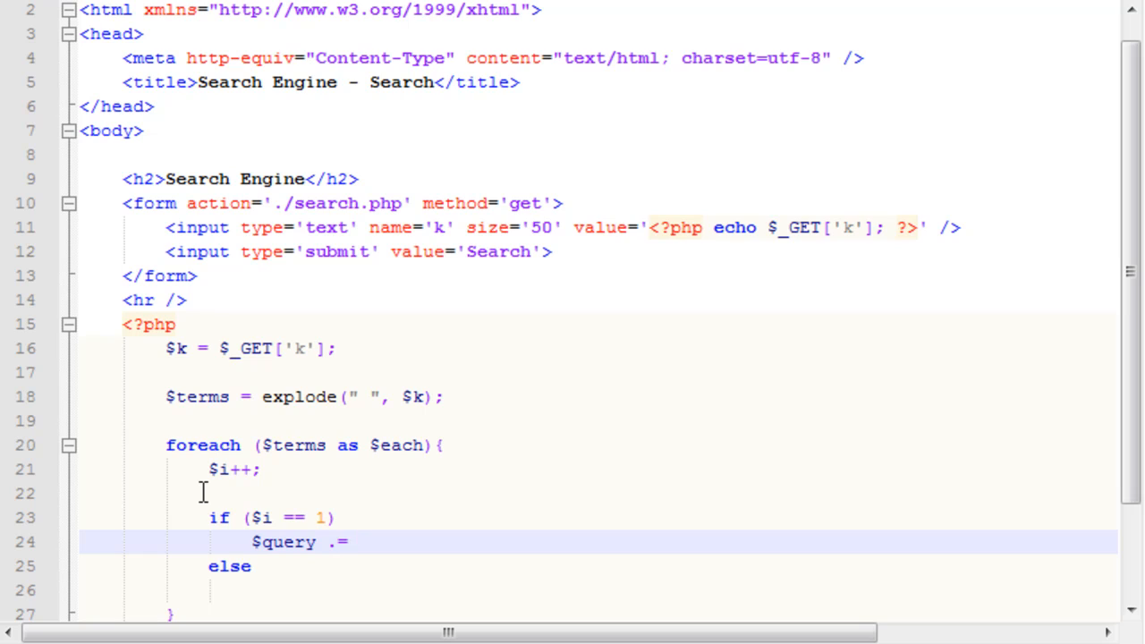
type("\"\"")
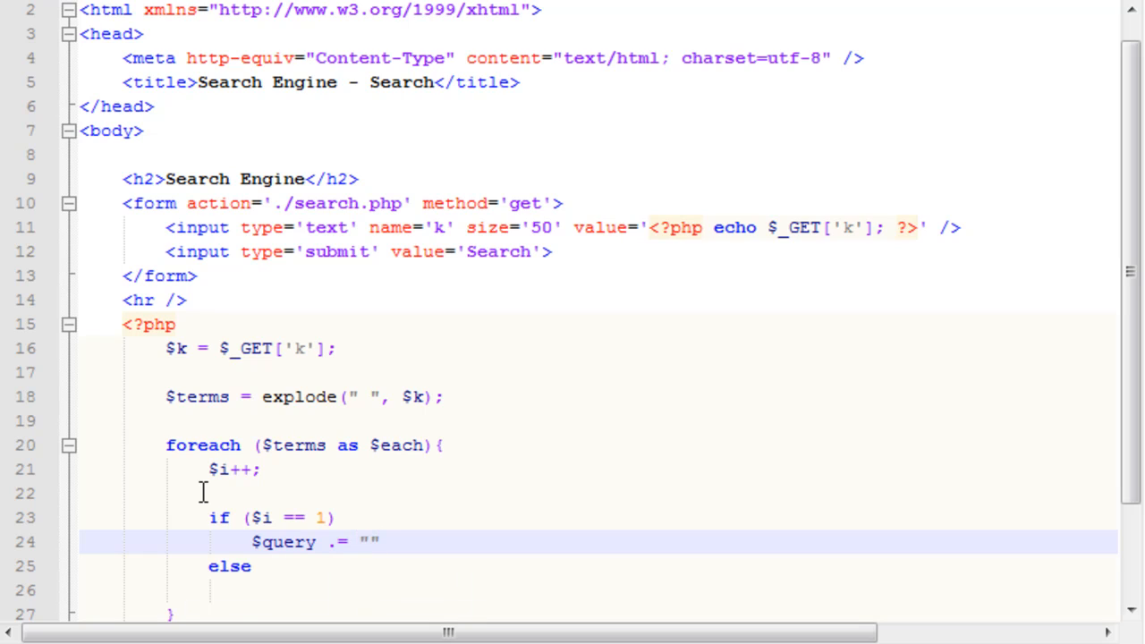
type(";")
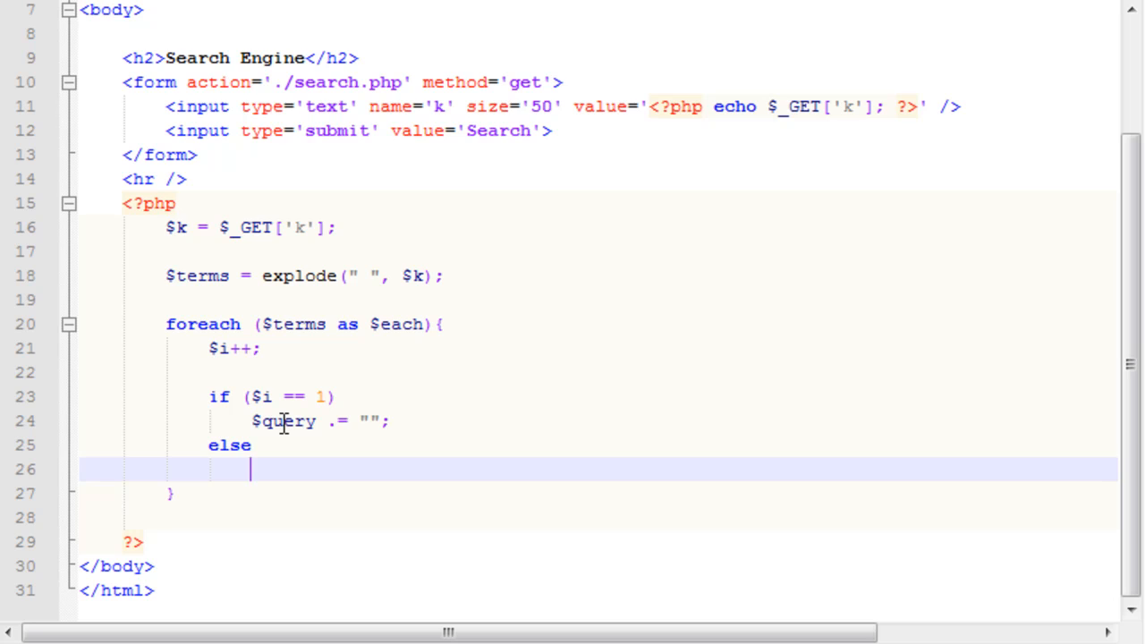
mouse_move(284, 468)
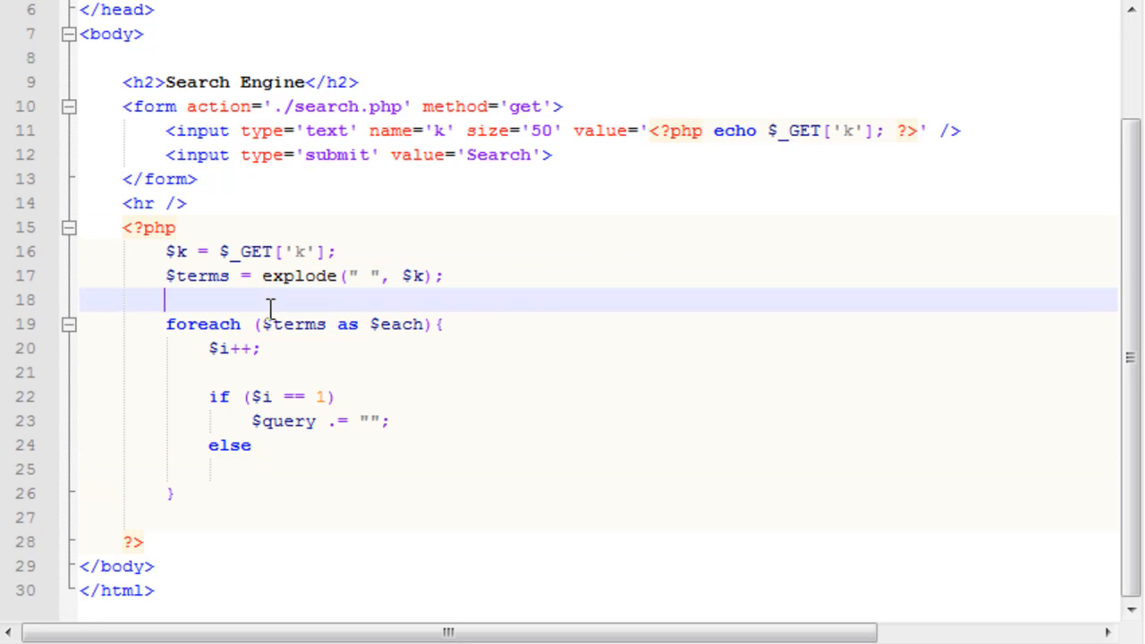
Step: Initialize $query = "SELECT * FROM search " above the loop, dropping a half-typed WHERE
type("$")
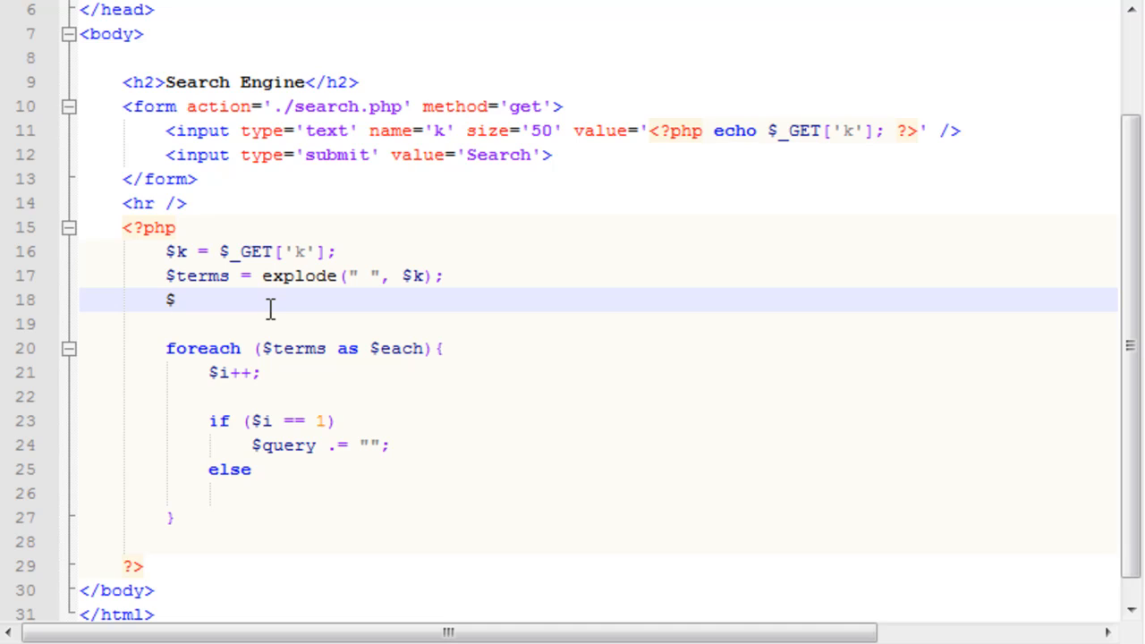
type("query = \"\";")
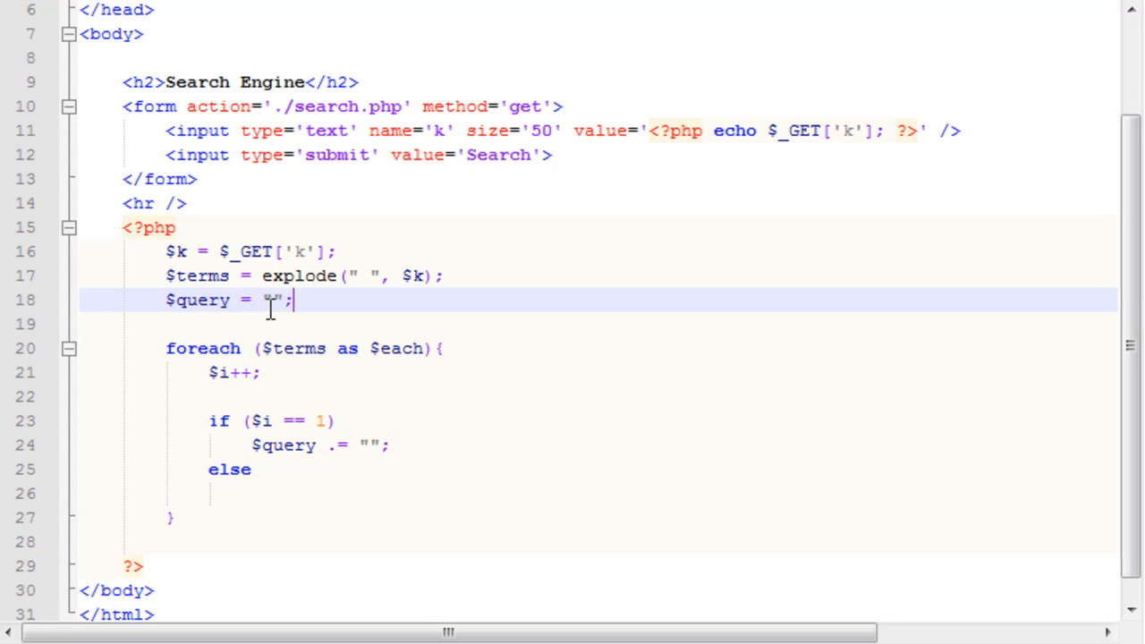
type("SELECT *")
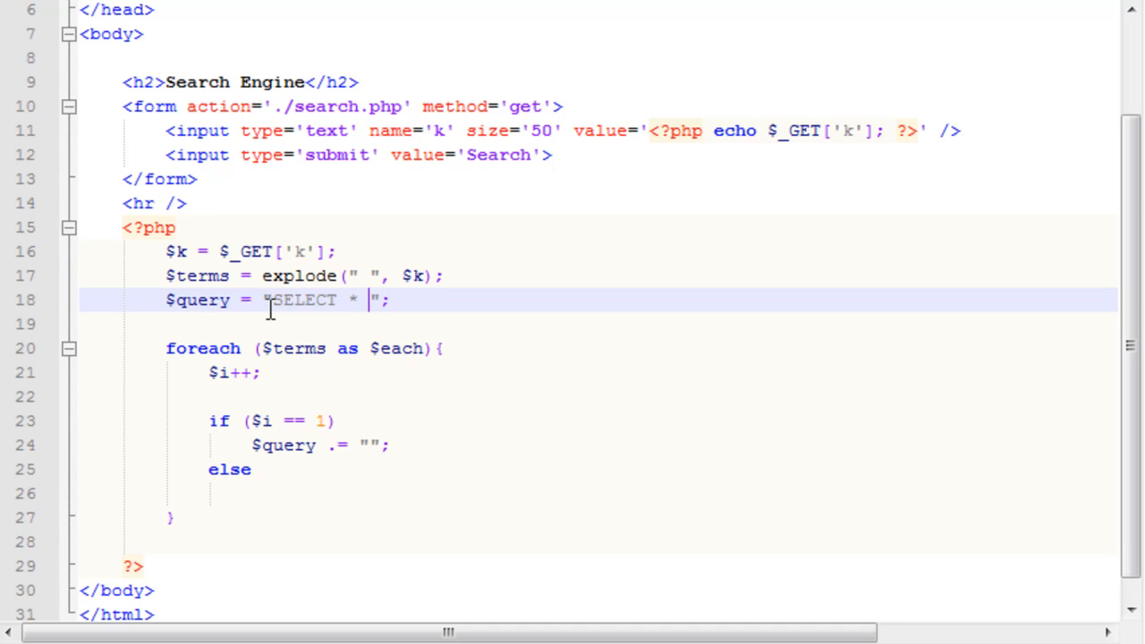
type("FROM s")
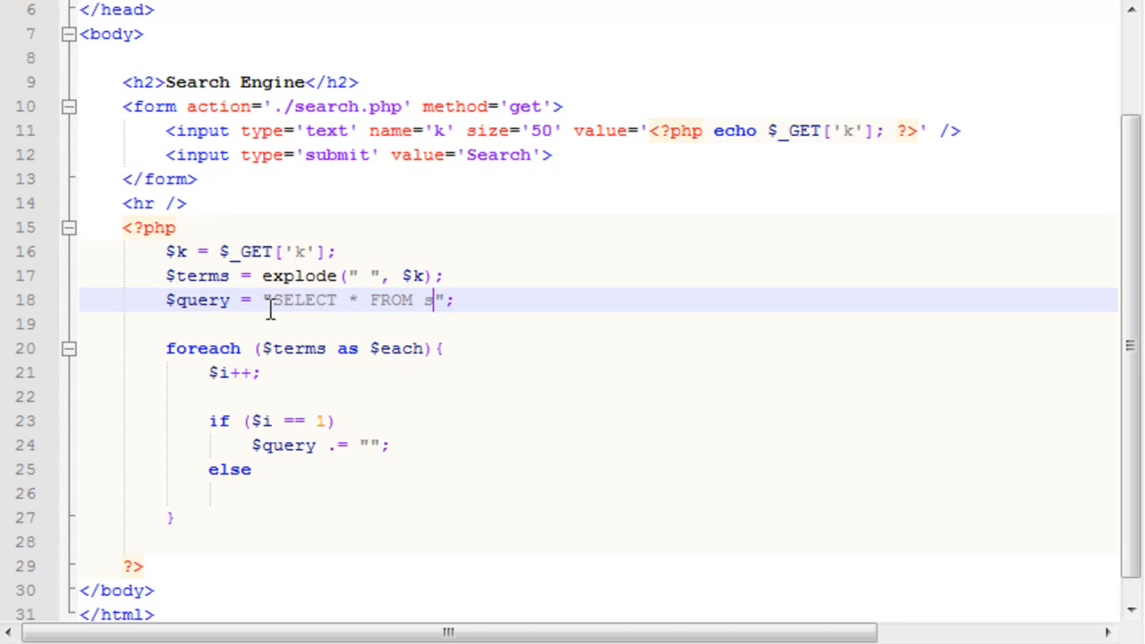
type("earch WHE")
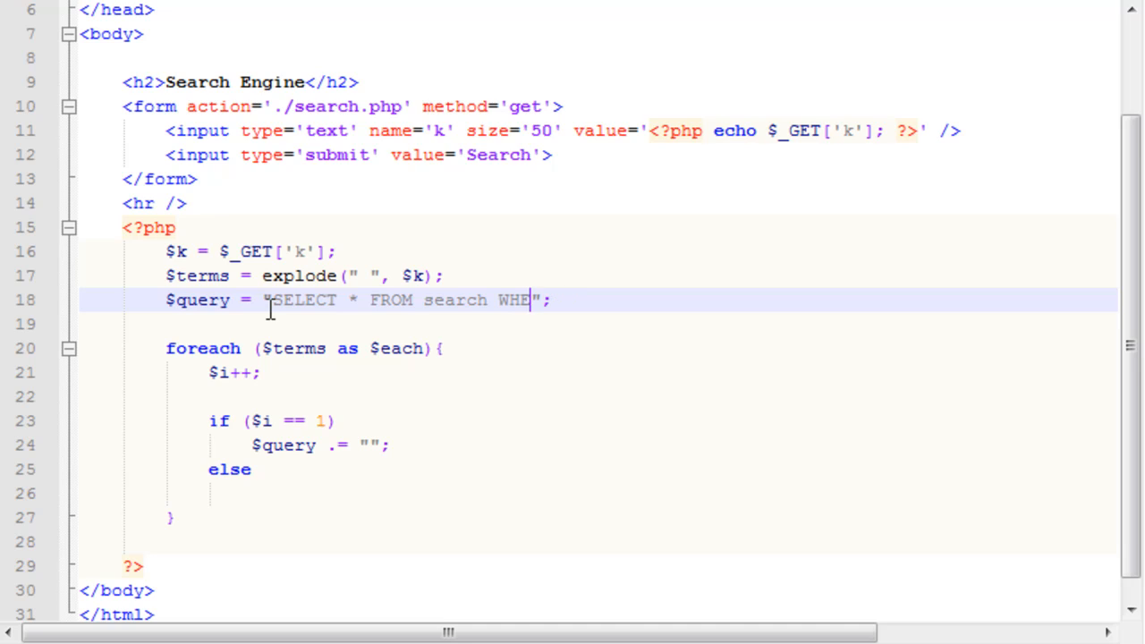
key("BackSpace")
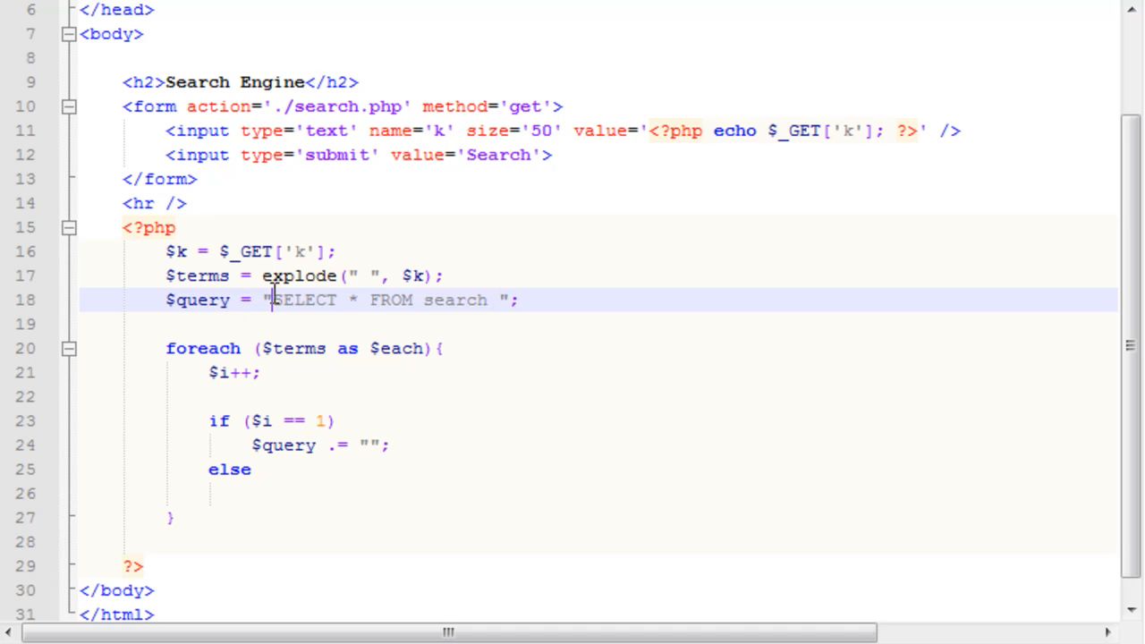
left_click_drag(271, 300, 486, 301)
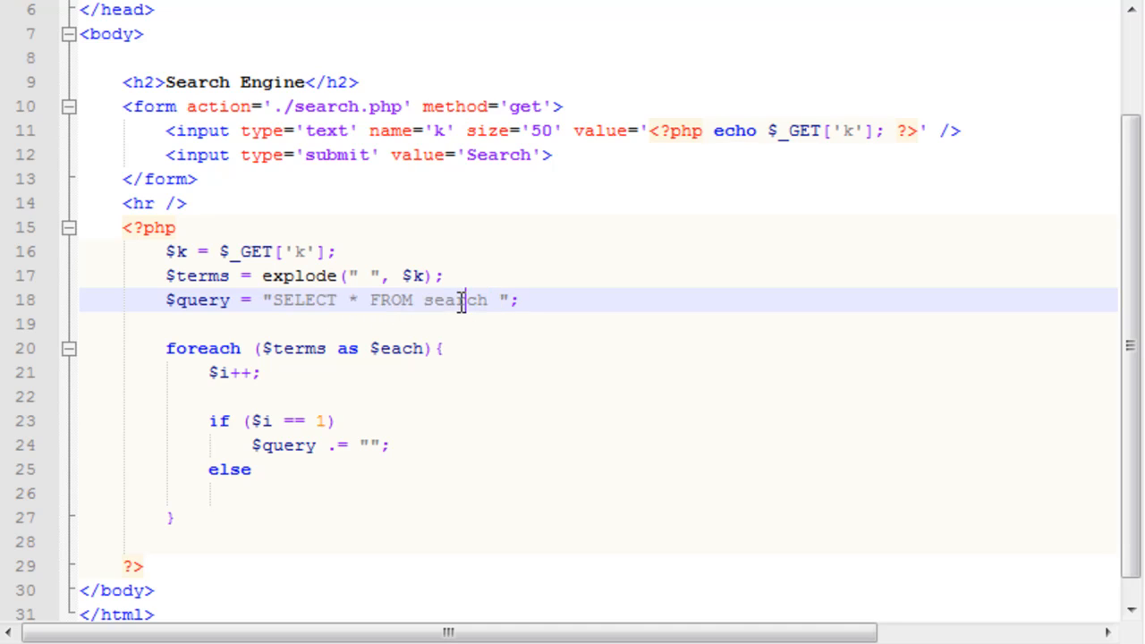
double_click(455, 301)
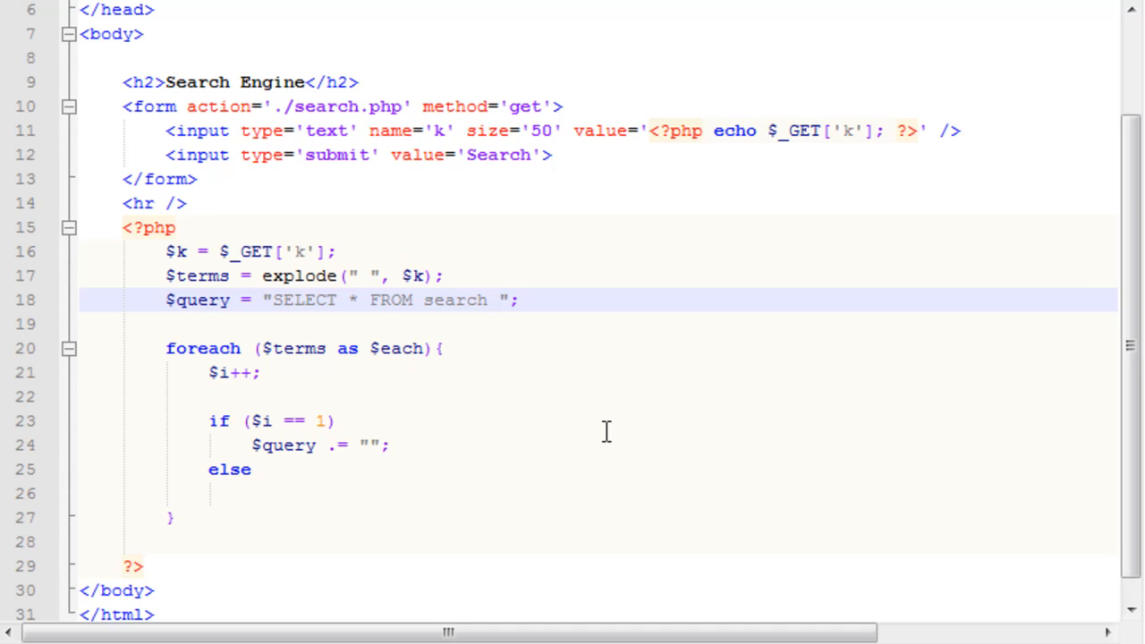
Step: End the base query at WHERE and cut the keywords = '$term1' condition out of it
type("WHER")
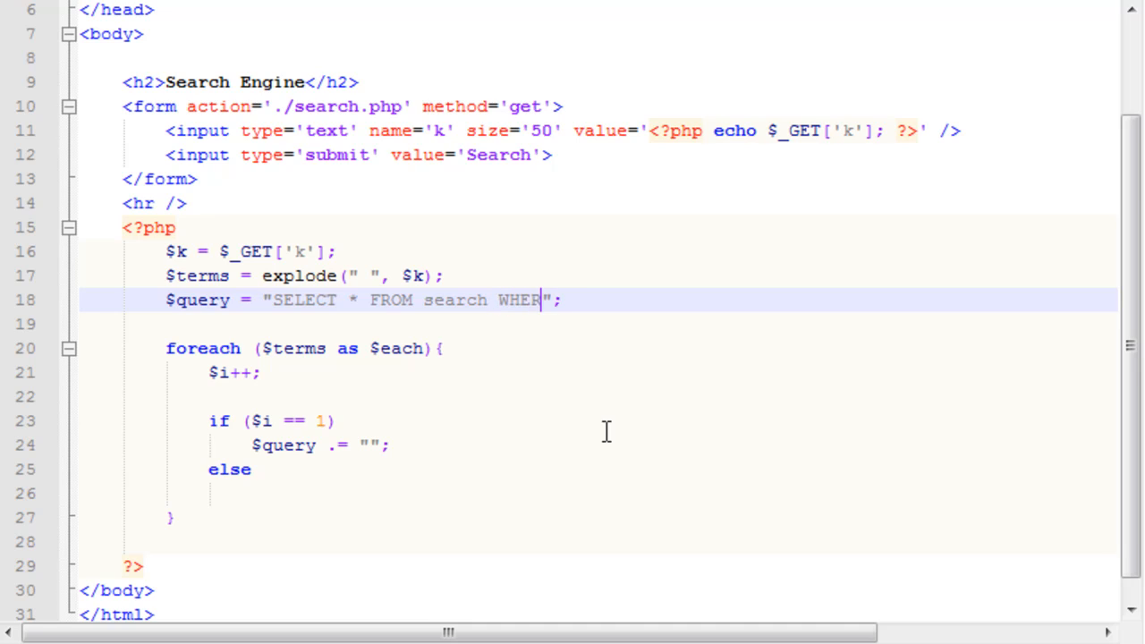
type("E")
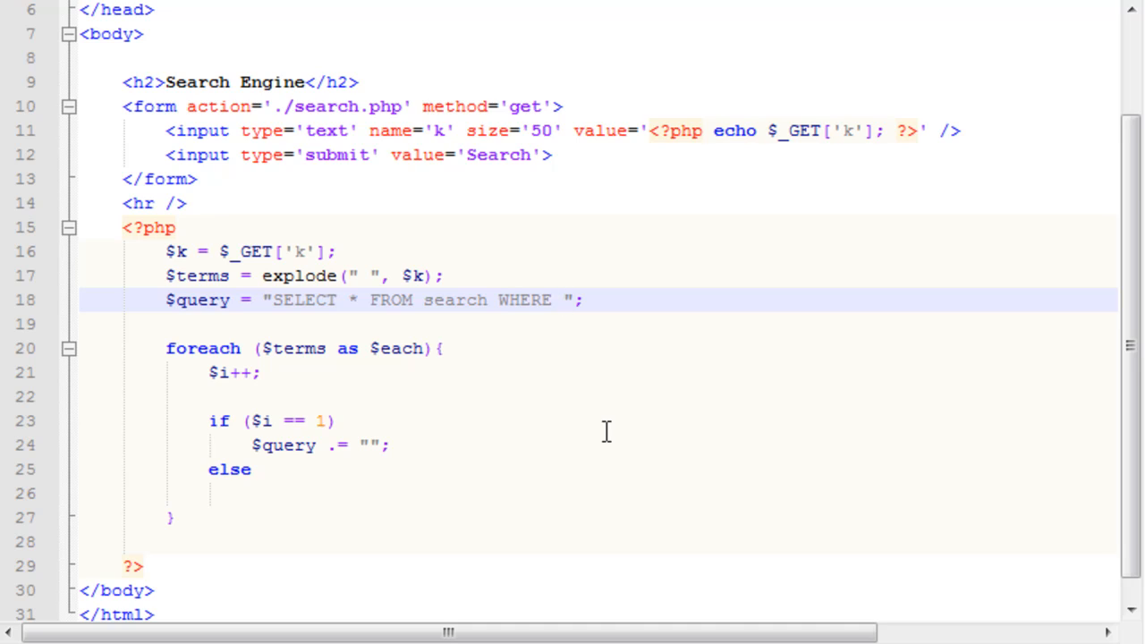
type("keywords")
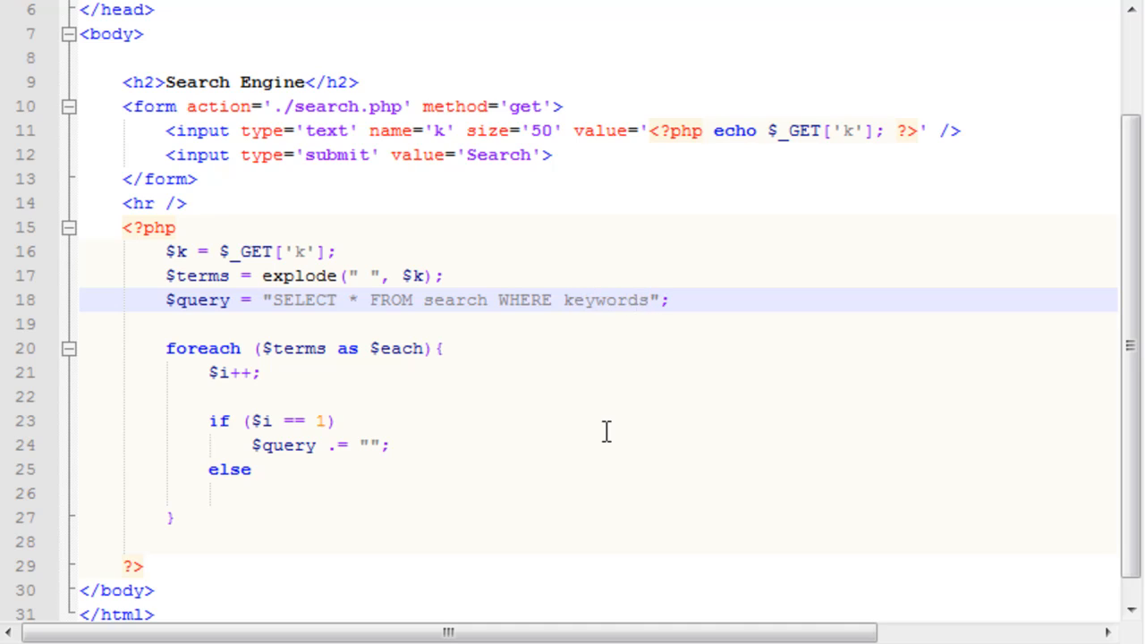
type("='")
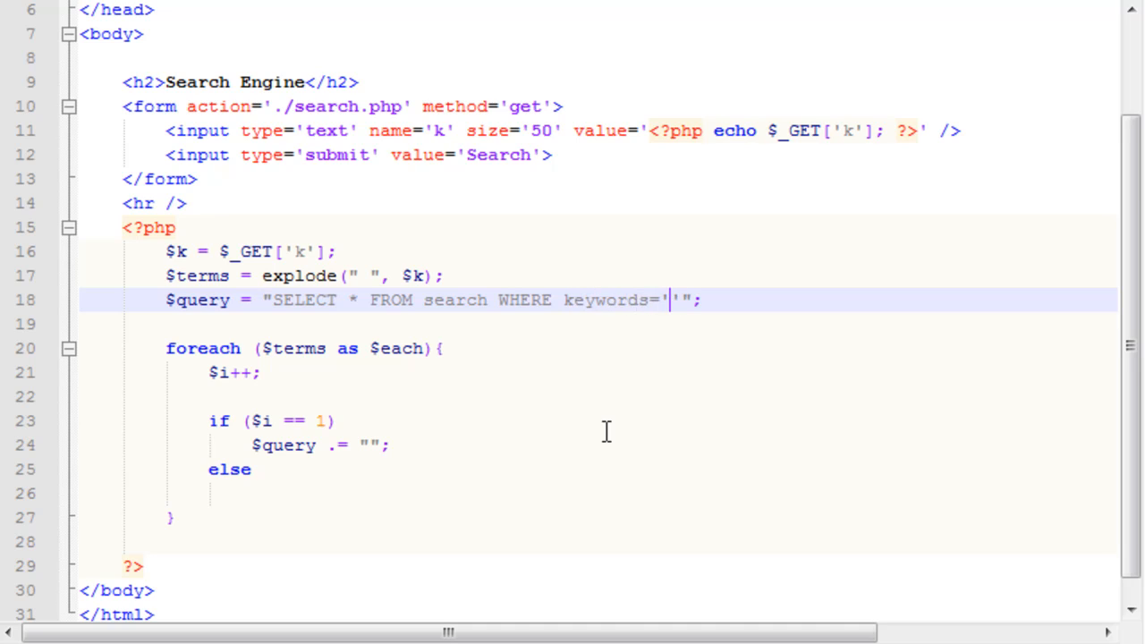
type("$term1")
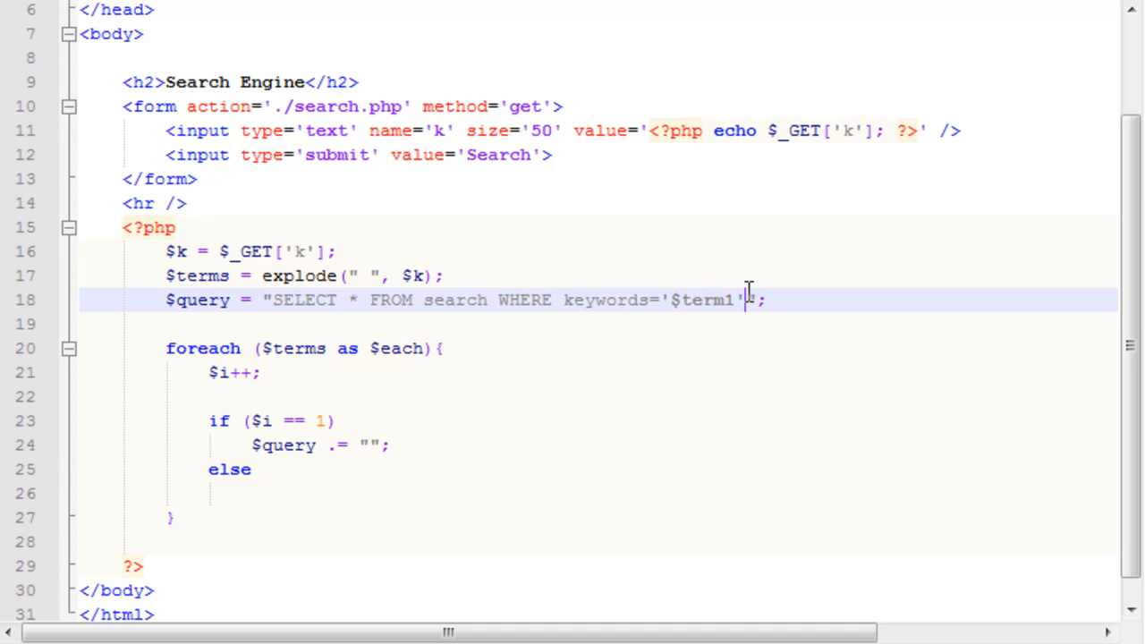
left_click_drag(749, 301, 562, 301)
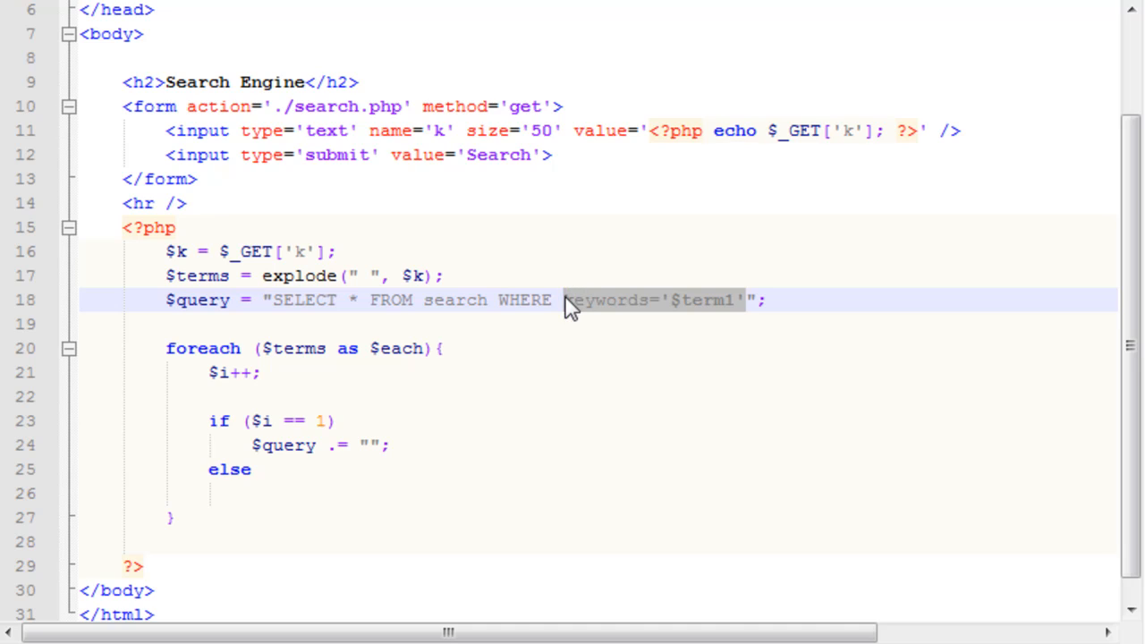
key("Delete")
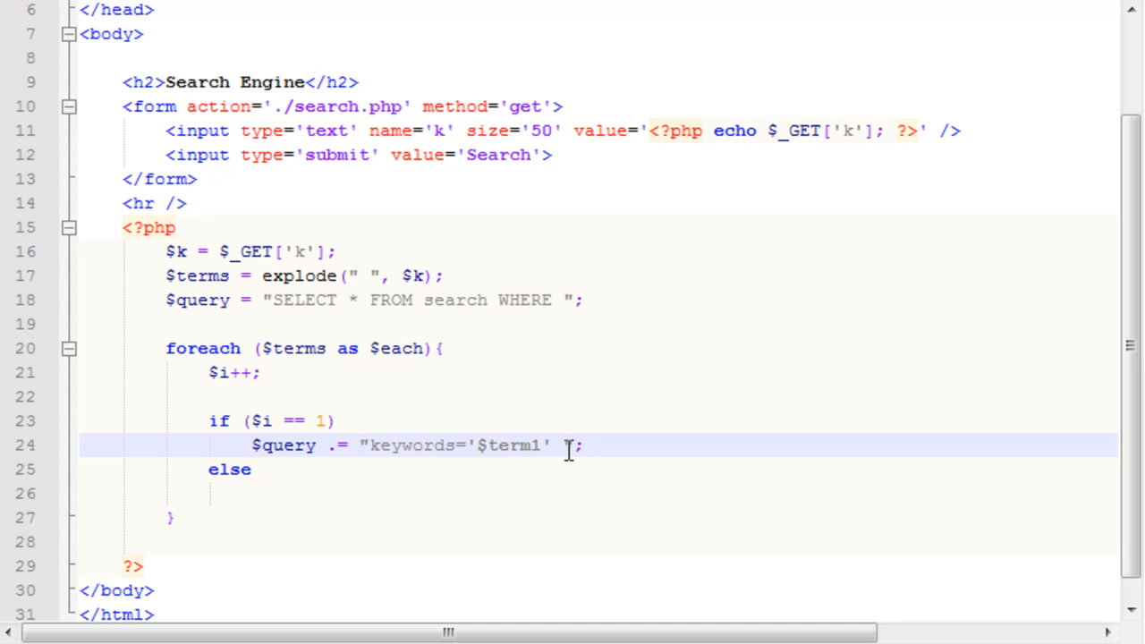
Step: Append keywords LIKE '$each' in the if branch and the OR-prefixed version under else
double_click(512, 445)
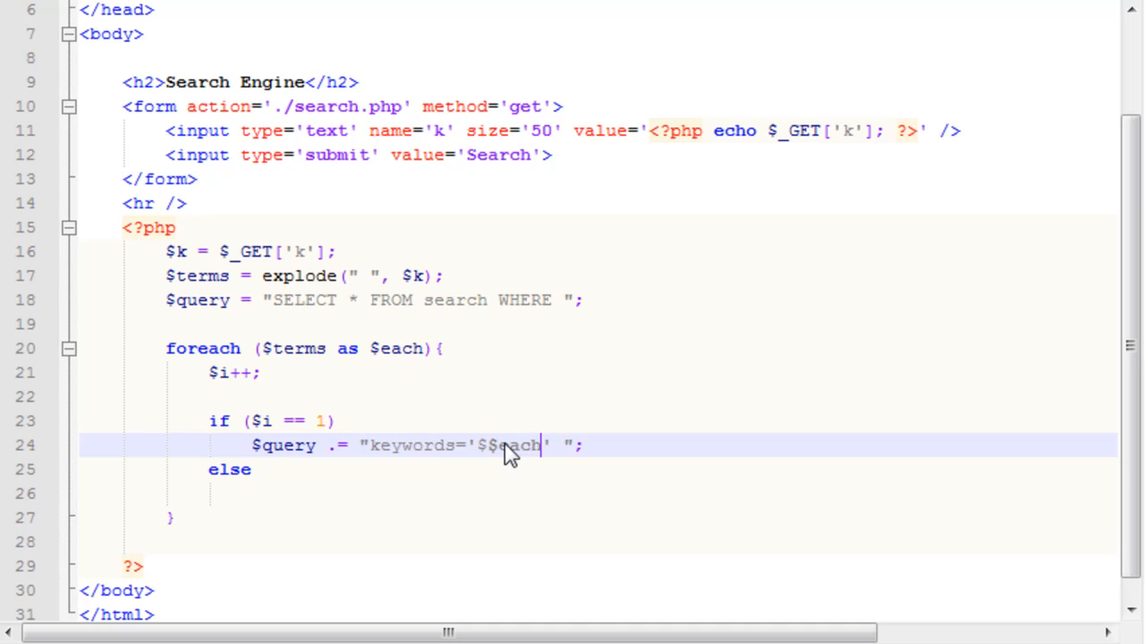
mouse_move(498, 435)
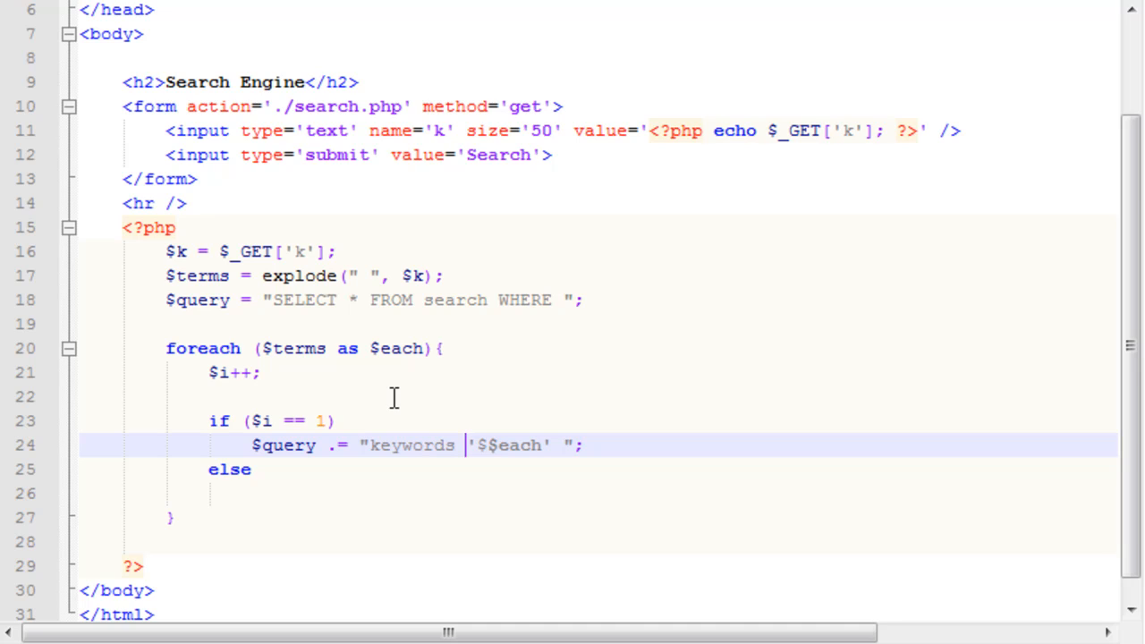
type("LIKE")
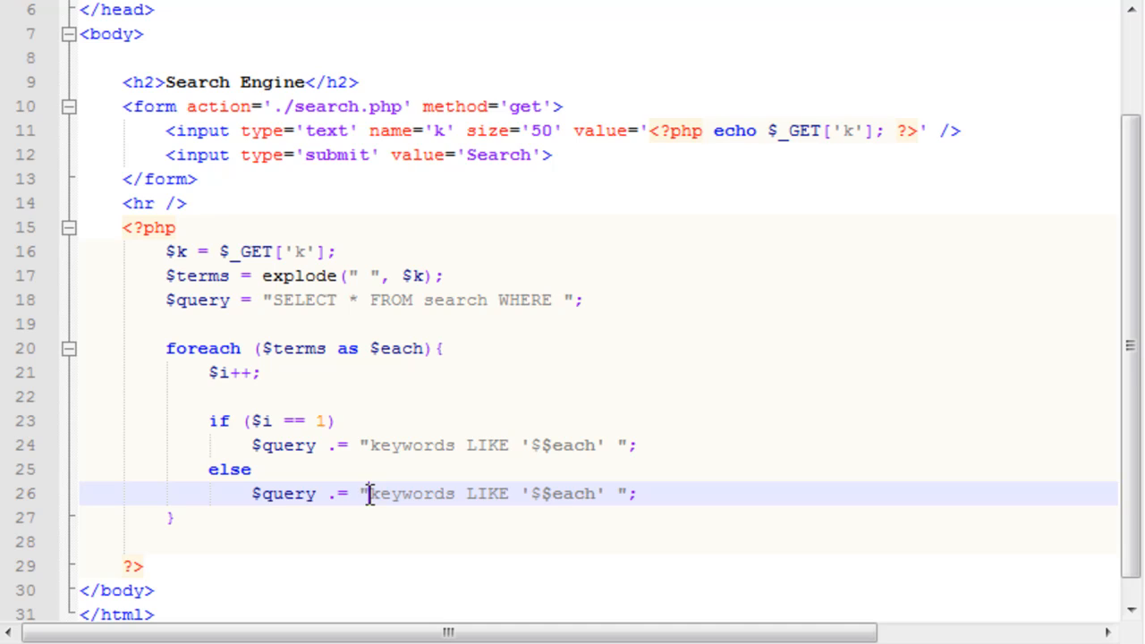
type("\" \"")
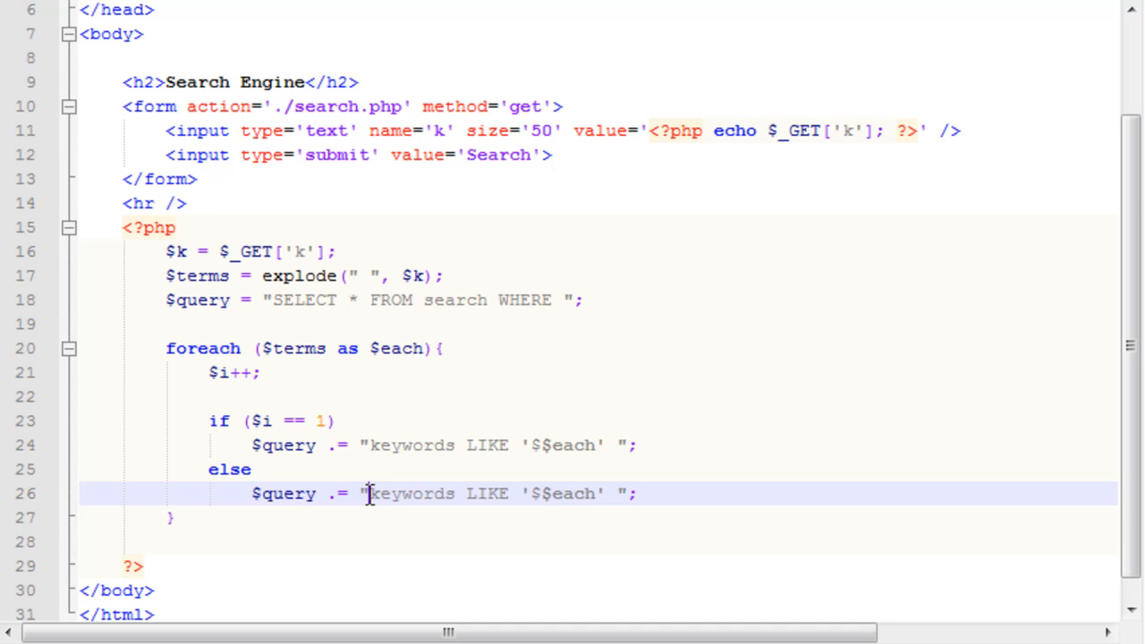
type("OR")
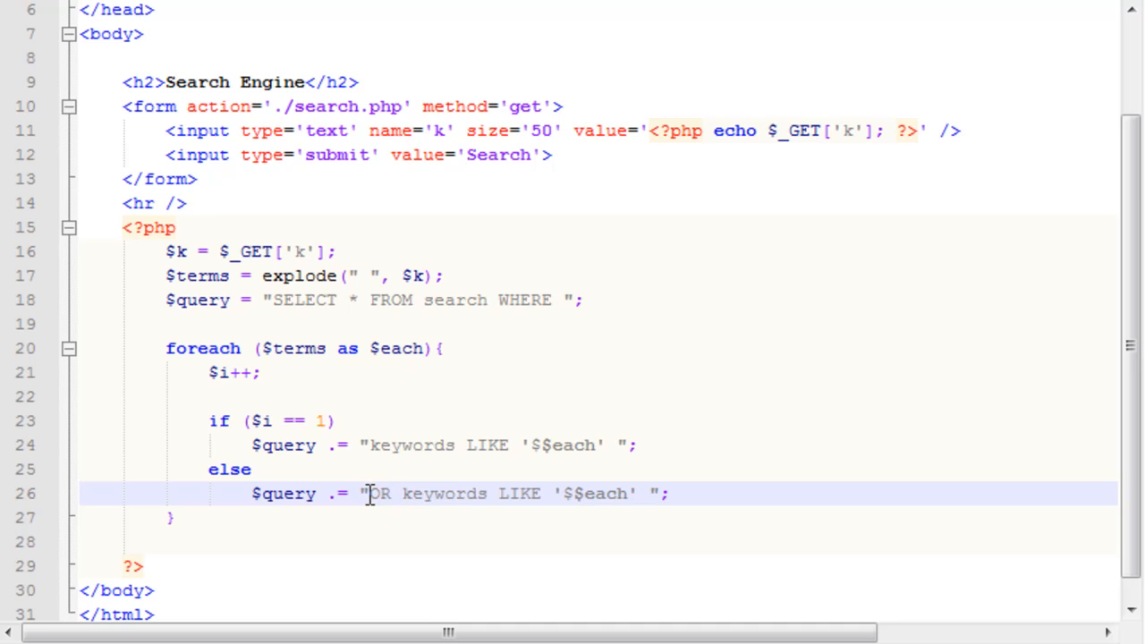
mouse_move(555, 494)
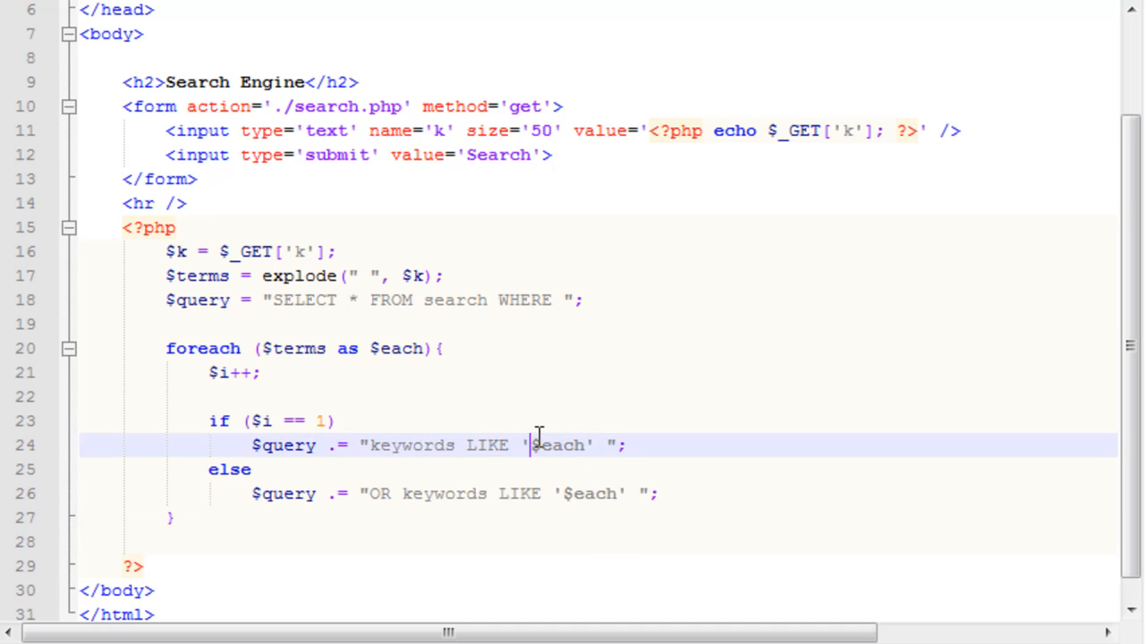
mouse_move(362, 451)
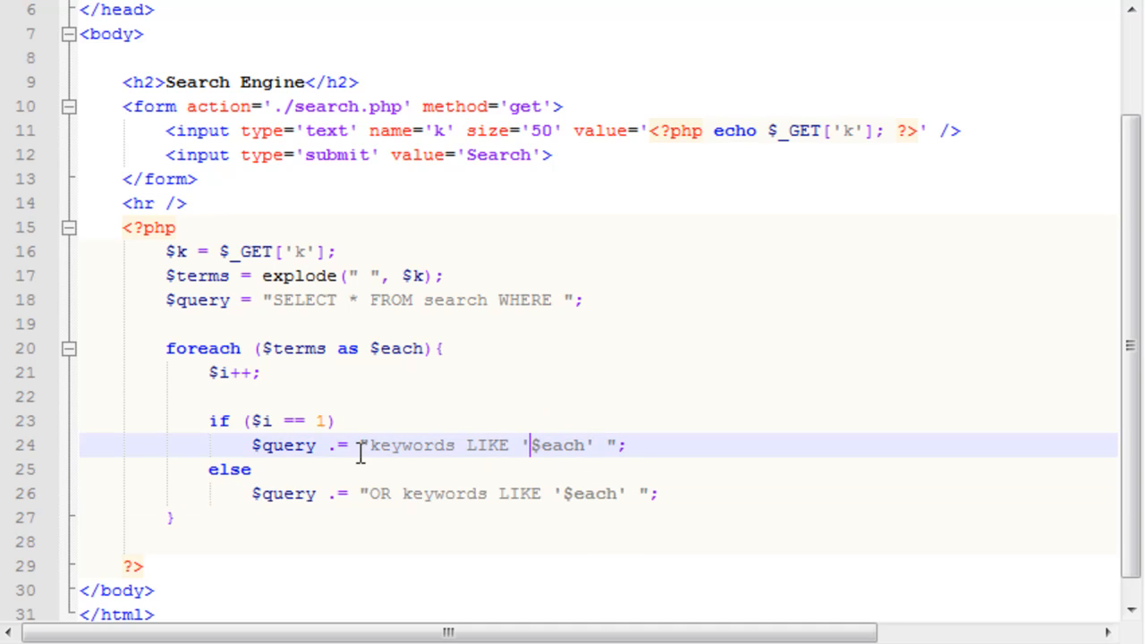
mouse_move(398, 494)
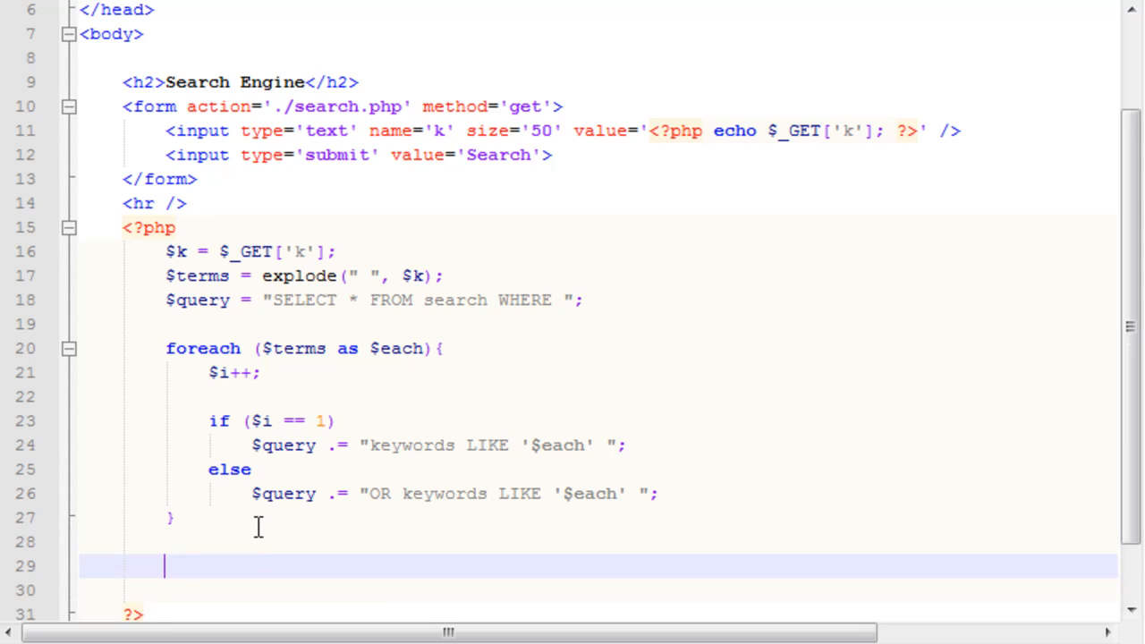
Step: Add a temporary echo $query; line after the loop
type("ECHO $")
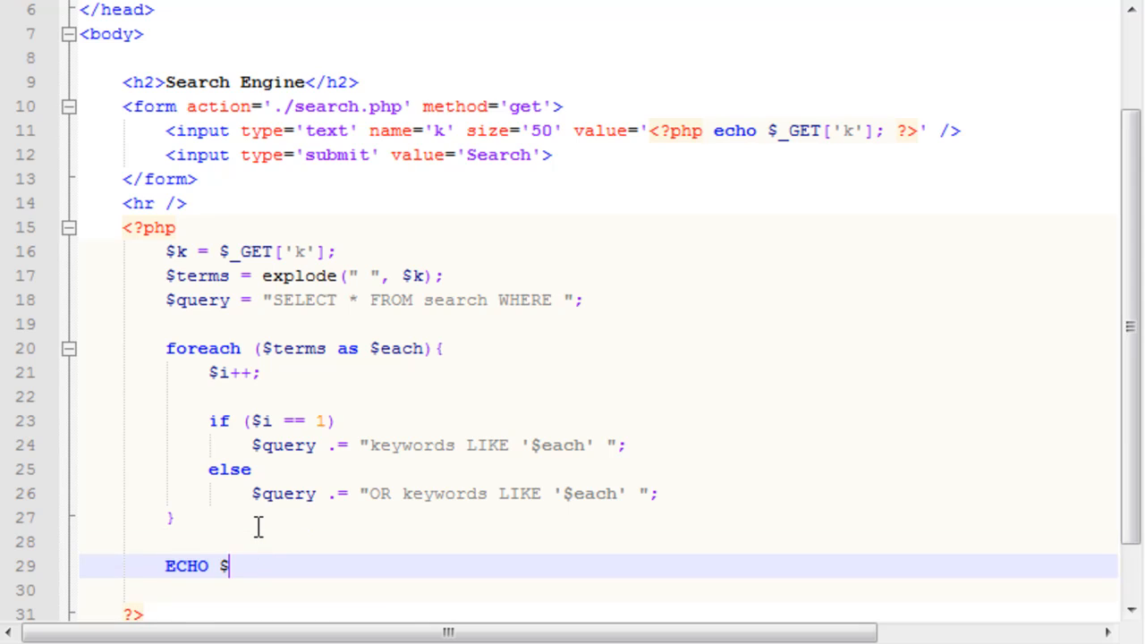
key("Backspace")
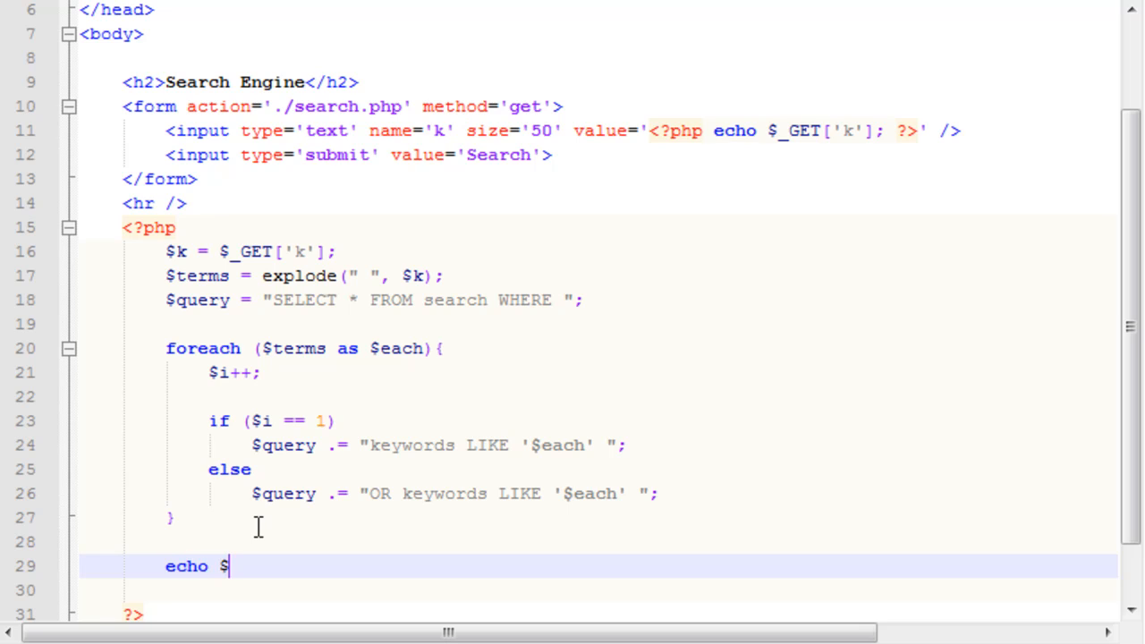
type("query;")
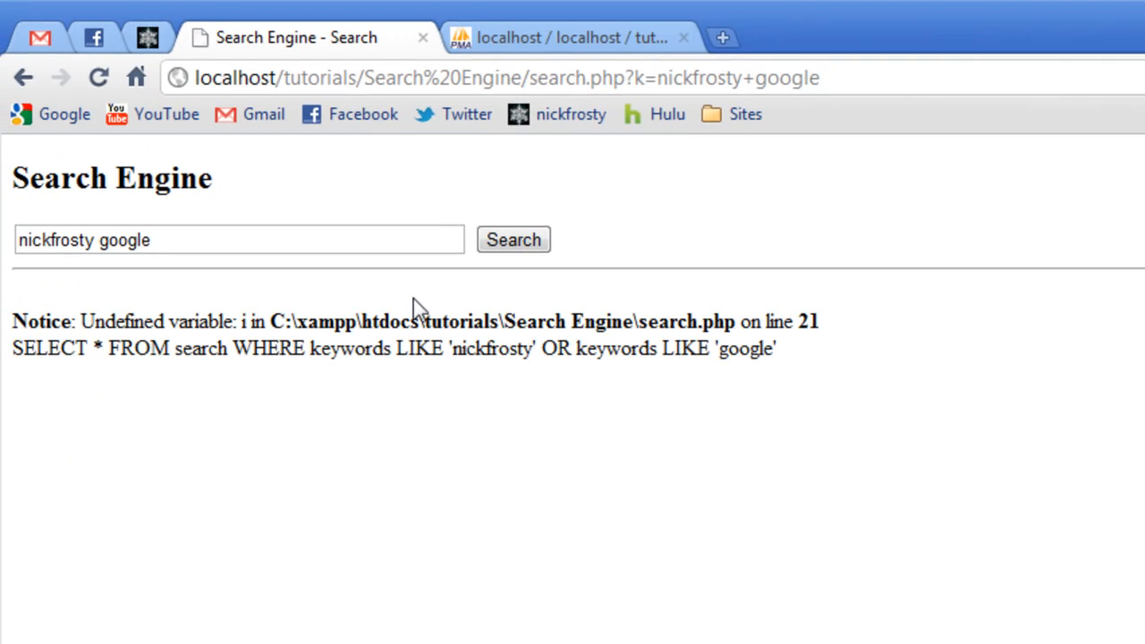
mouse_move(150, 338)
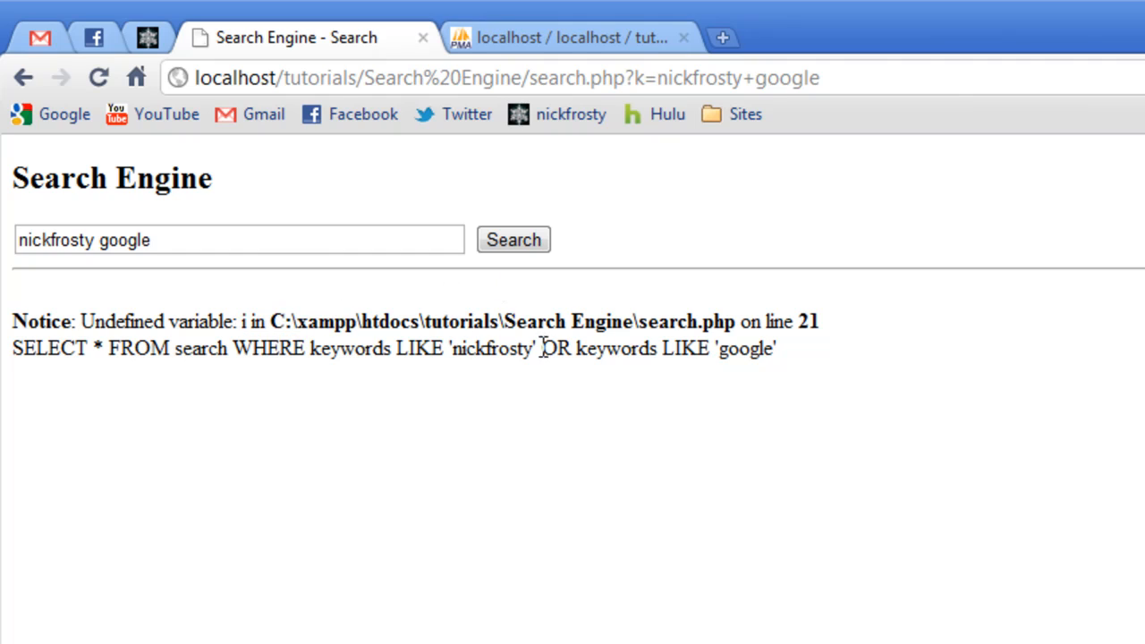
Step: Search "google sdfg zdfg asdg asdg" in Chrome and inspect the printed OR-chained SELECT
double_click(50, 348)
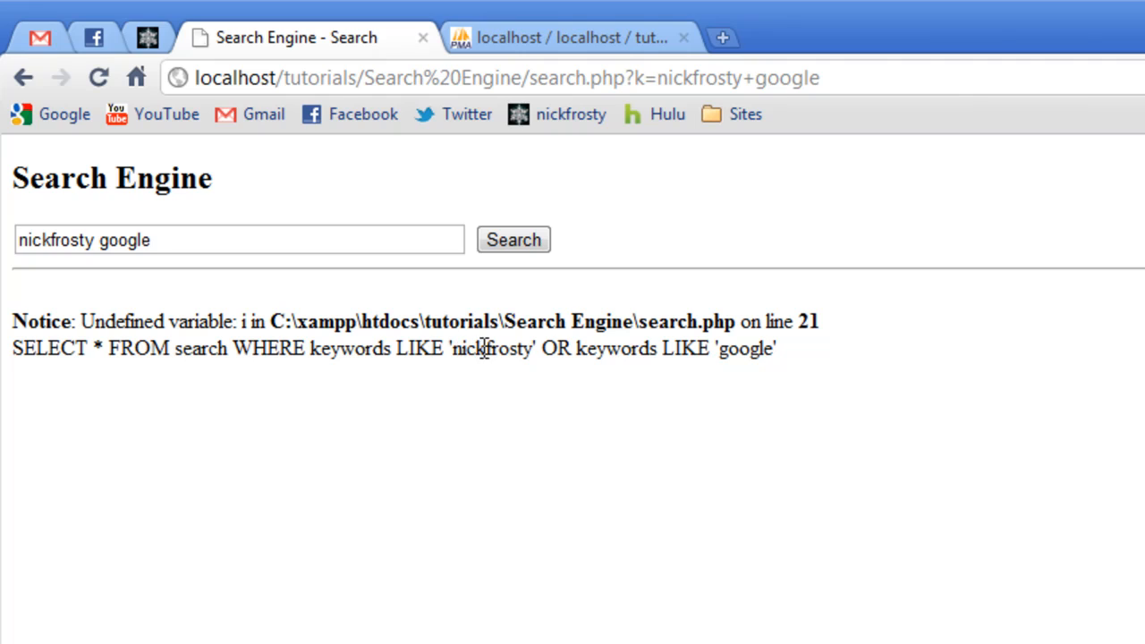
left_click(240, 240)
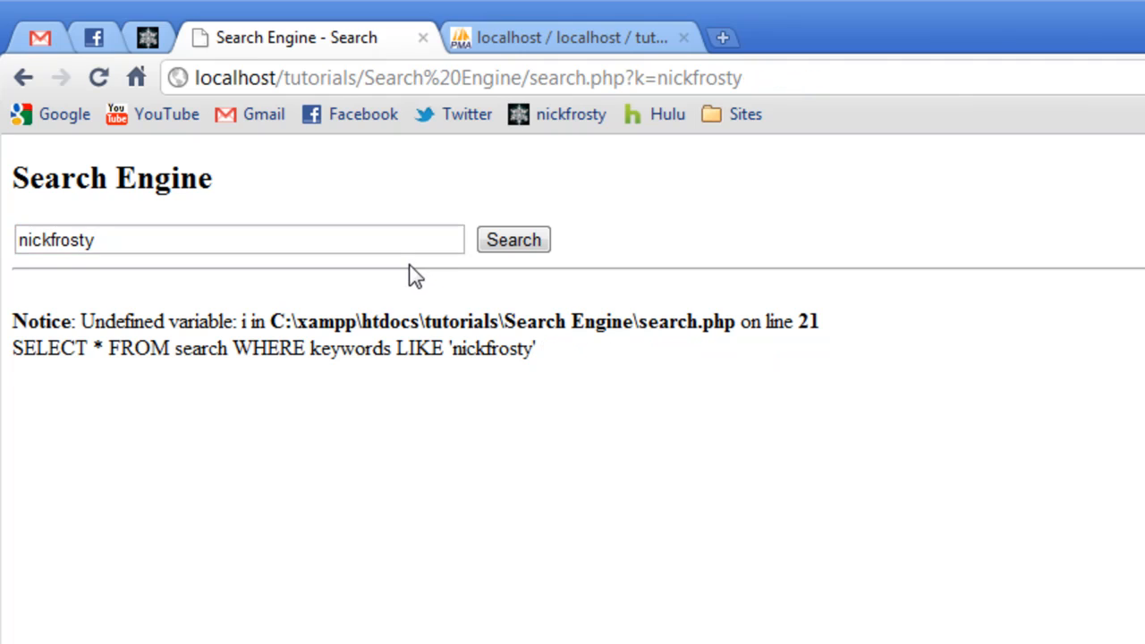
left_click(215, 239)
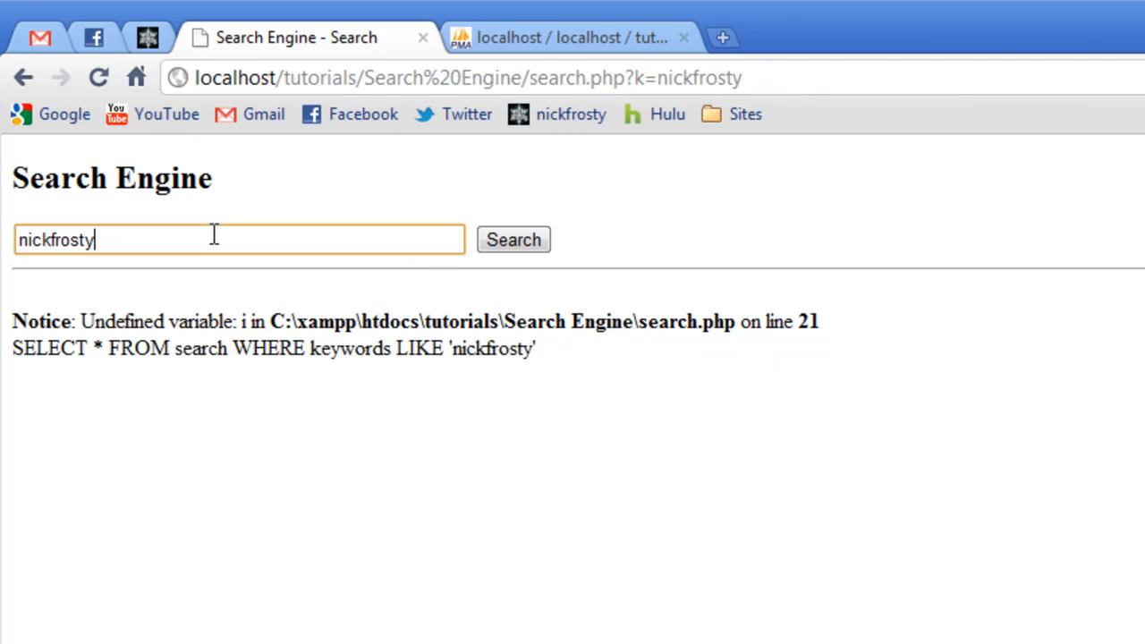
type("sdfg zdfg asdg asdg")
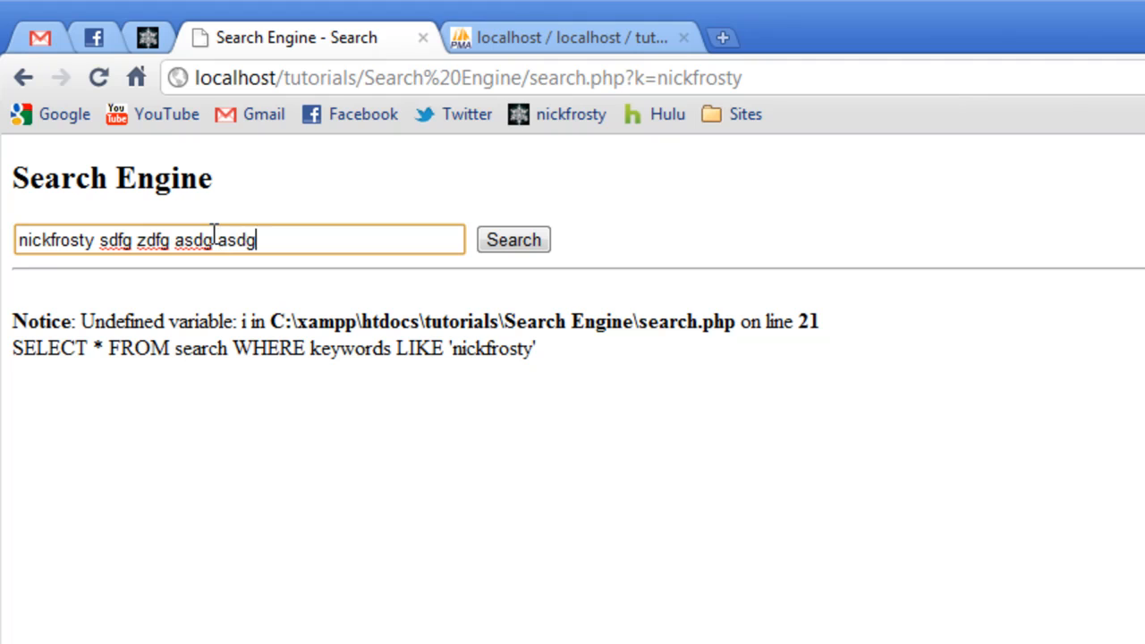
left_click(513, 240)
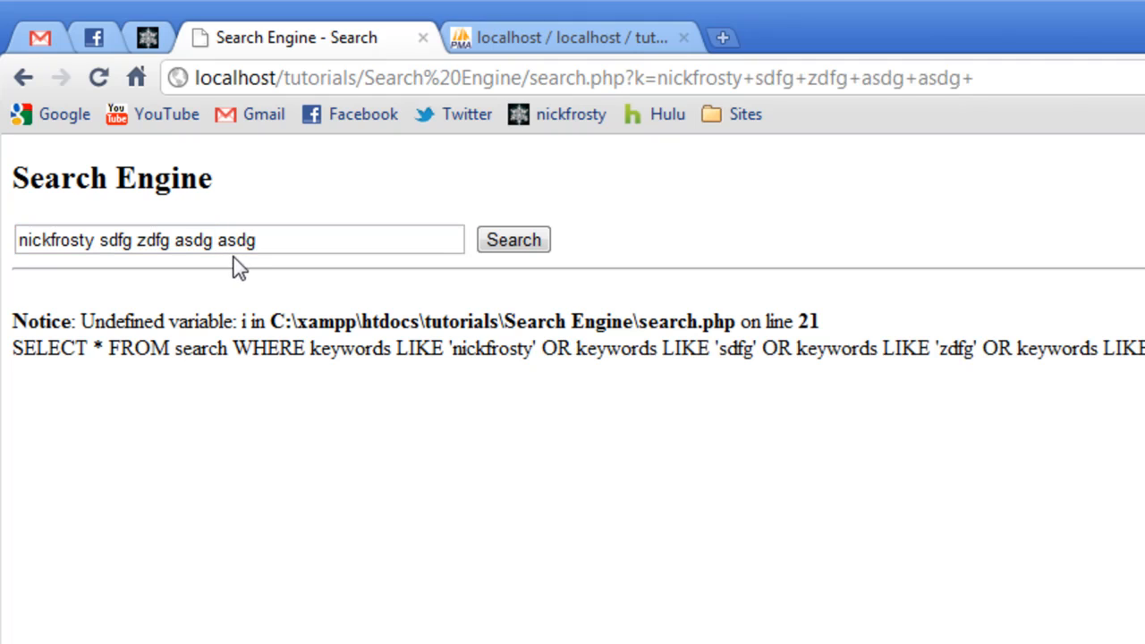
mouse_move(497, 344)
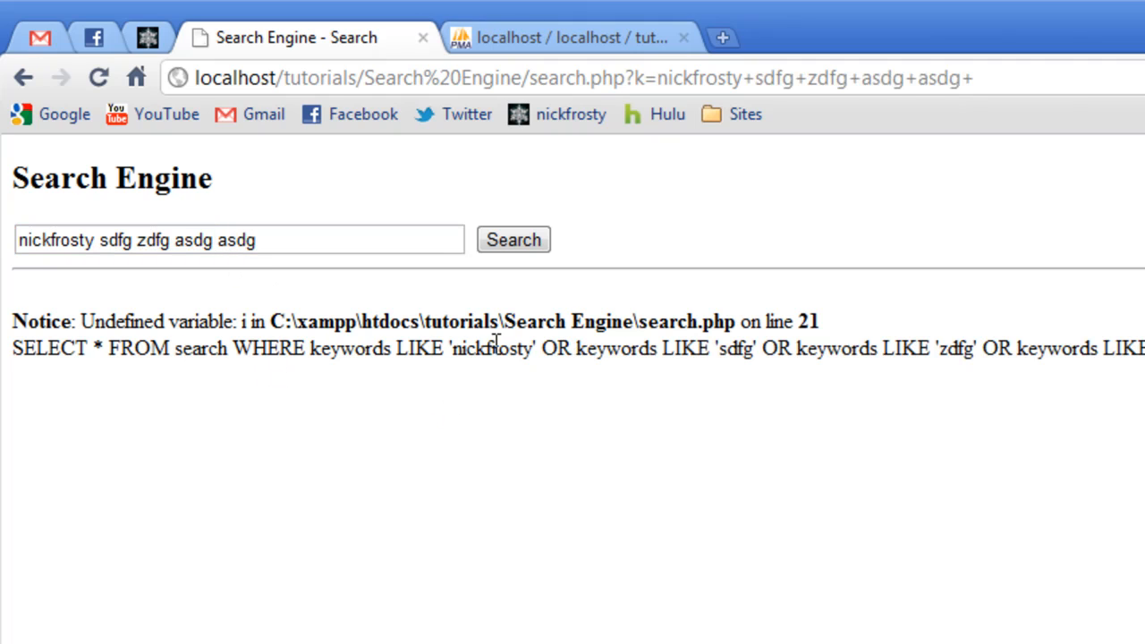
left_click_drag(540, 347, 762, 347)
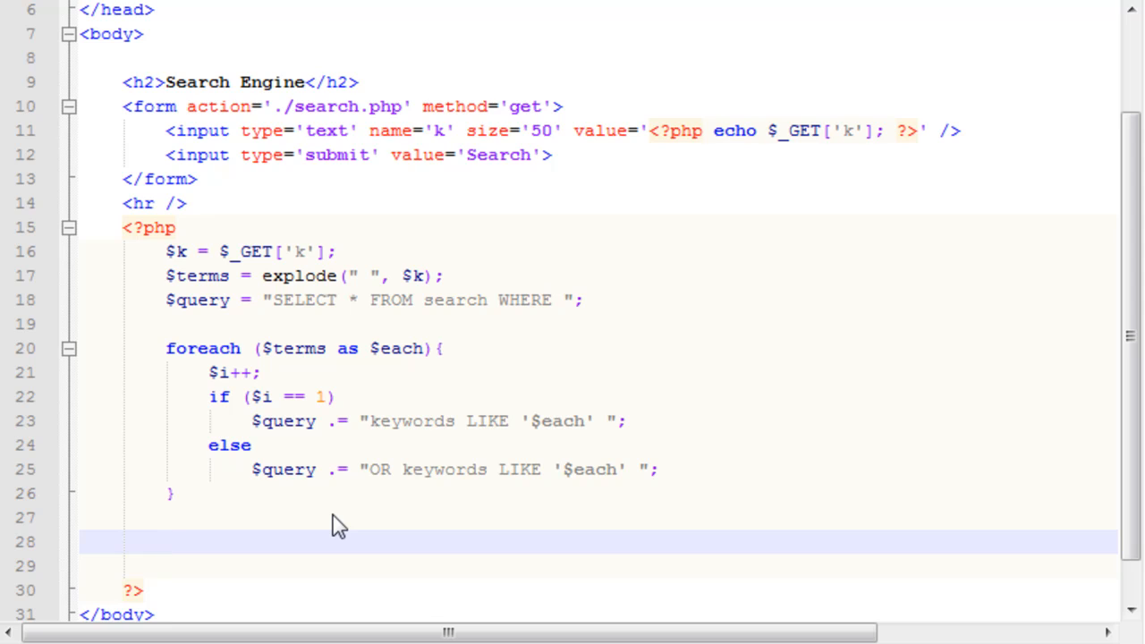
Step: Under a // connect comment, add mysql_connect("localhost", "root", "password");
type("// connect")
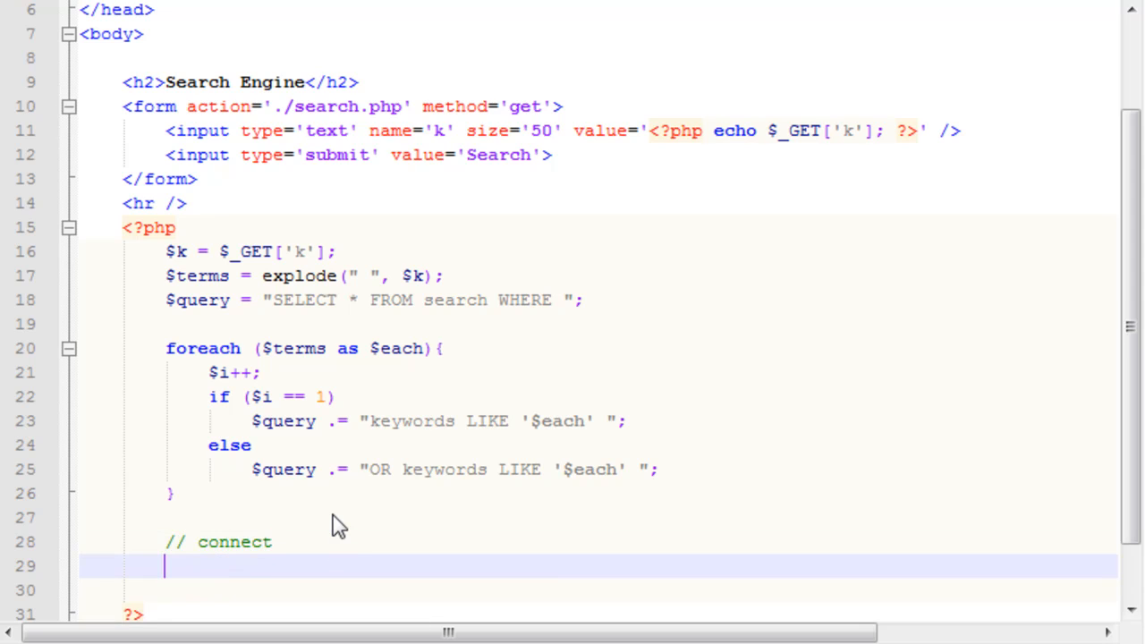
type("mysql_")
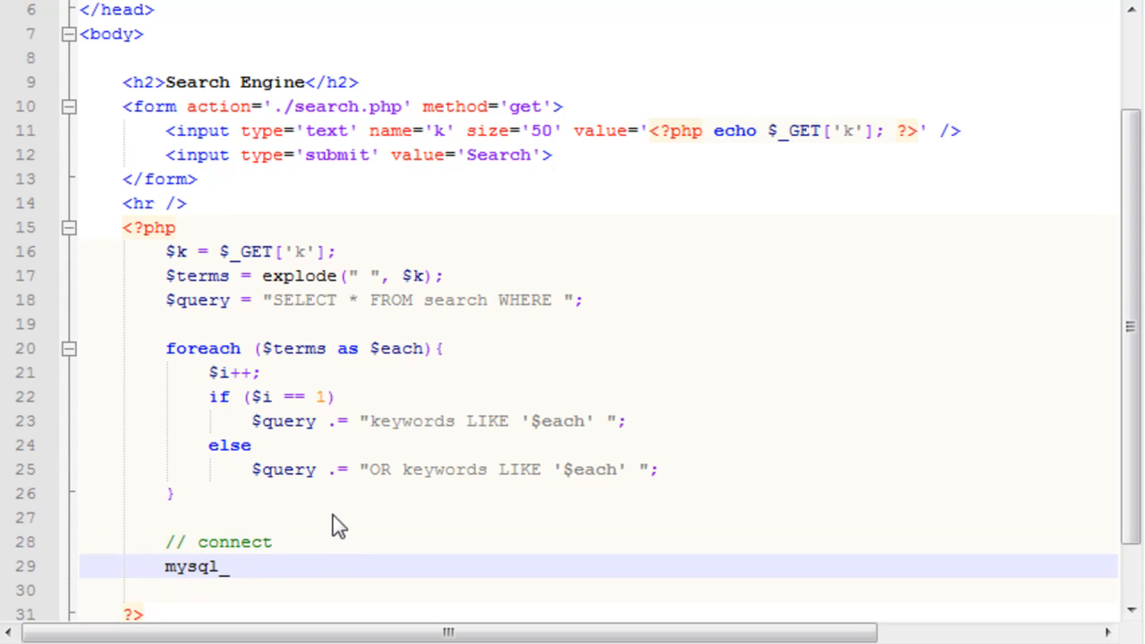
type("connect ();")
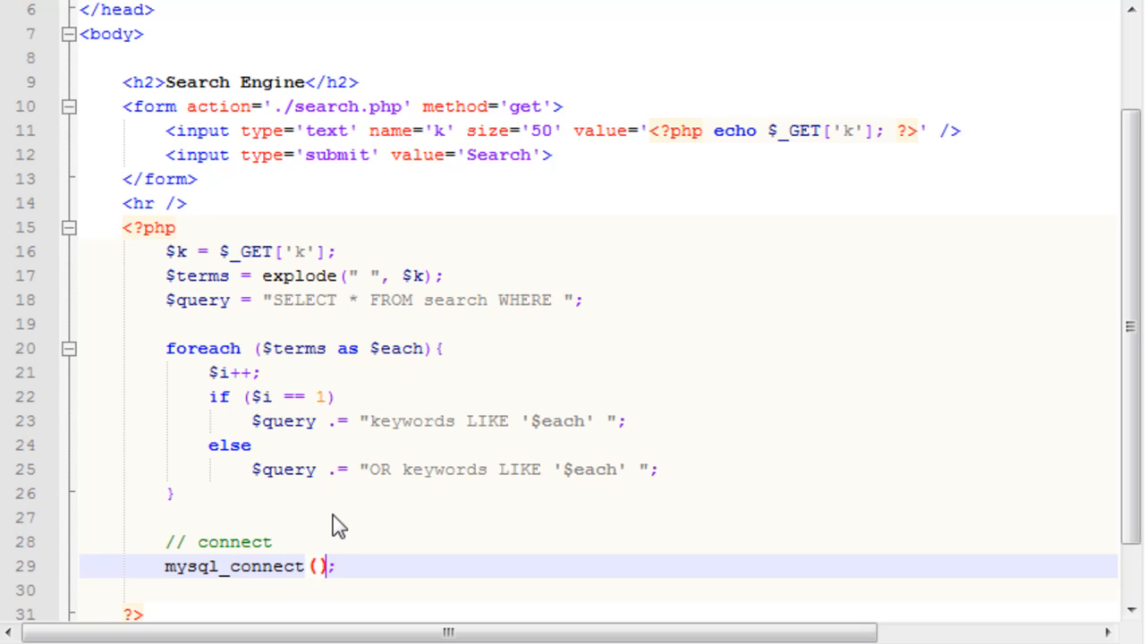
type("\"\"")
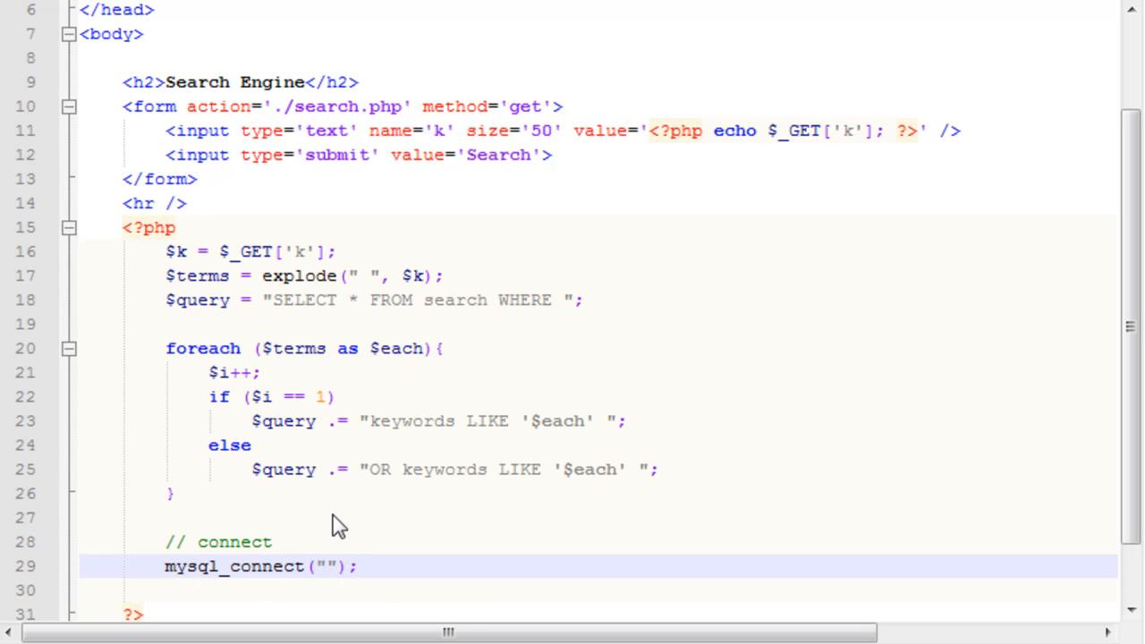
type("localhost")
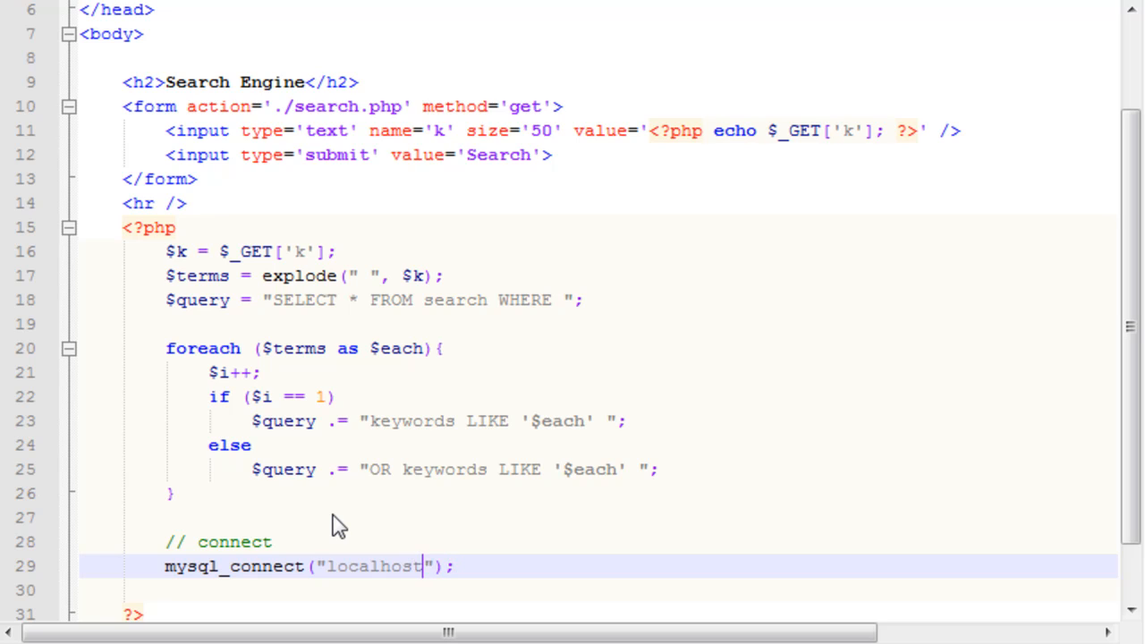
type(", \"\"")
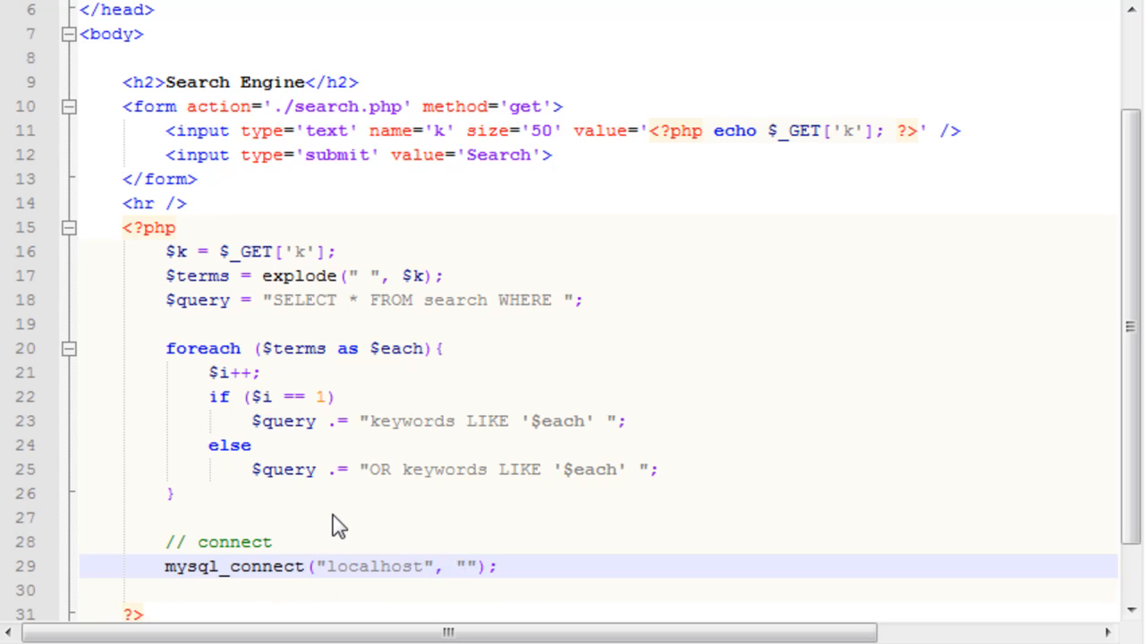
type("root")
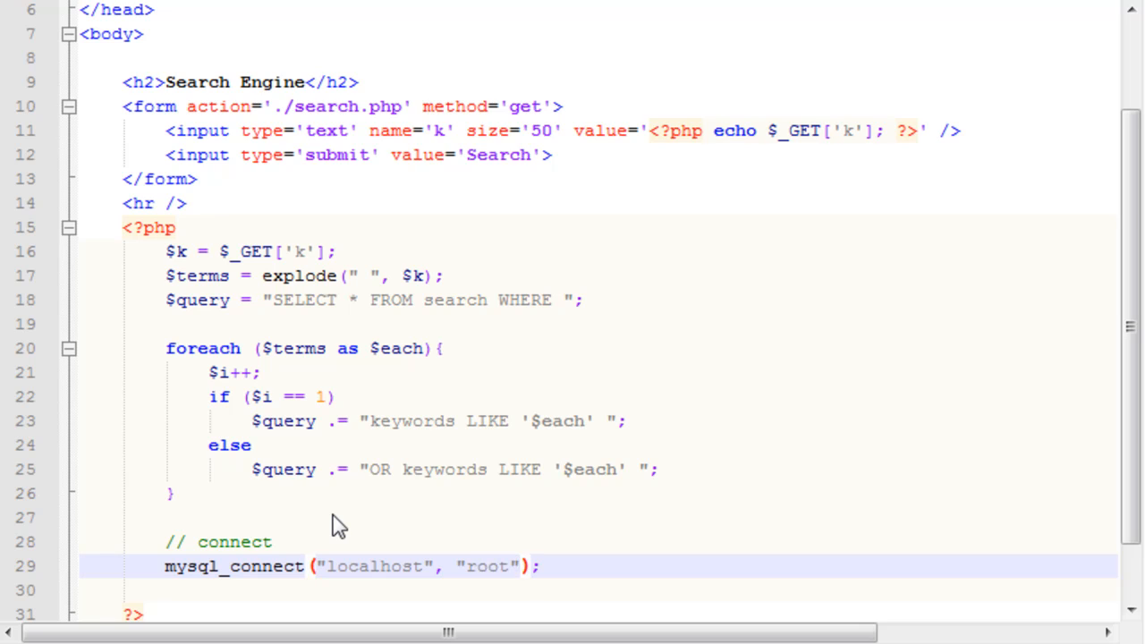
type(", \"\"")
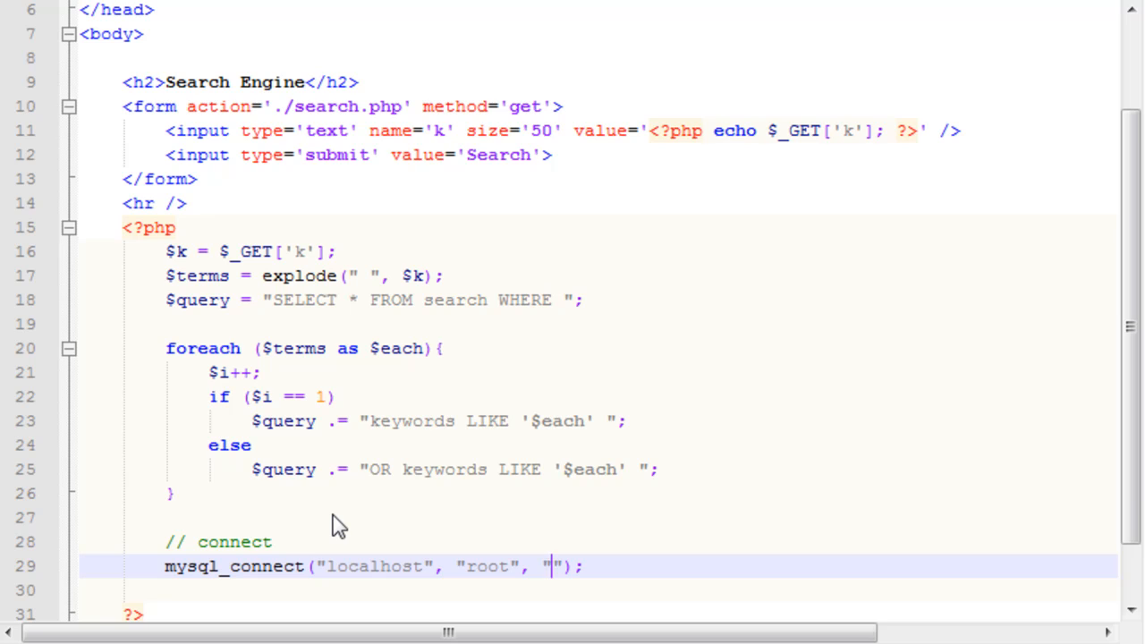
type("password")
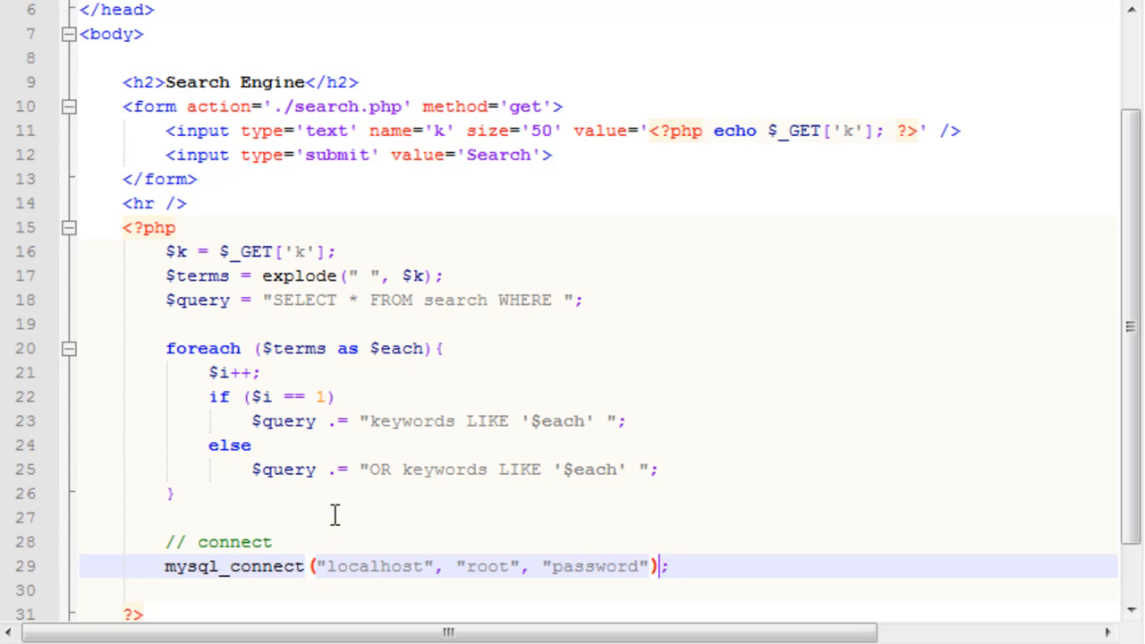
Step: Add mysql_select_db("tutorials"); to select the database
type("mysql")
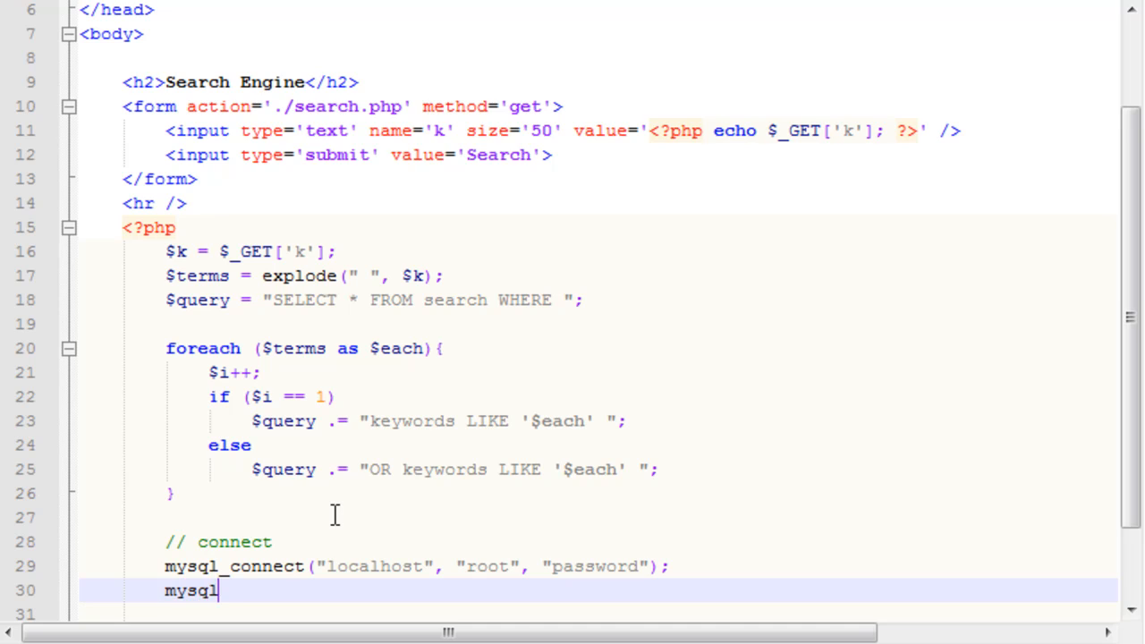
type("_s")
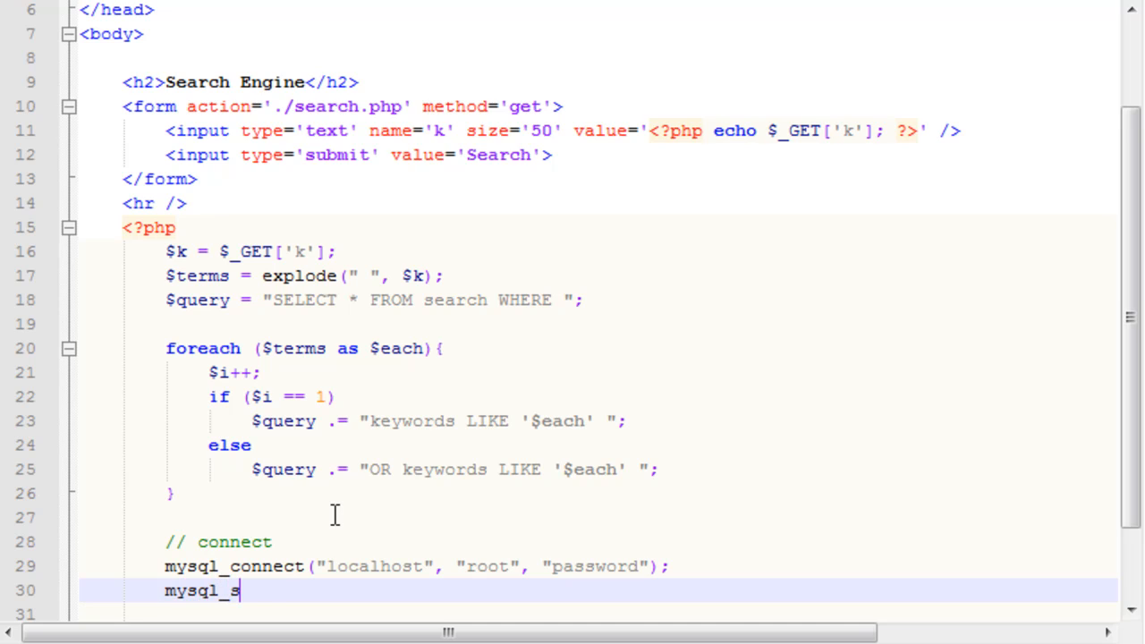
type("elect_db")
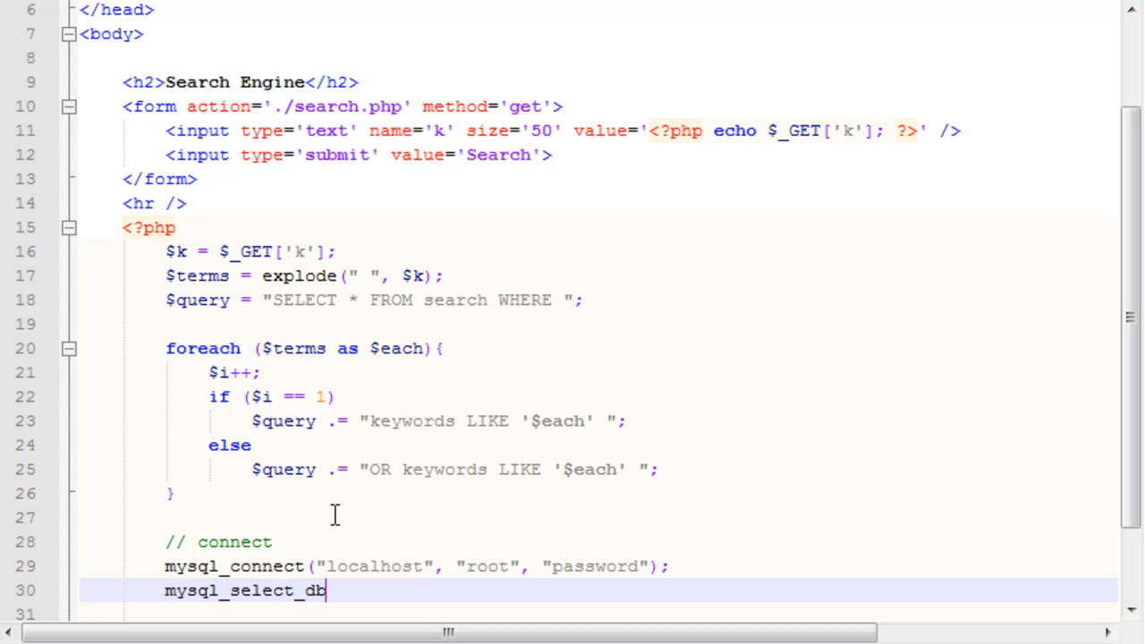
type("();")
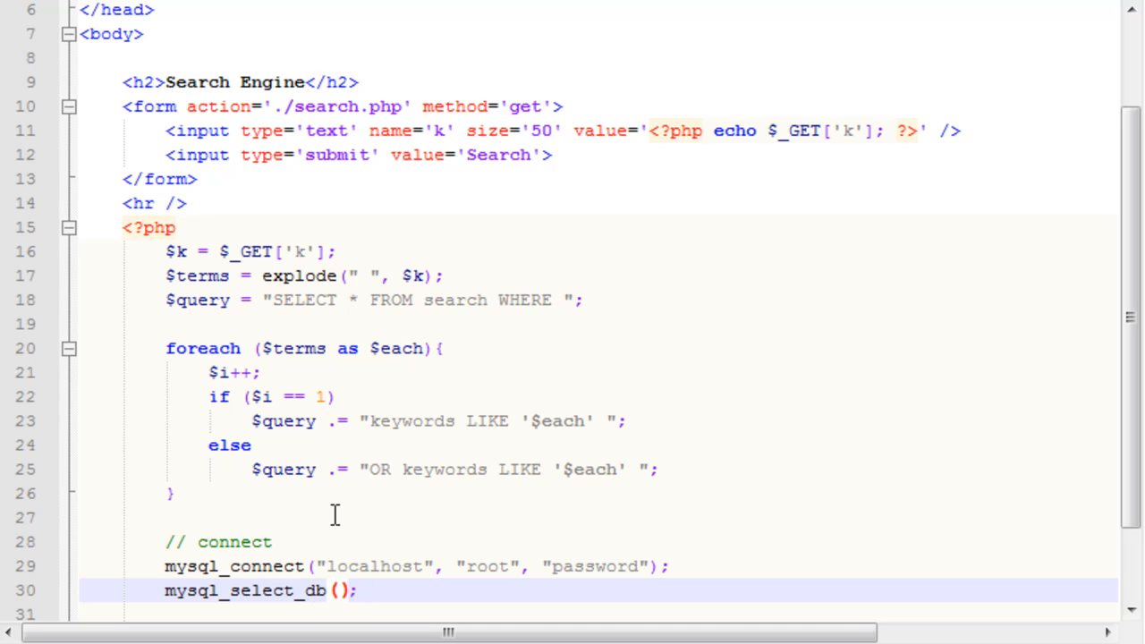
type("\"\"")
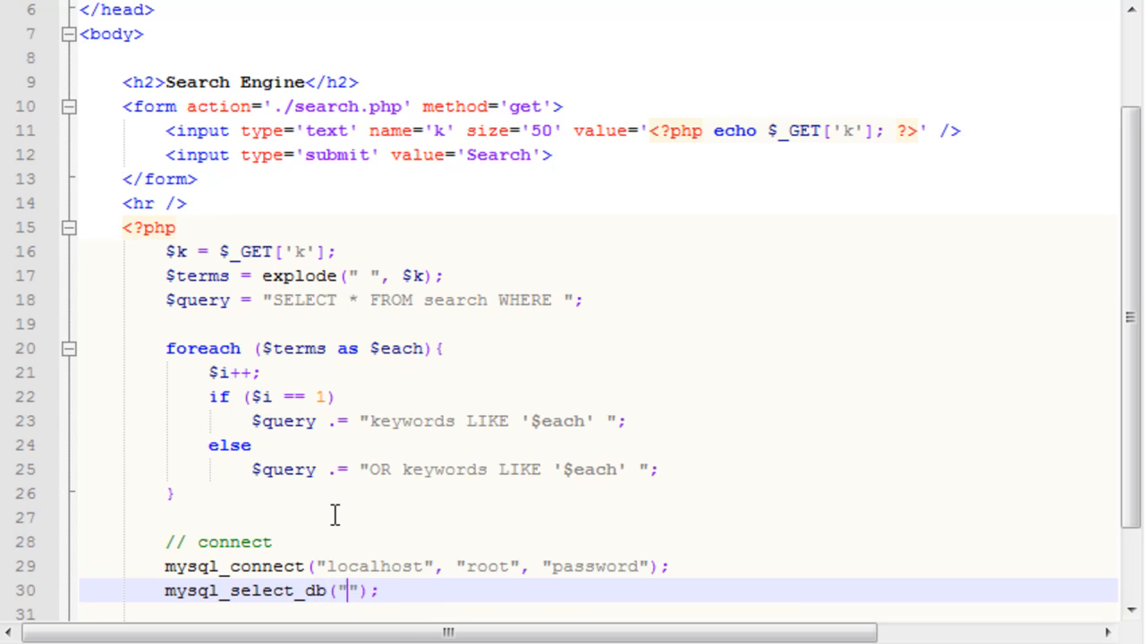
type("tutorials")
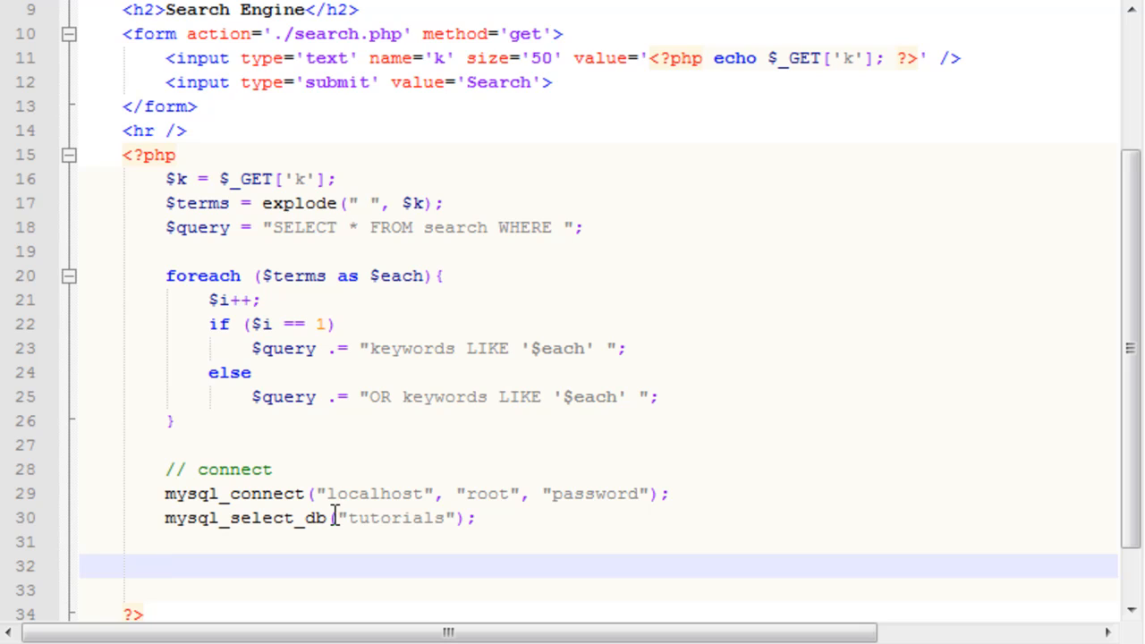
Step: Add a // disconnect comment with mysql_close(); at the end
type("// disconne")
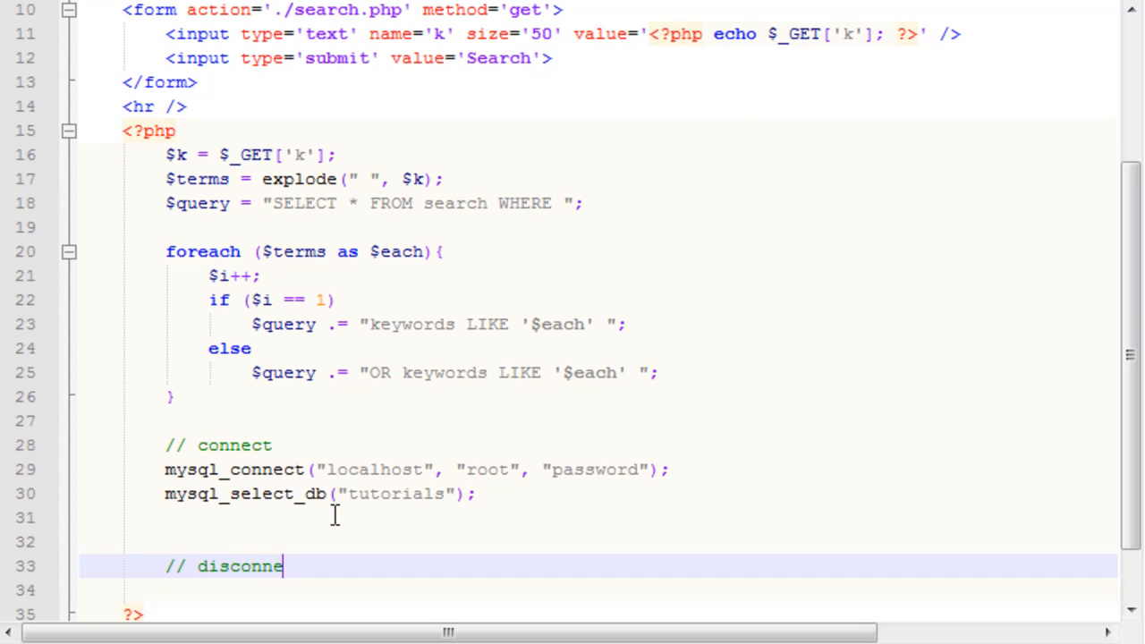
type("ct")
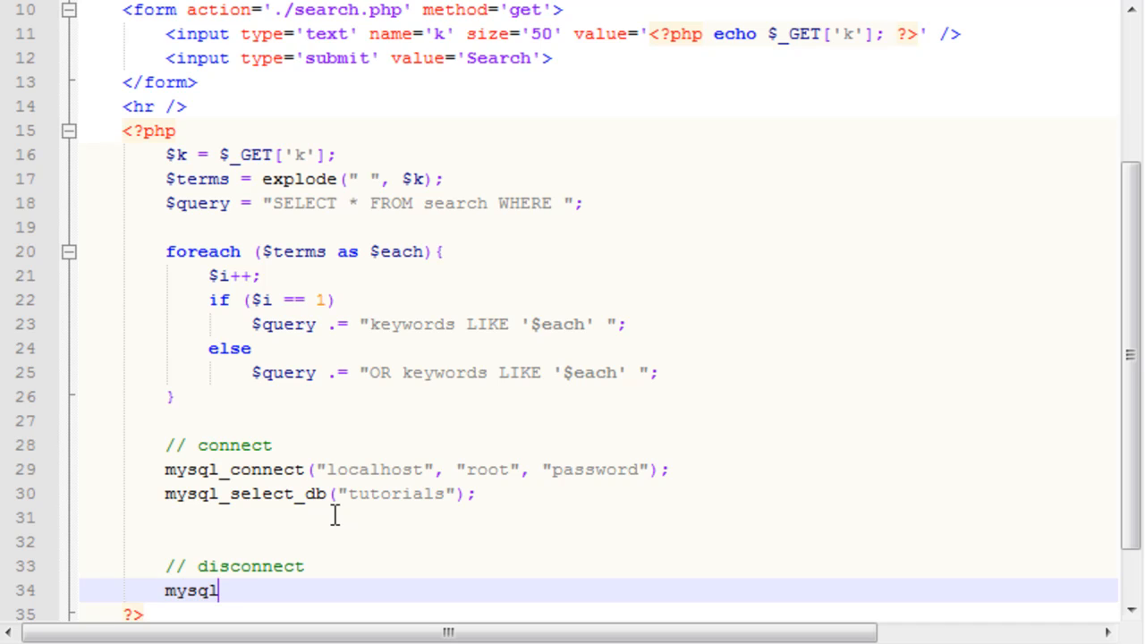
type("_close();")
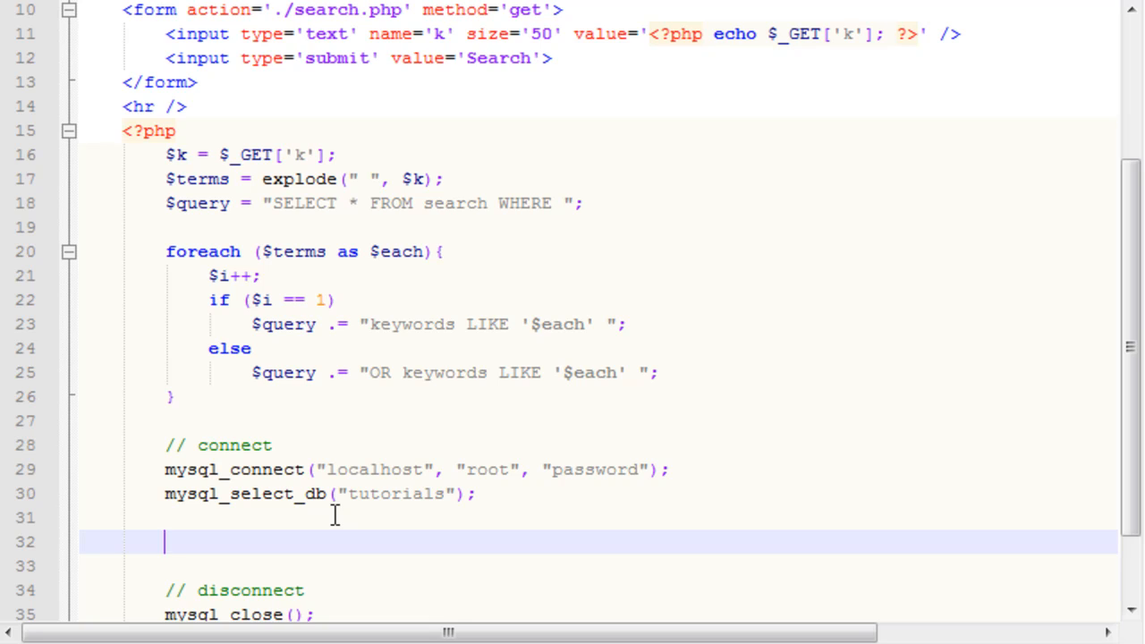
Step: Run the built SQL with $query = mysql_query($query); after select_db
type("$query =")
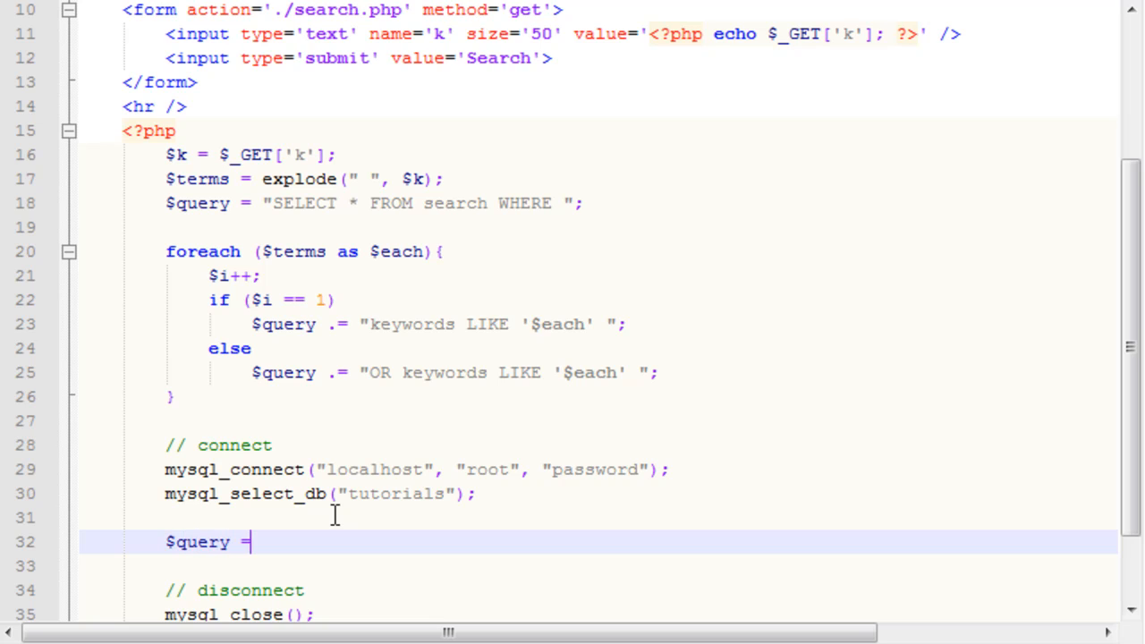
type("mysql_que")
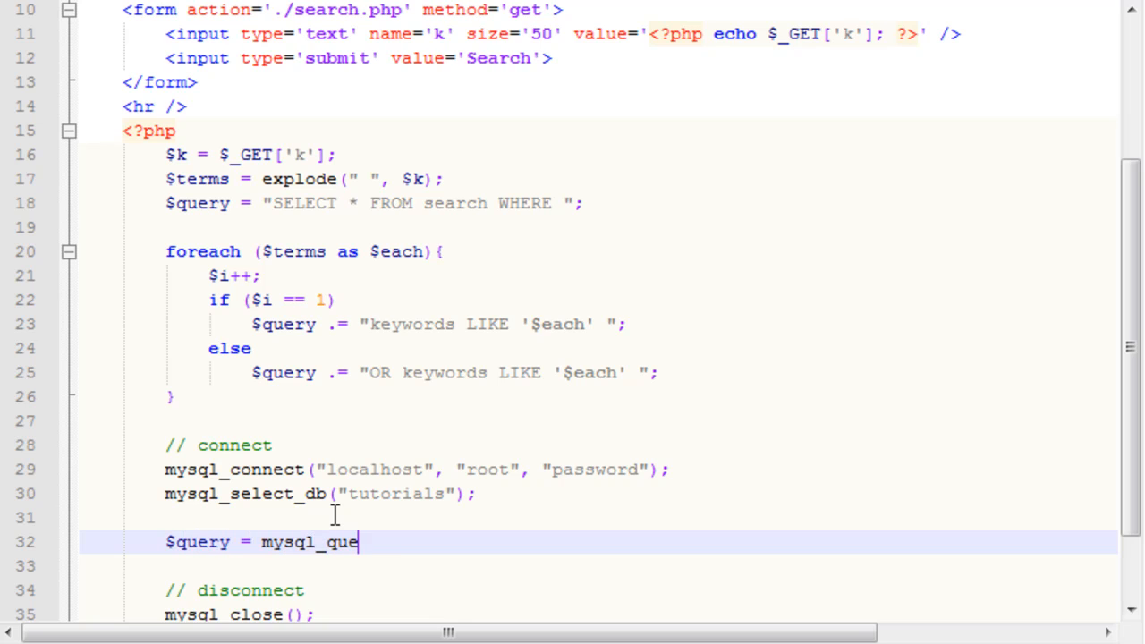
type("ry()\"\");")
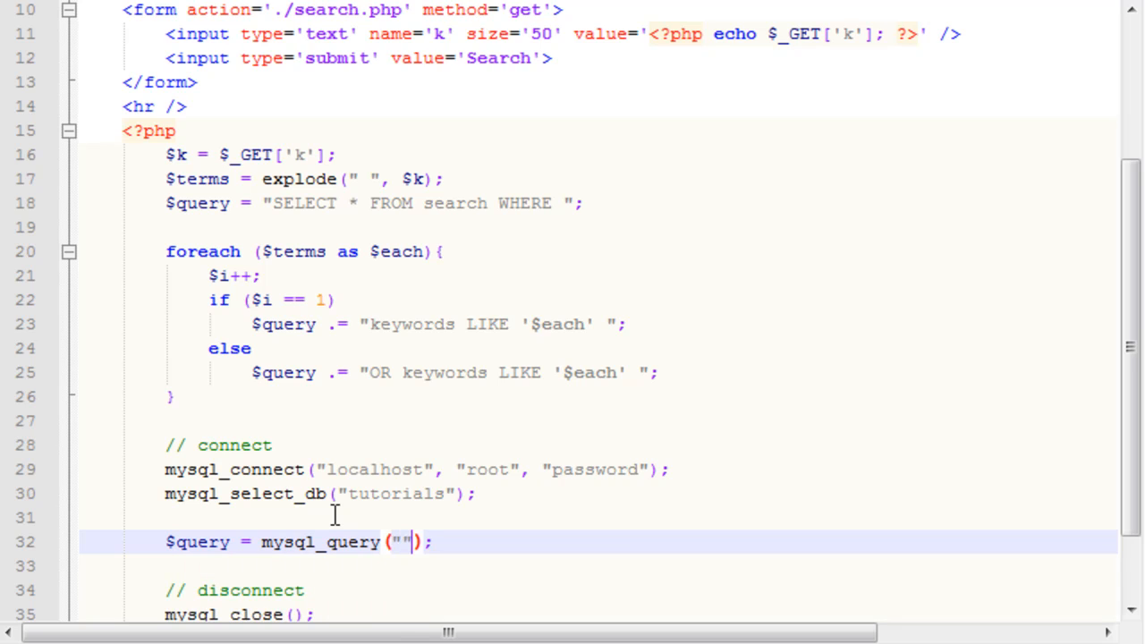
type("sdgf")
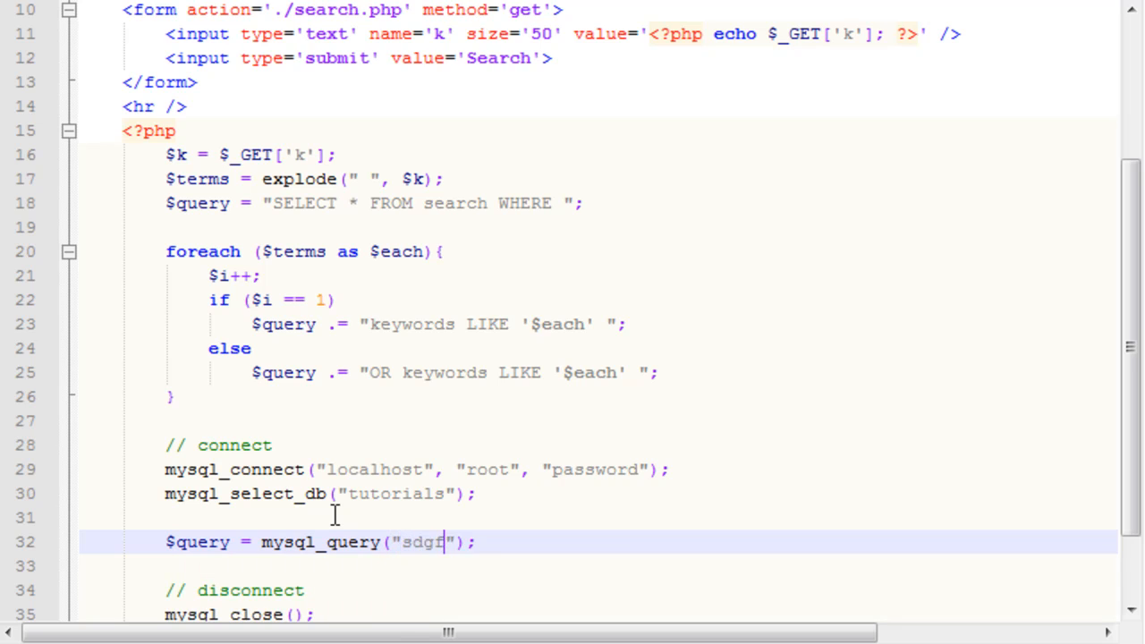
key("BackSpace")
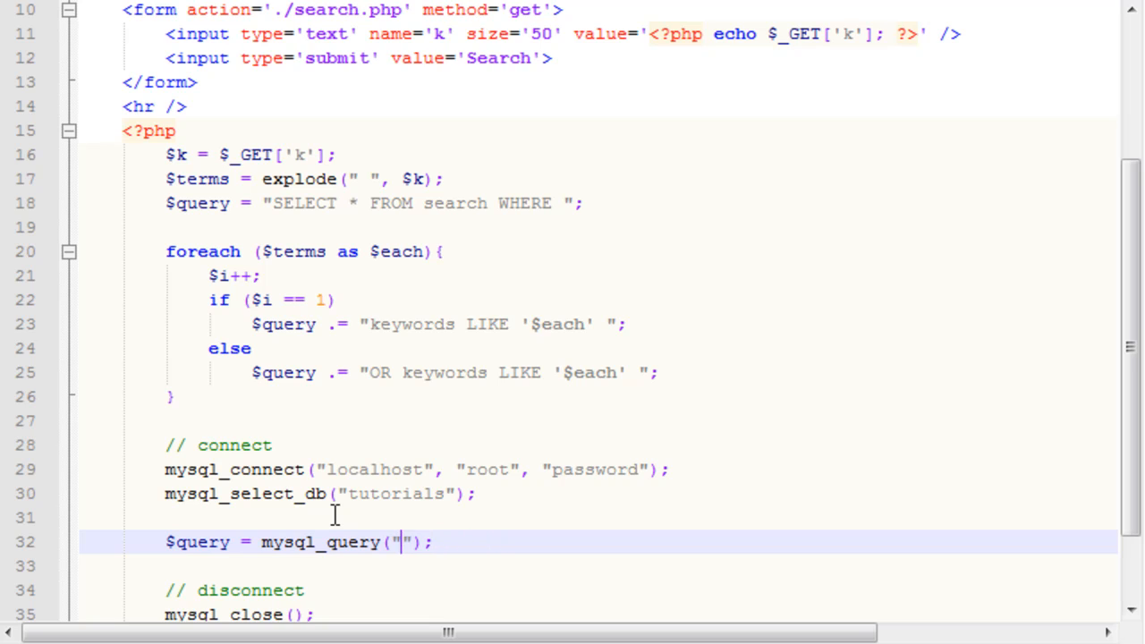
type("$query")
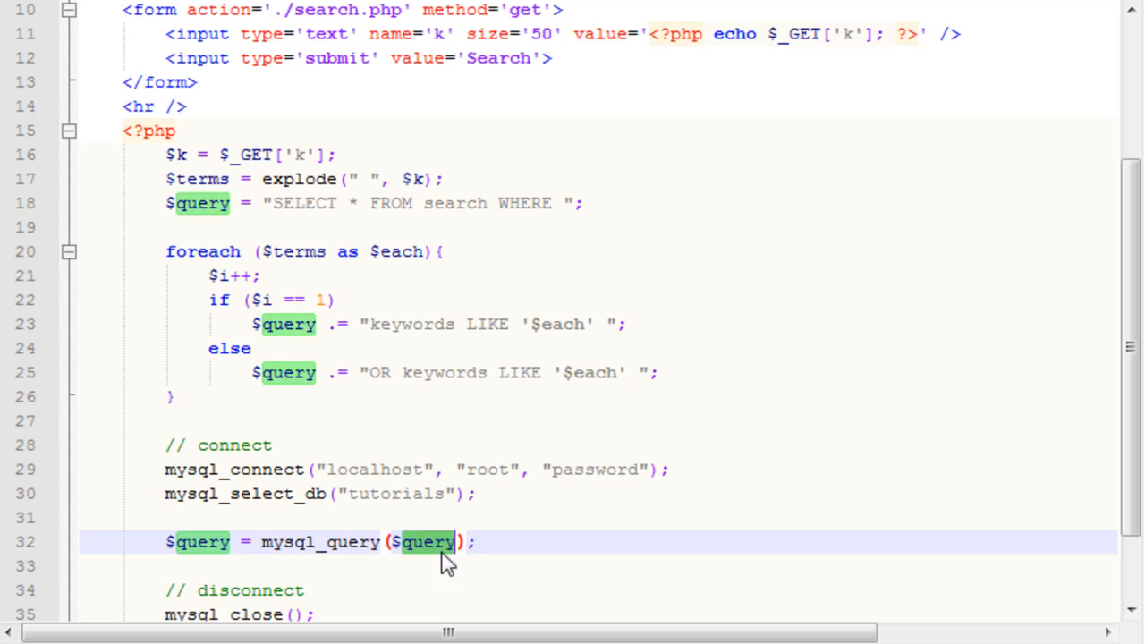
mouse_move(301, 408)
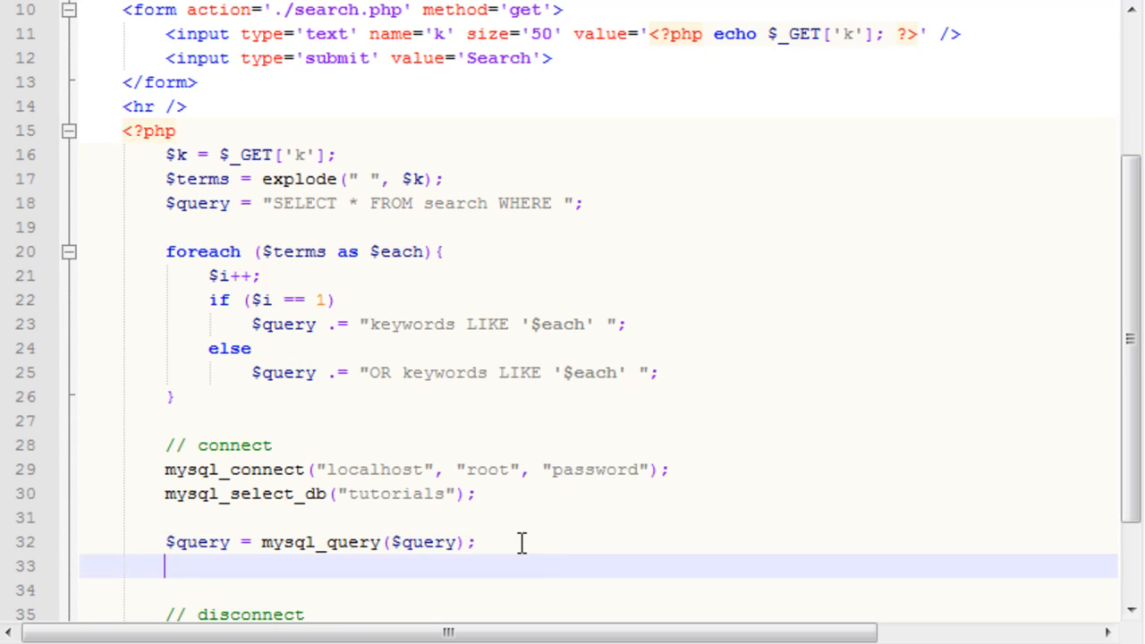
Step: Store the result count with $numrows = mysql_num_rows($query);
type("$numrows =")
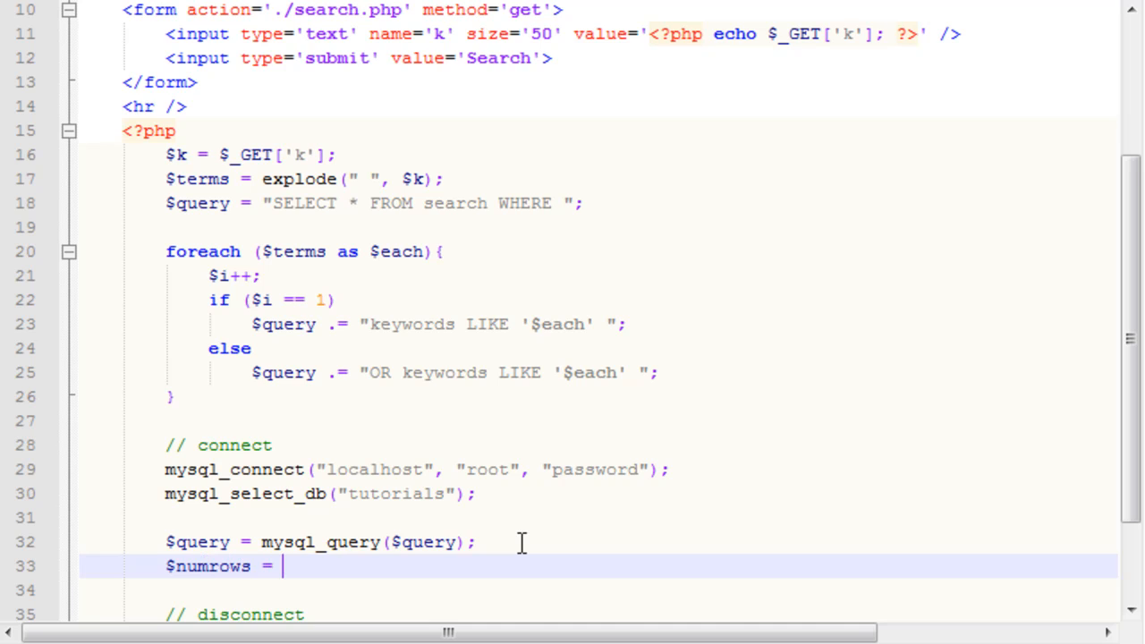
type("mysql_")
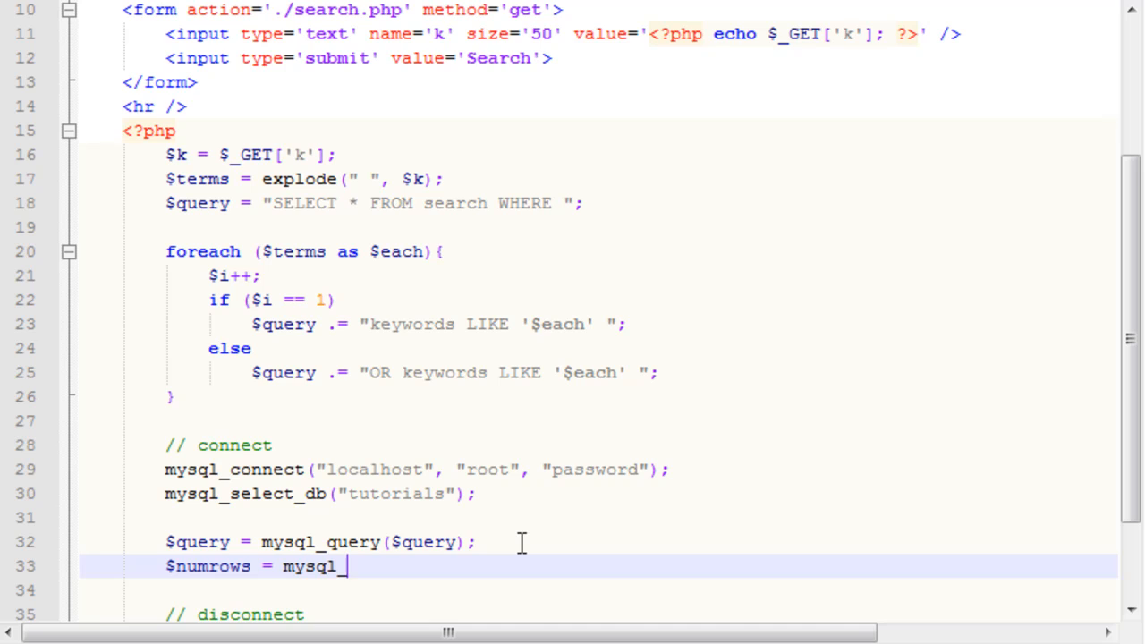
type("num_rows")
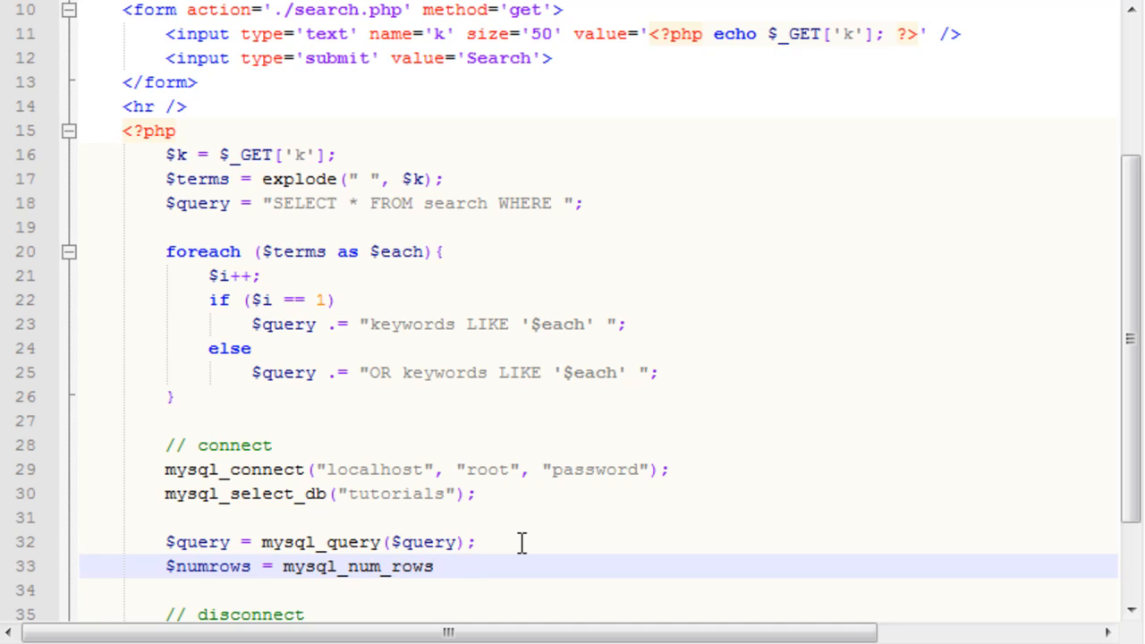
type("();")
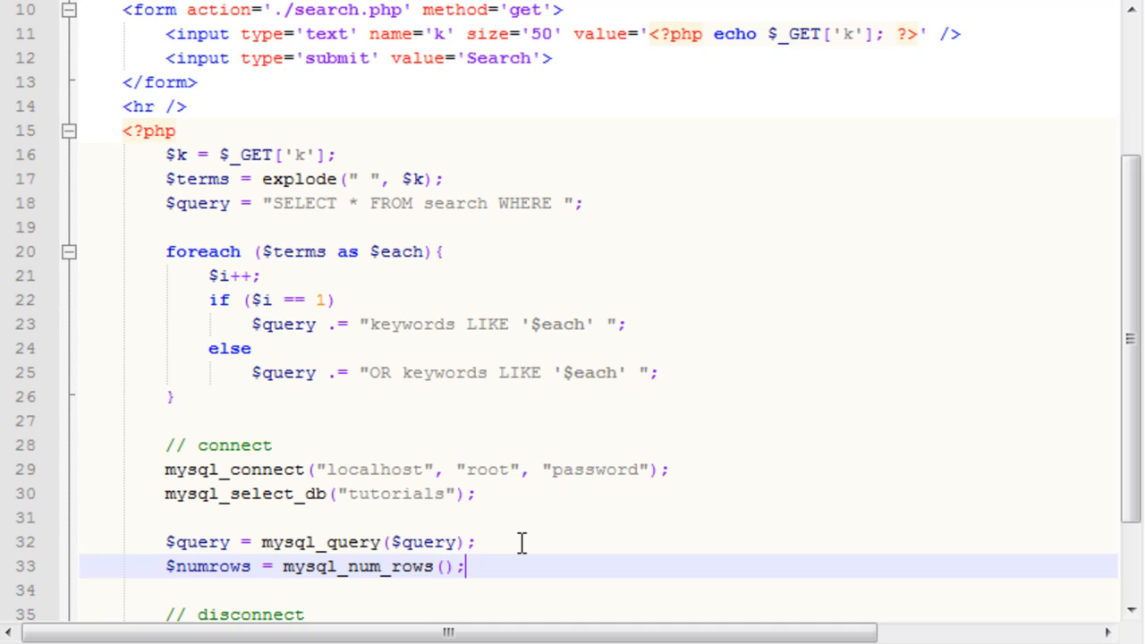
type("$query")
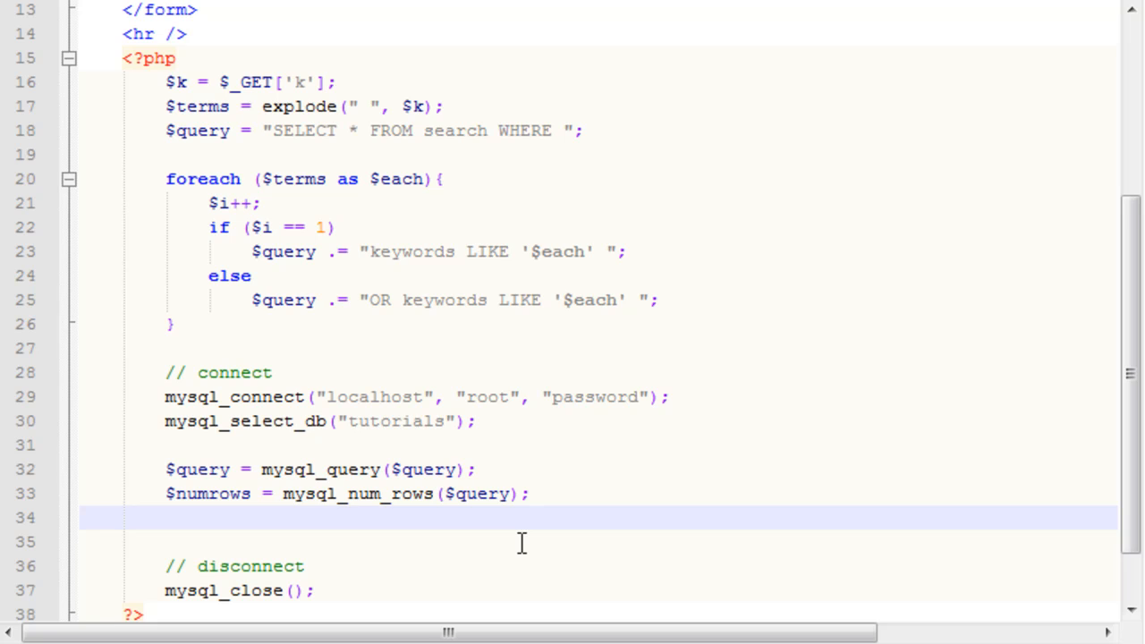
Step: Start an if (){ } else skeleton below the row count
type("if")
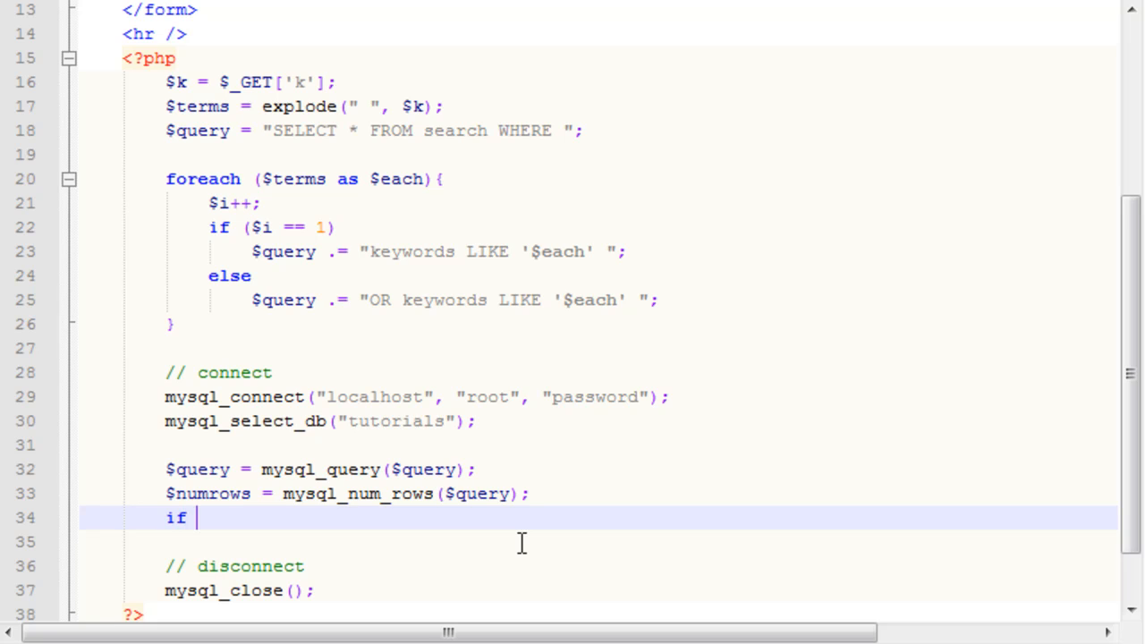
type("(){")
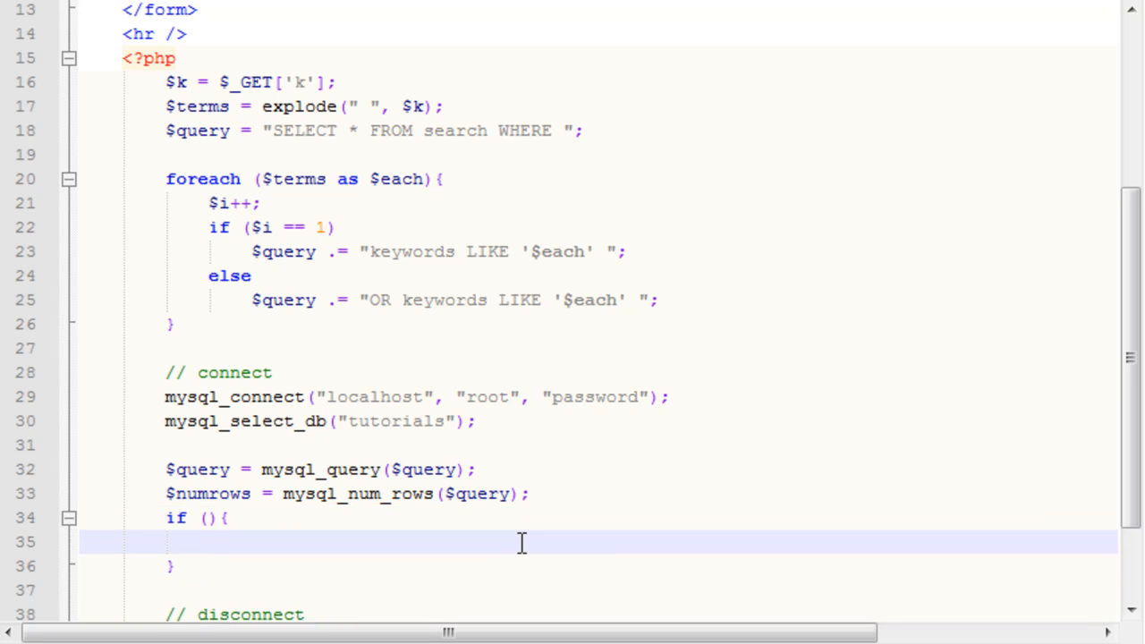
type("else")
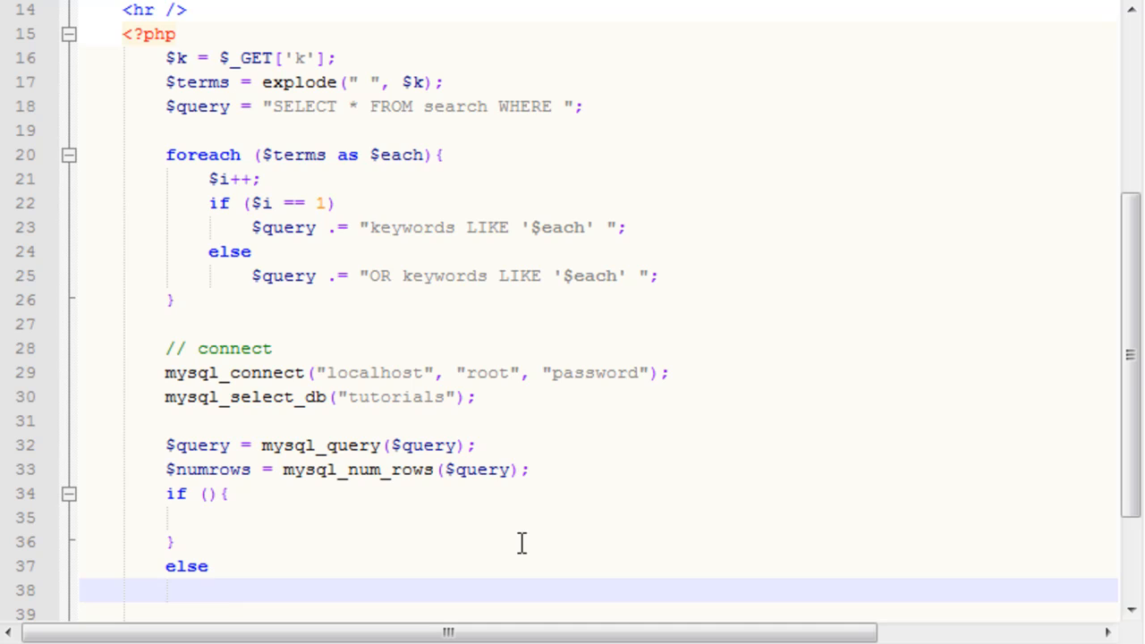
Step: Make the else branch echo "No results found for \"<b>$k</b>\""
type("ech")
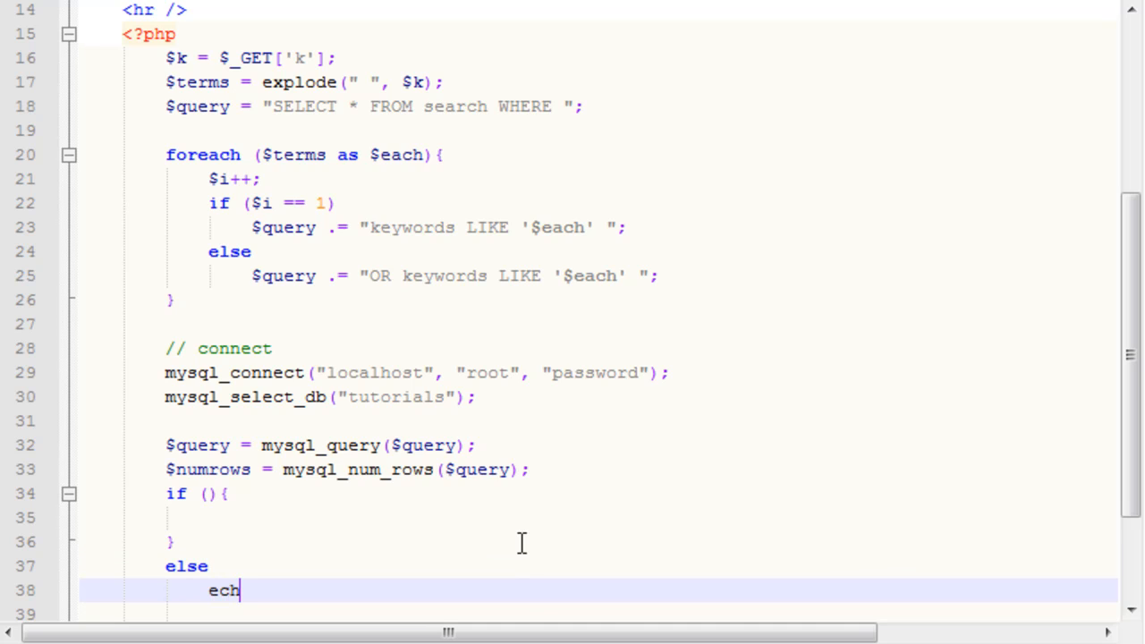
type("o \"\";")
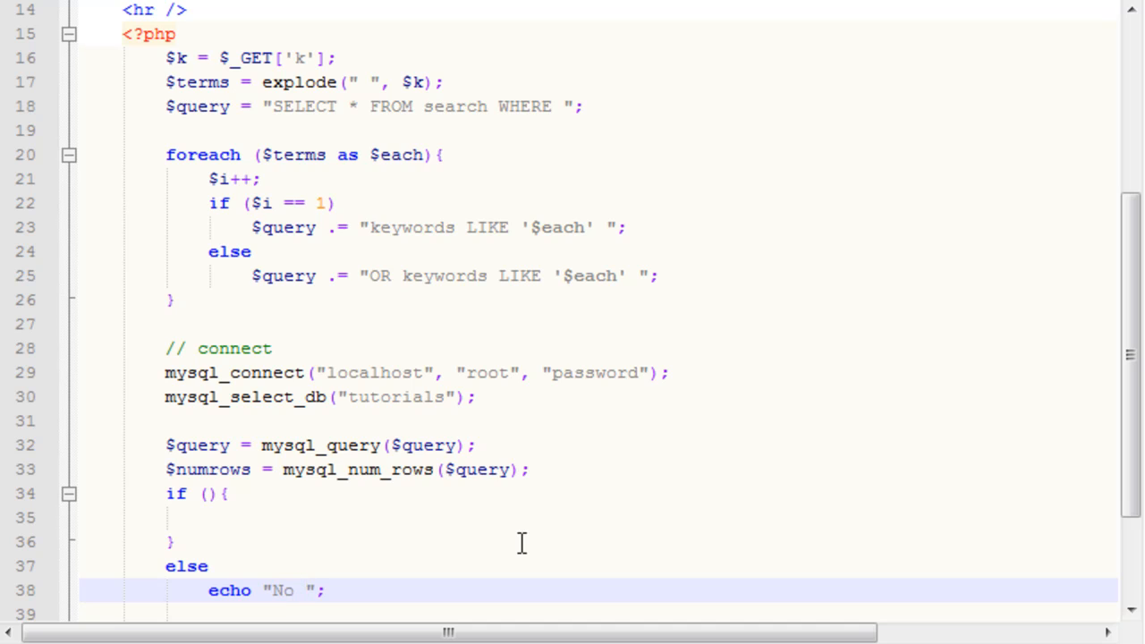
type("results")
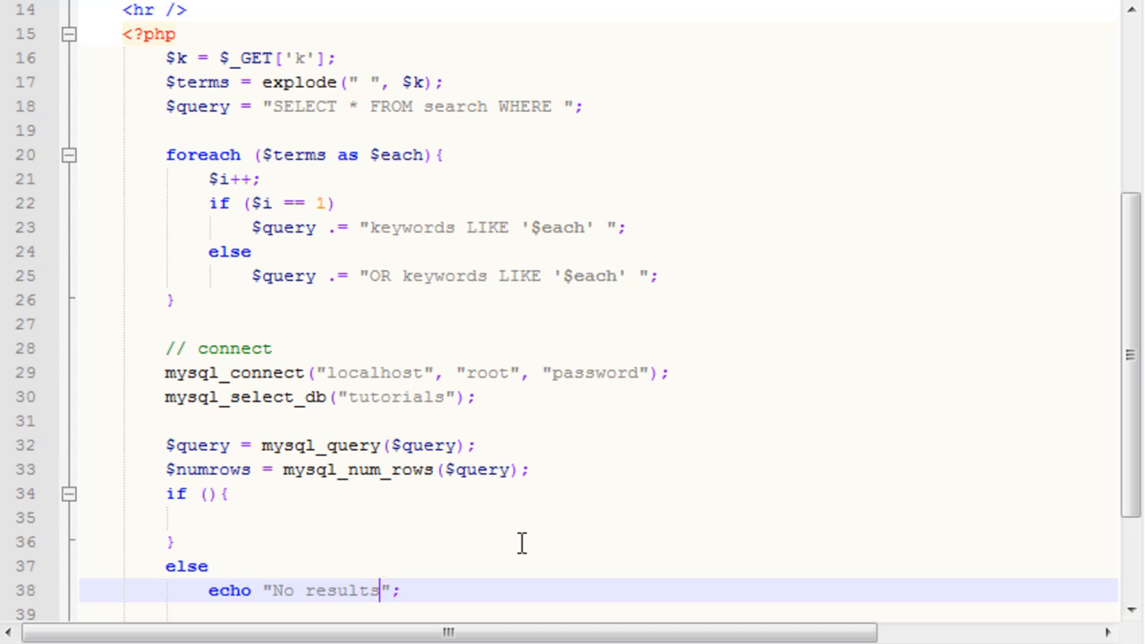
type("found for")
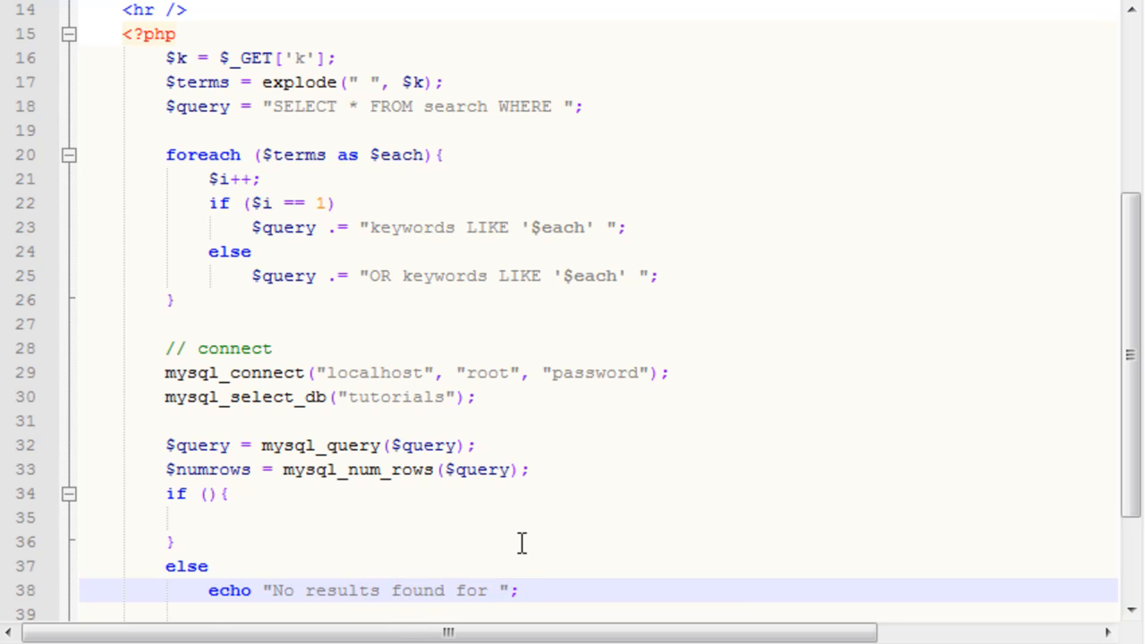
type("<>")
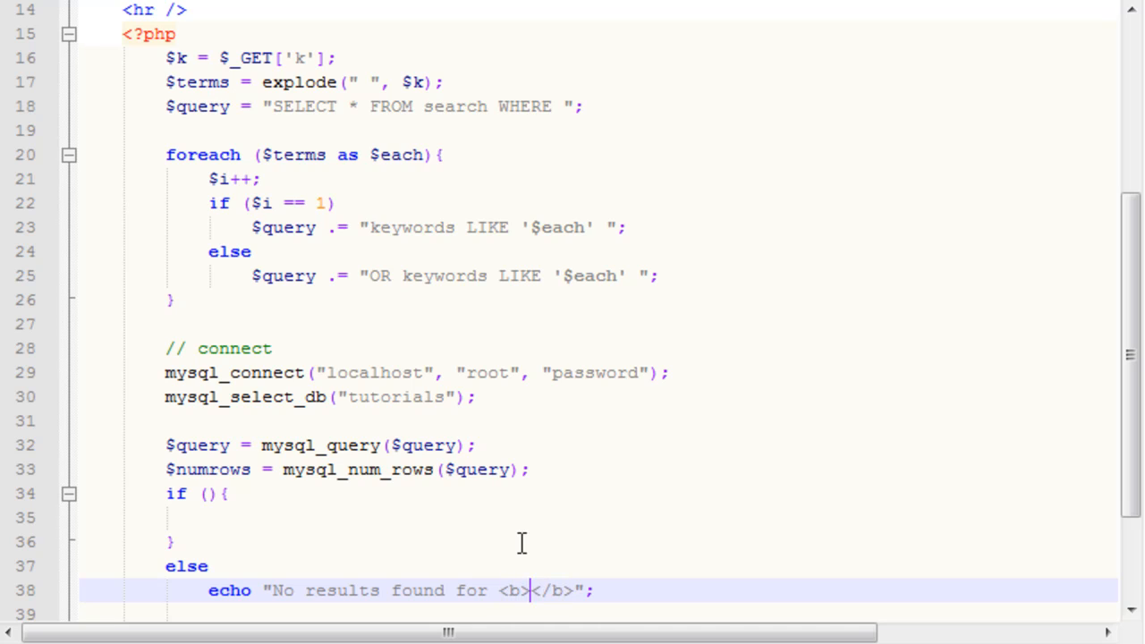
type("$k")
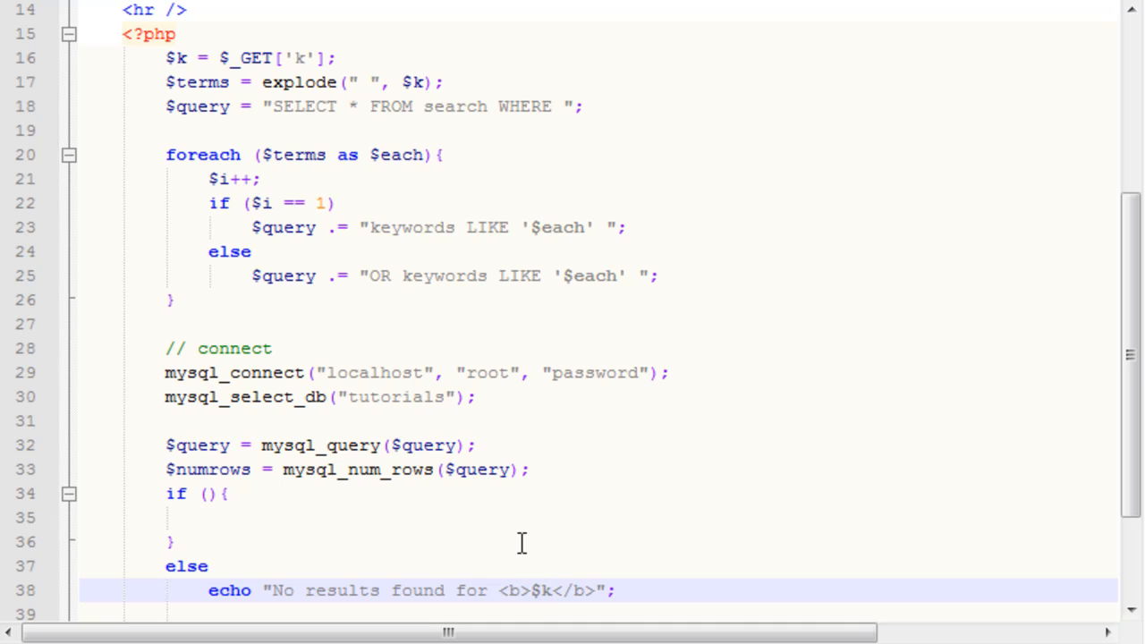
type("\\\"")
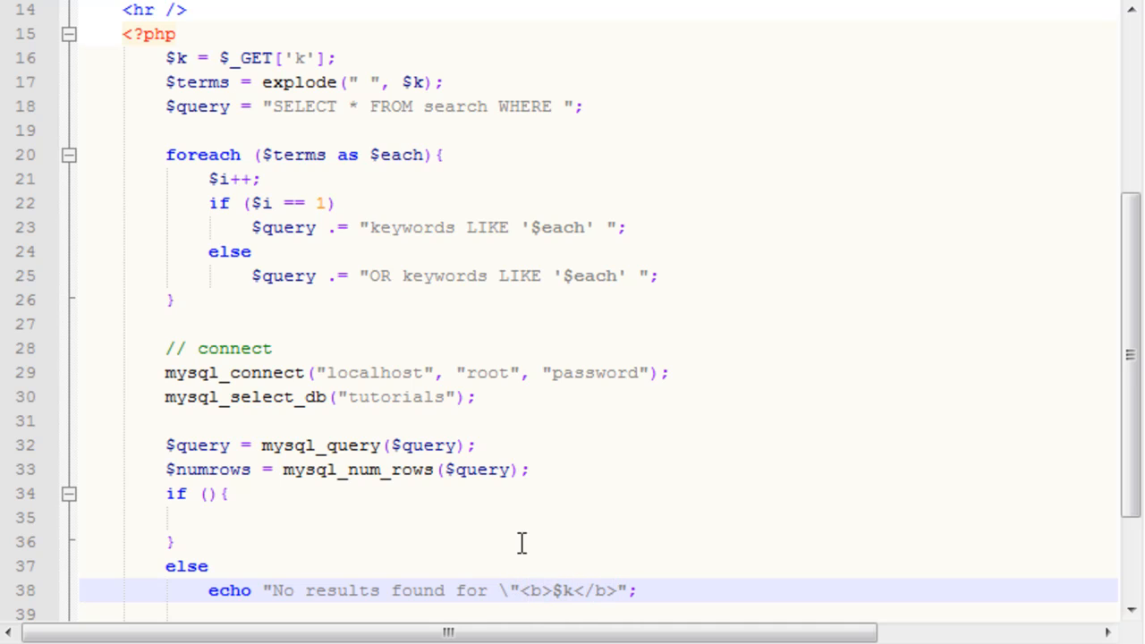
type("\\\"")
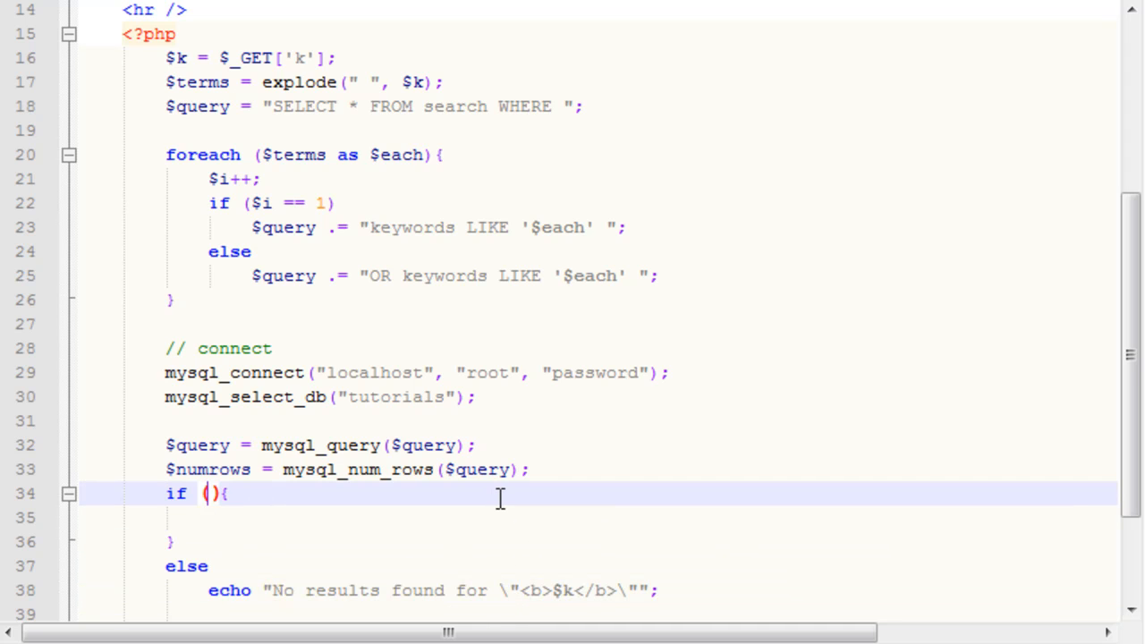
Step: Fill the if condition with $numrows > 0
scroll("down", 3)
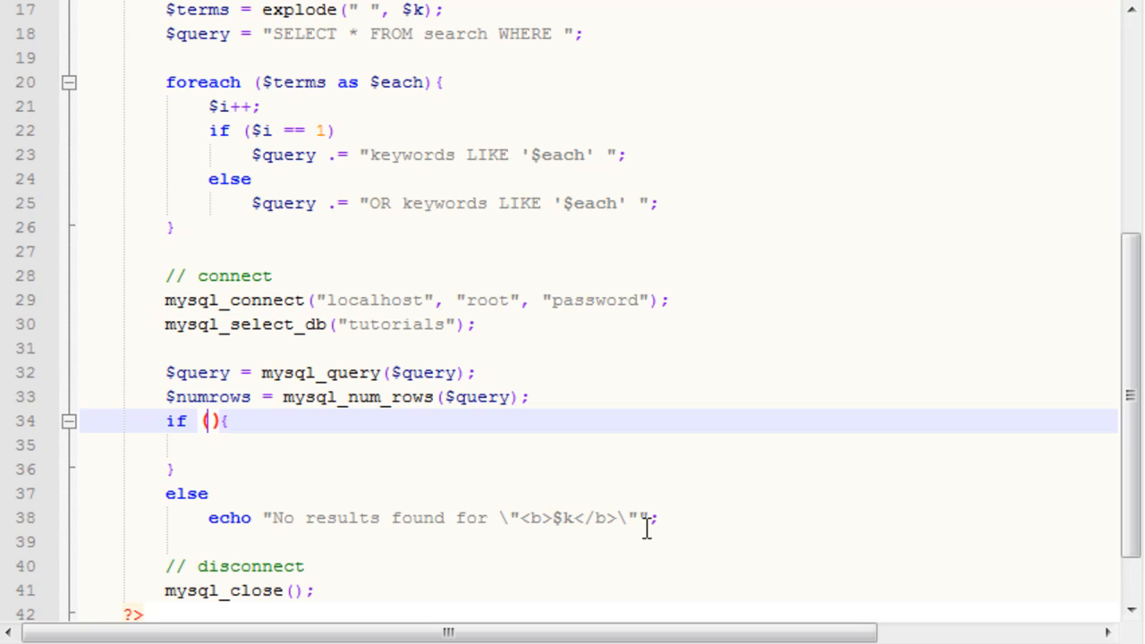
type("$nu")
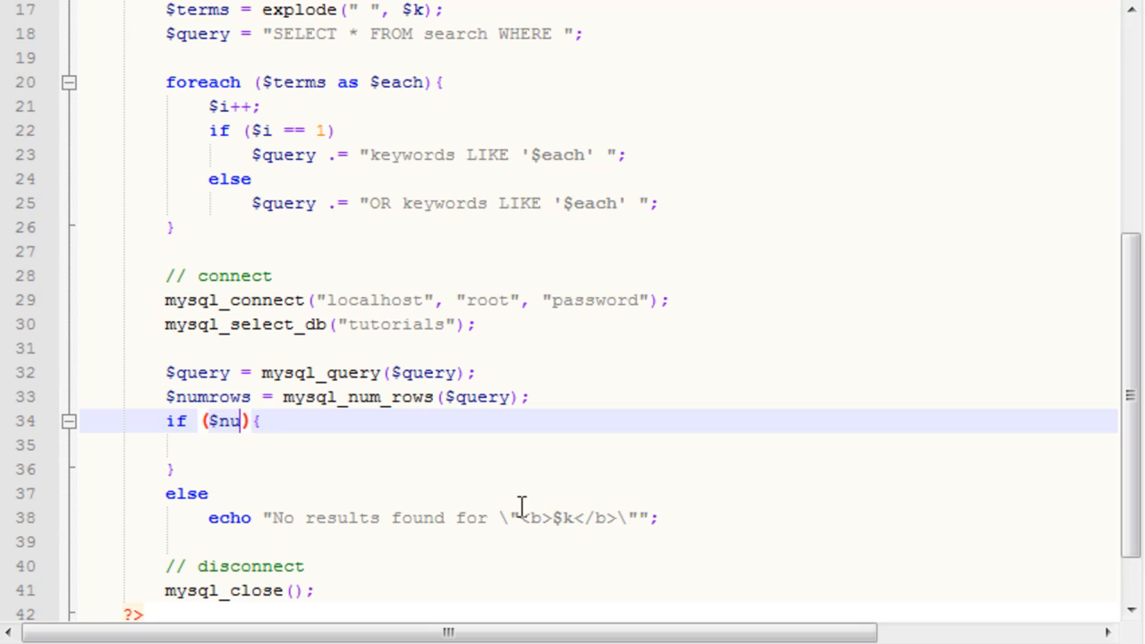
type("mrows >")
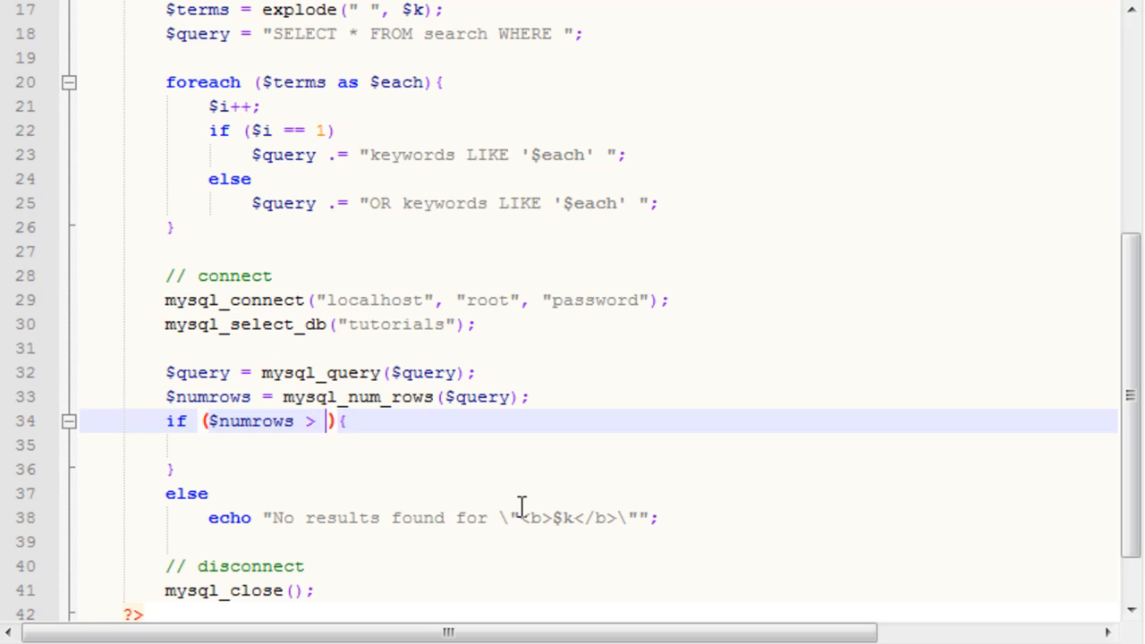
type("0")
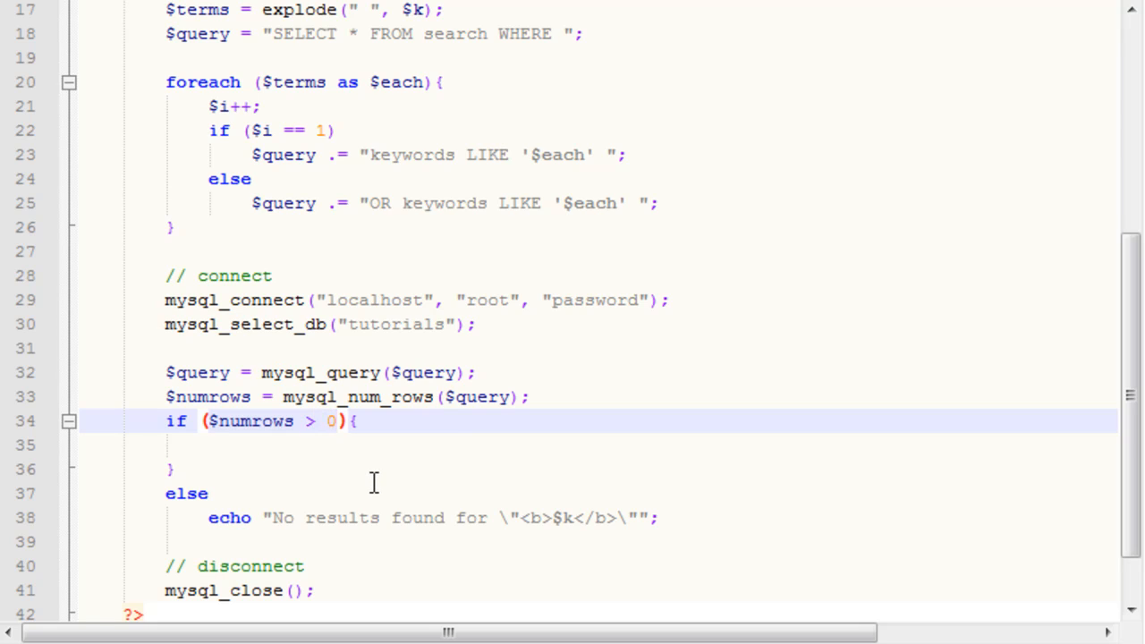
mouse_move(261, 438)
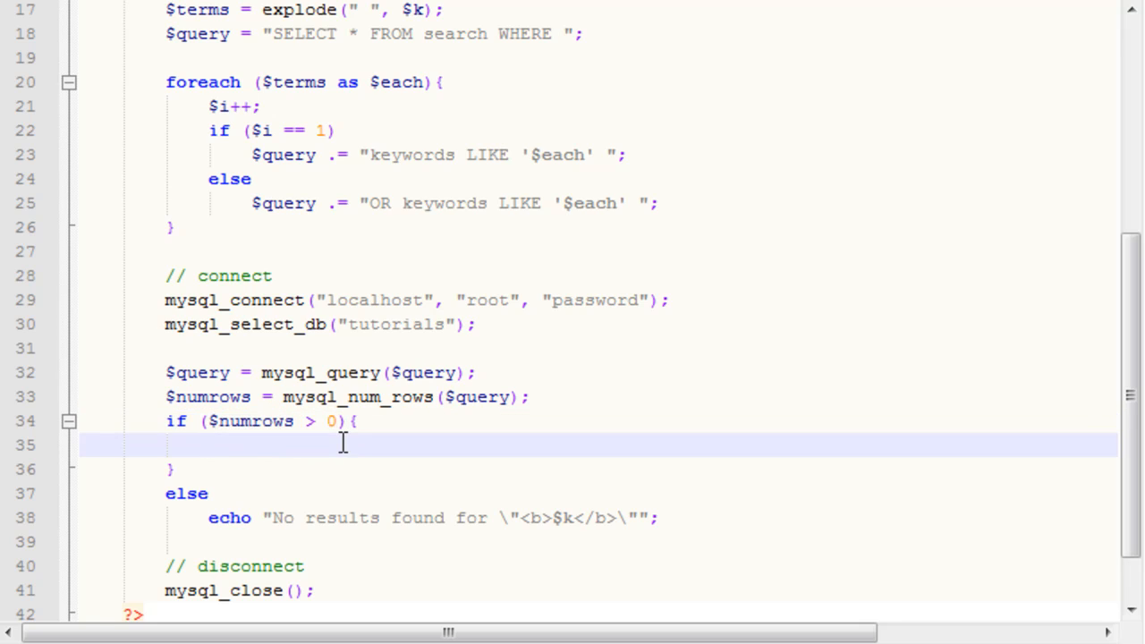
Step: Inside the if, add while ($row = mysql_fetch_assoc($query)){ to fetch each row
left_click(208, 443)
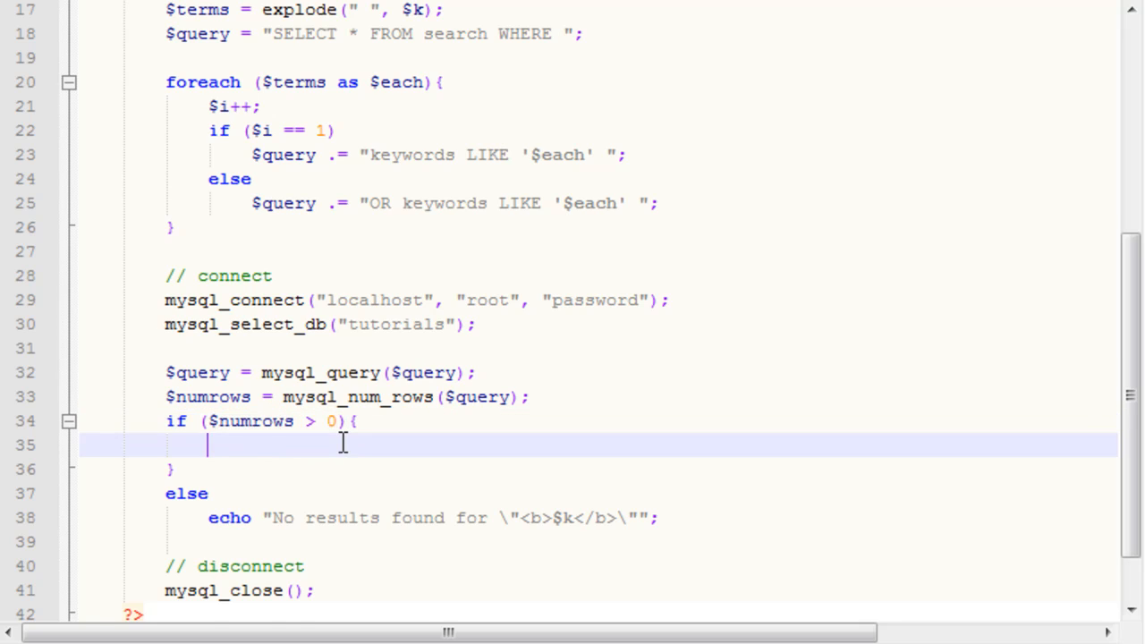
type("while")
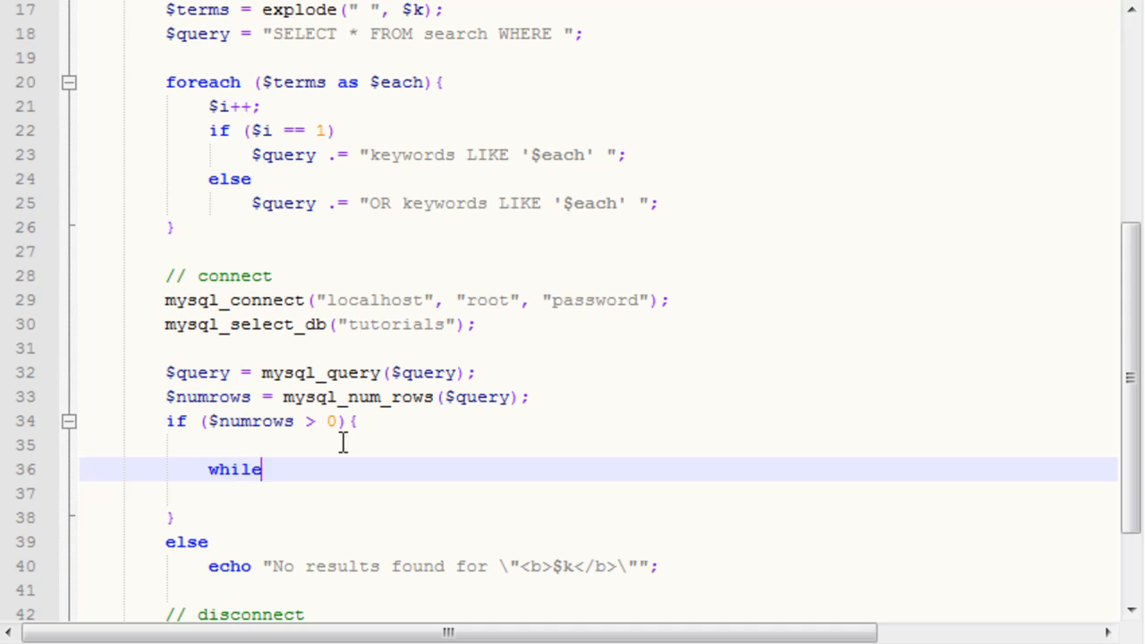
type("(){")
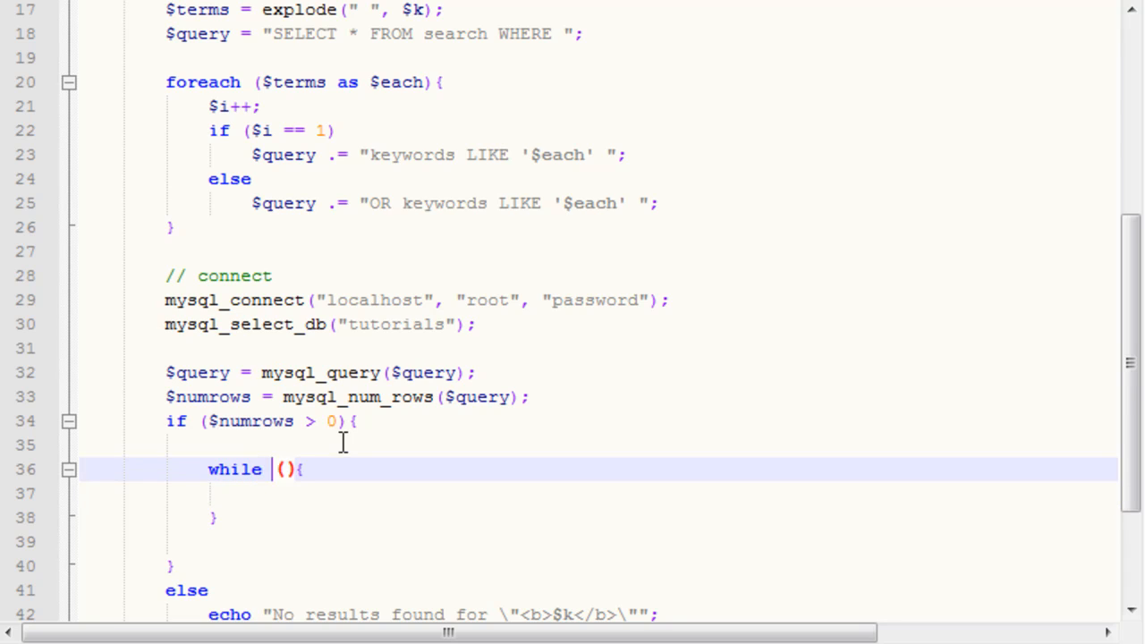
type("$row")
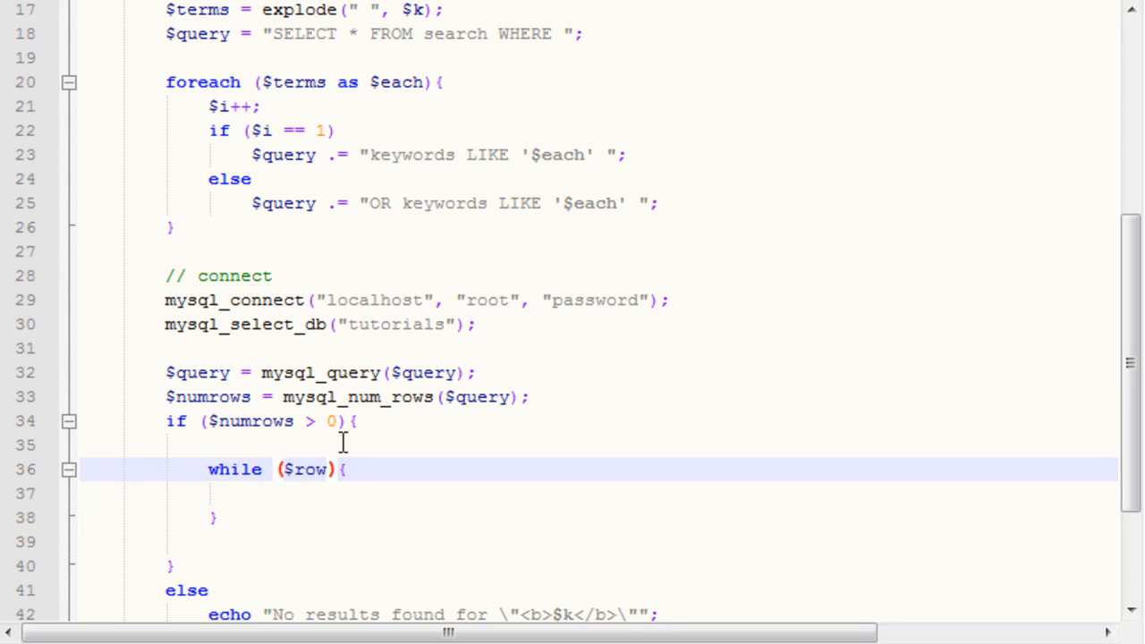
type("= m")
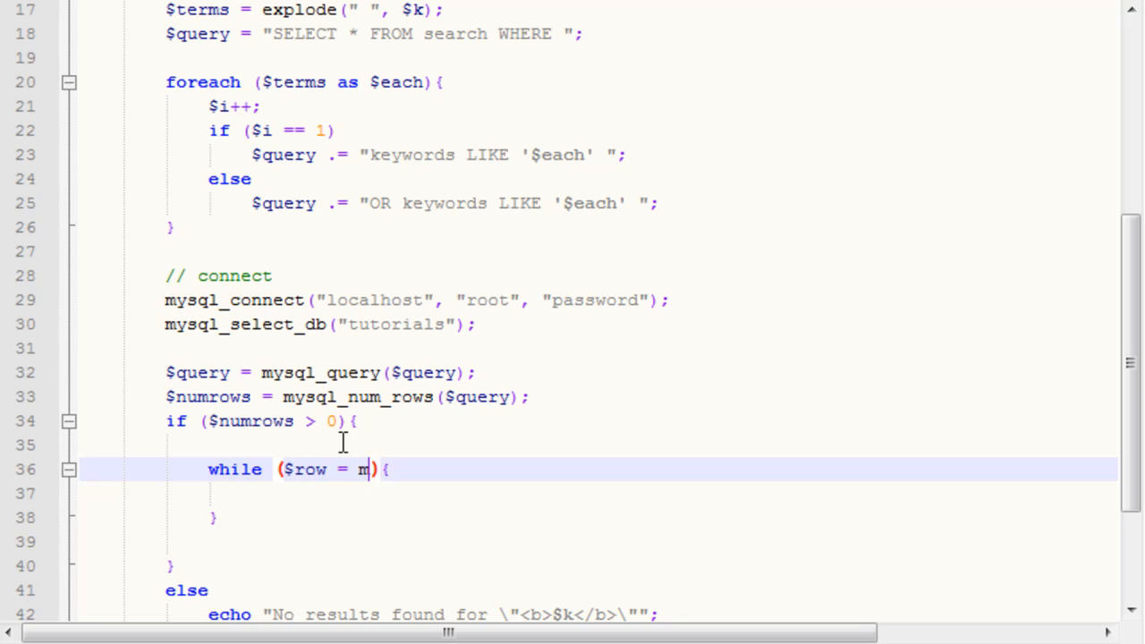
type("ysql_fet")
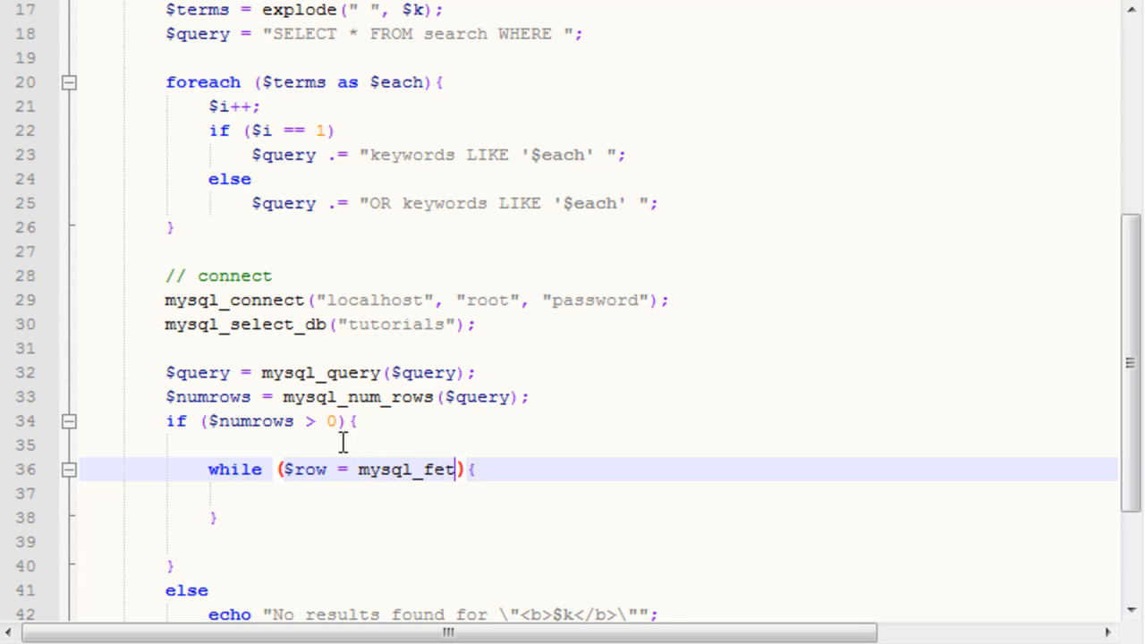
type("ch_assoc()")
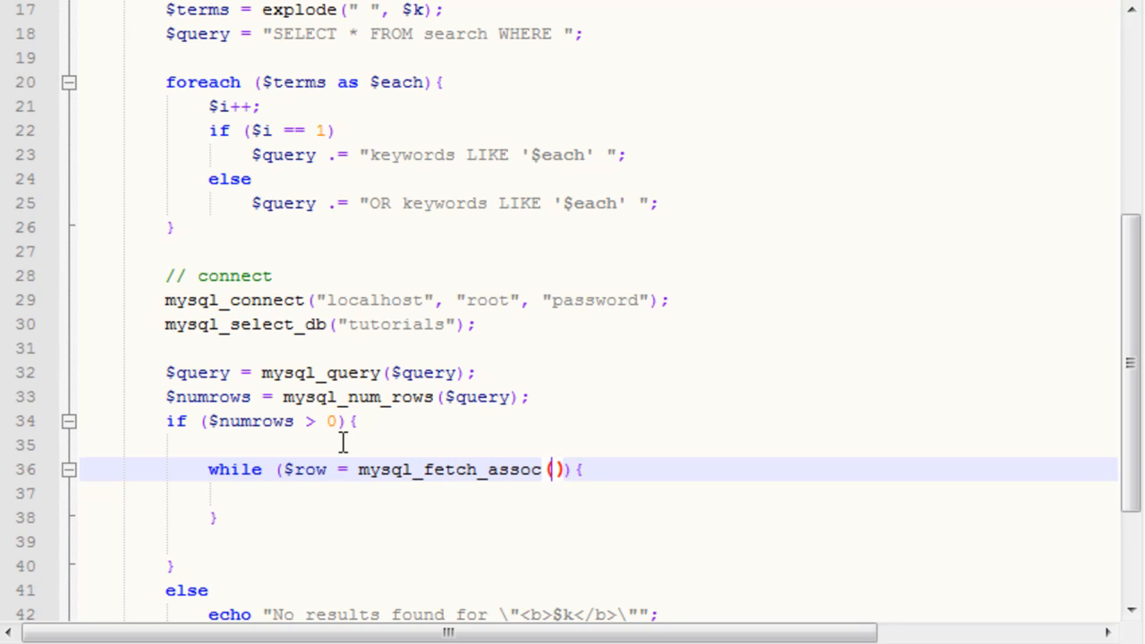
type("$query")
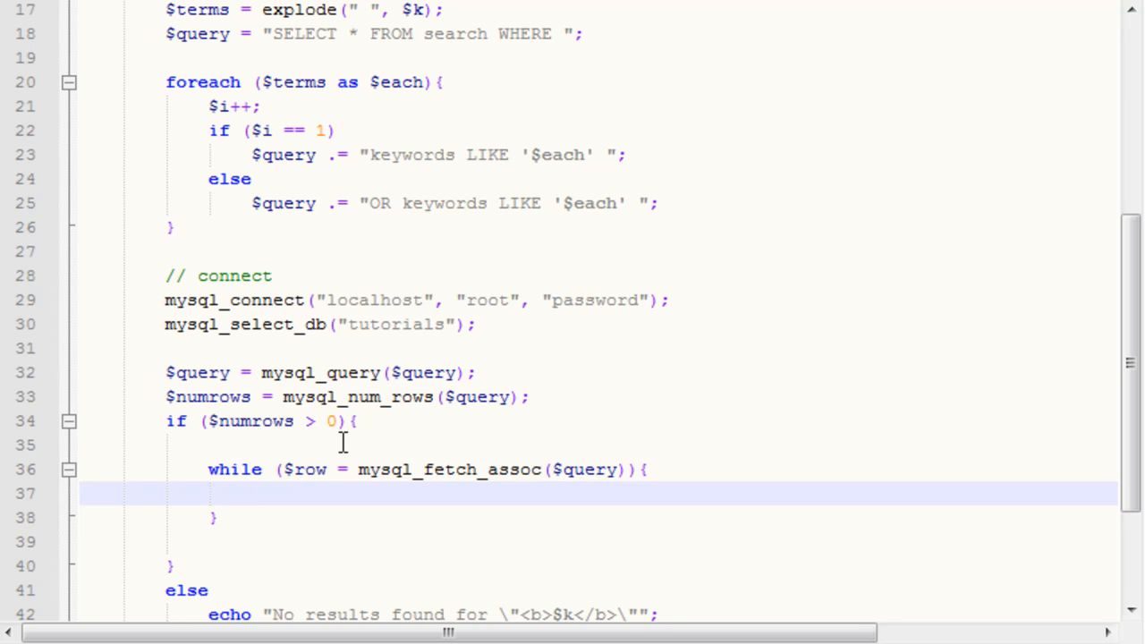
Step: Assign $id, $title, $description, $keywords and $link from $row['…'] in the loop
type("$i")
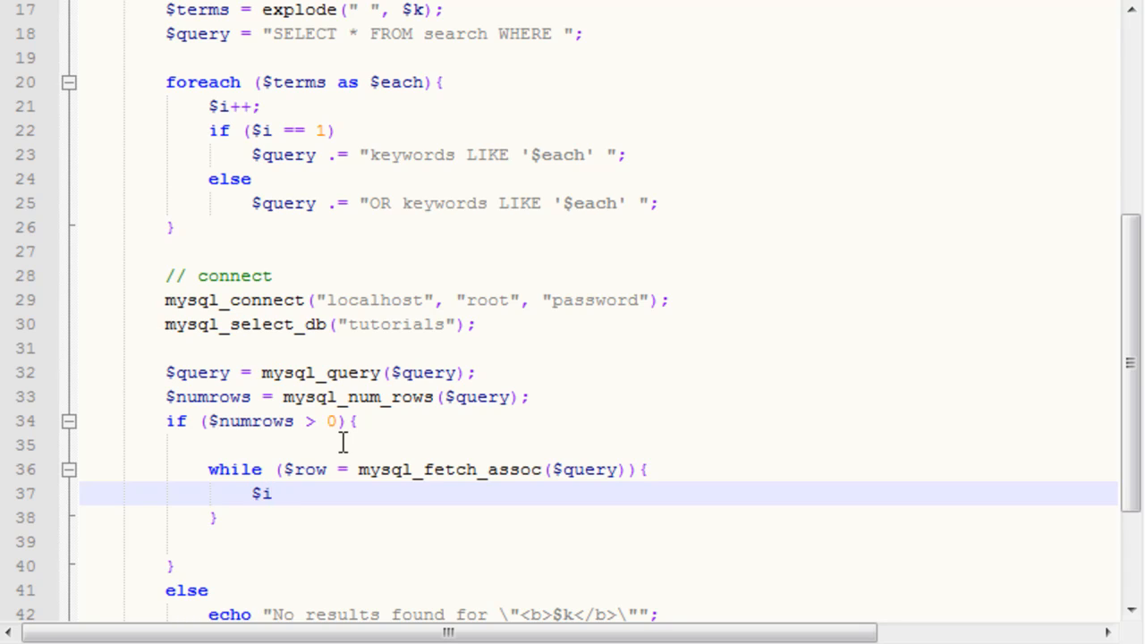
type("d = $")
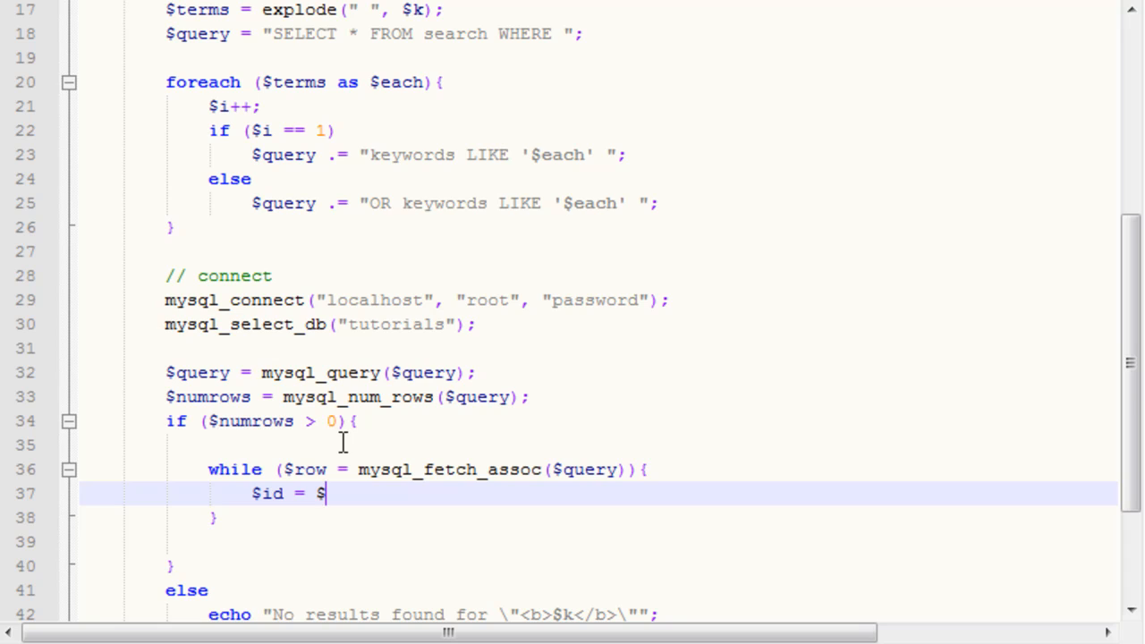
type("row[];")
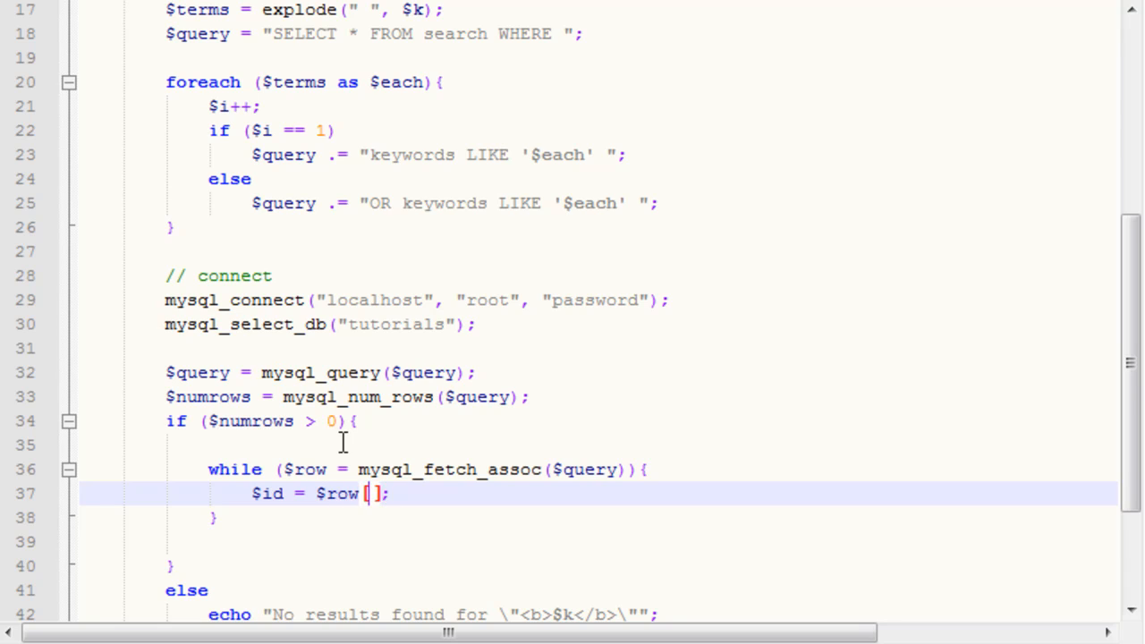
type("'id")
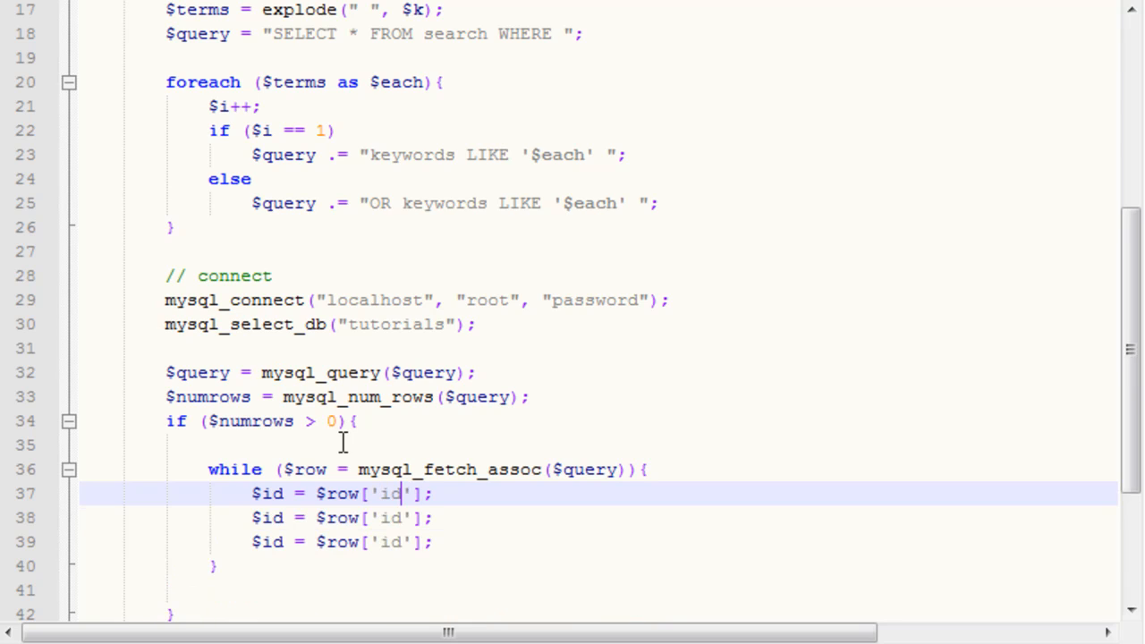
type("title")
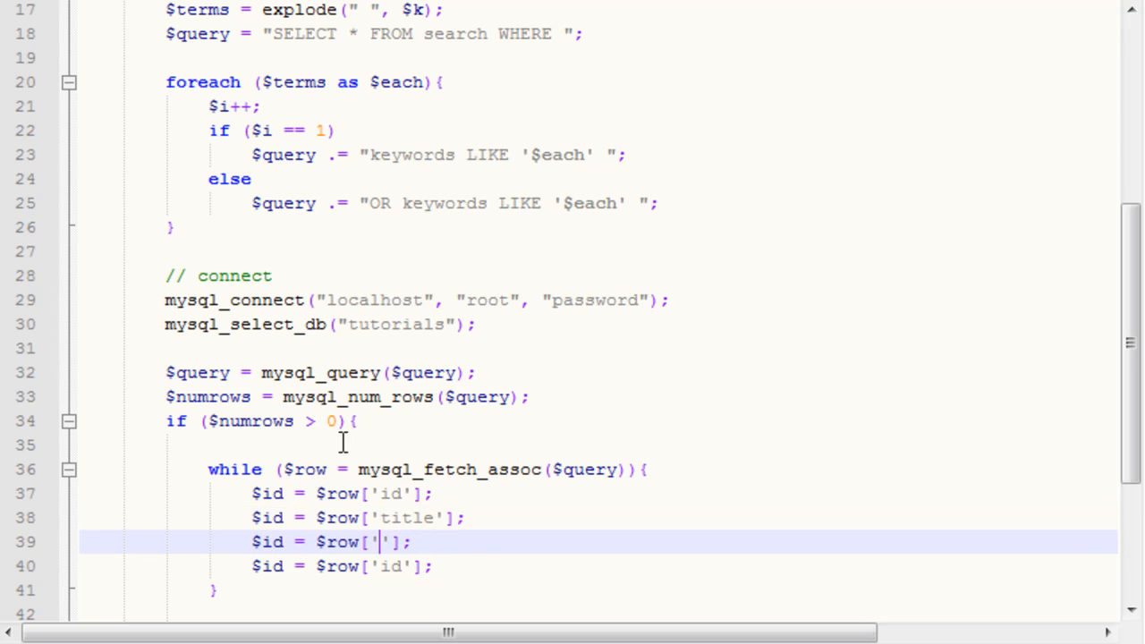
type("description")
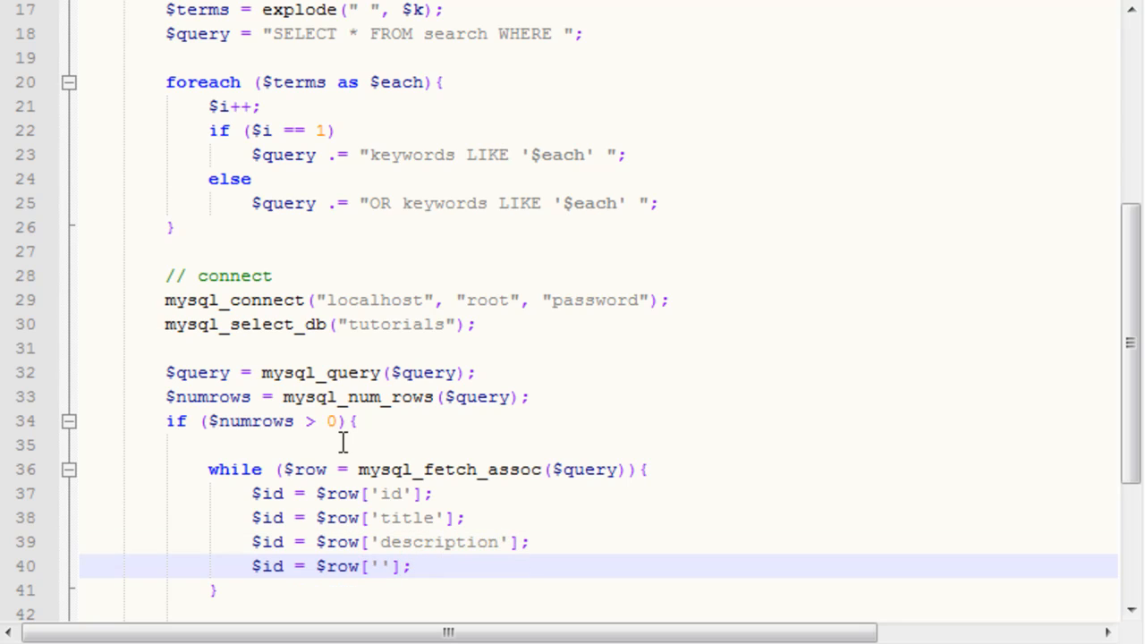
type("keywords")
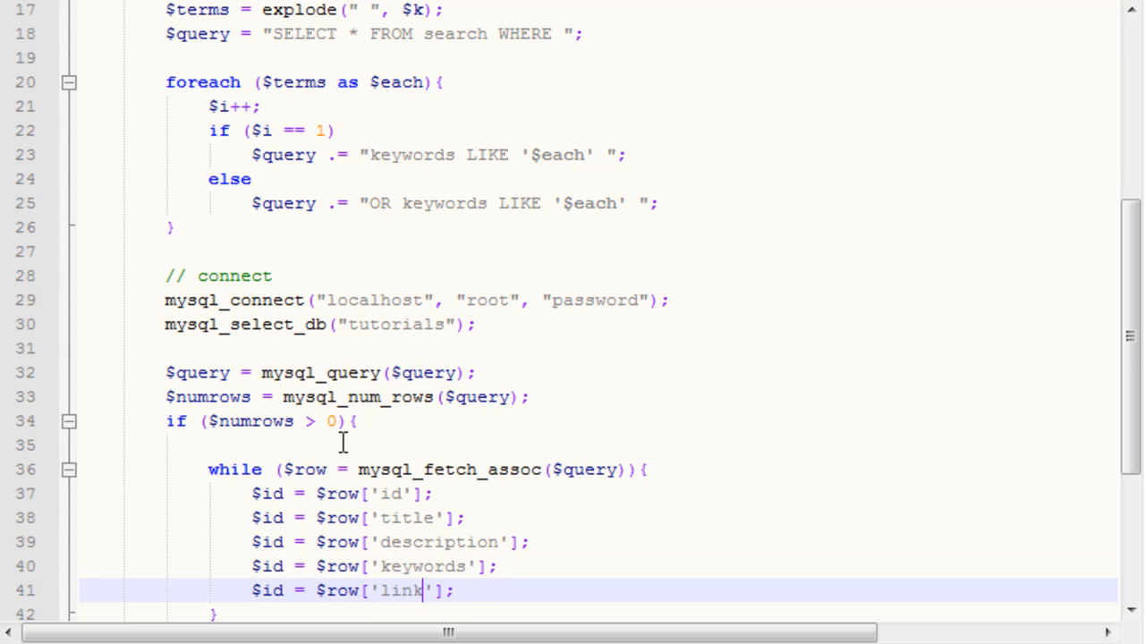
double_click(400, 591)
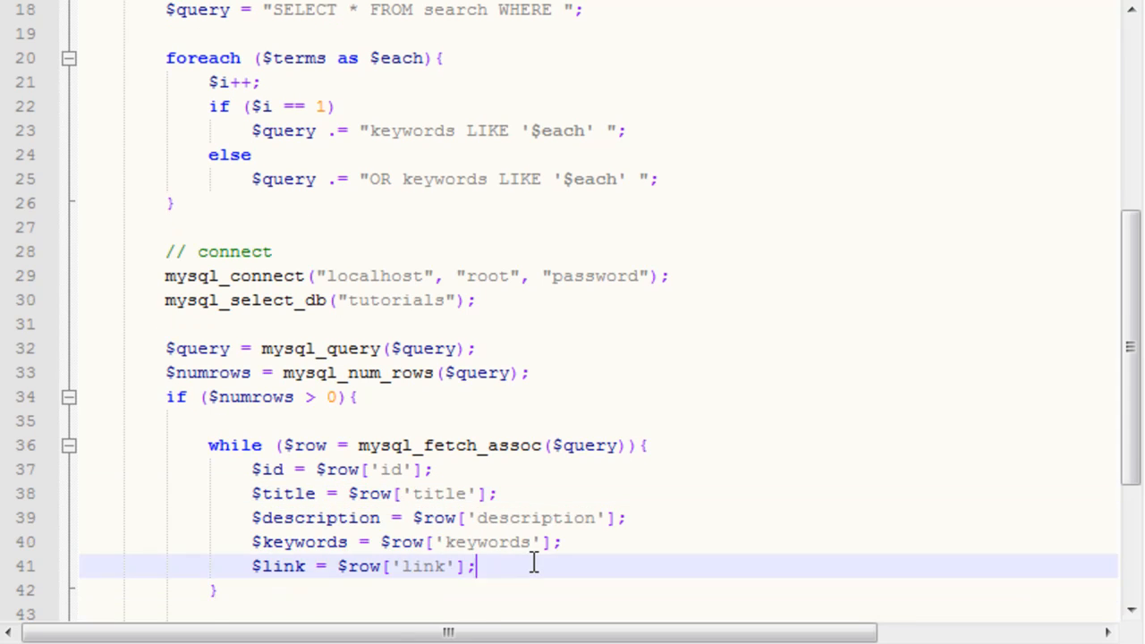
Step: Echo each result as an <h2> title linked to $link followed by $description and a <br />
type("echo")
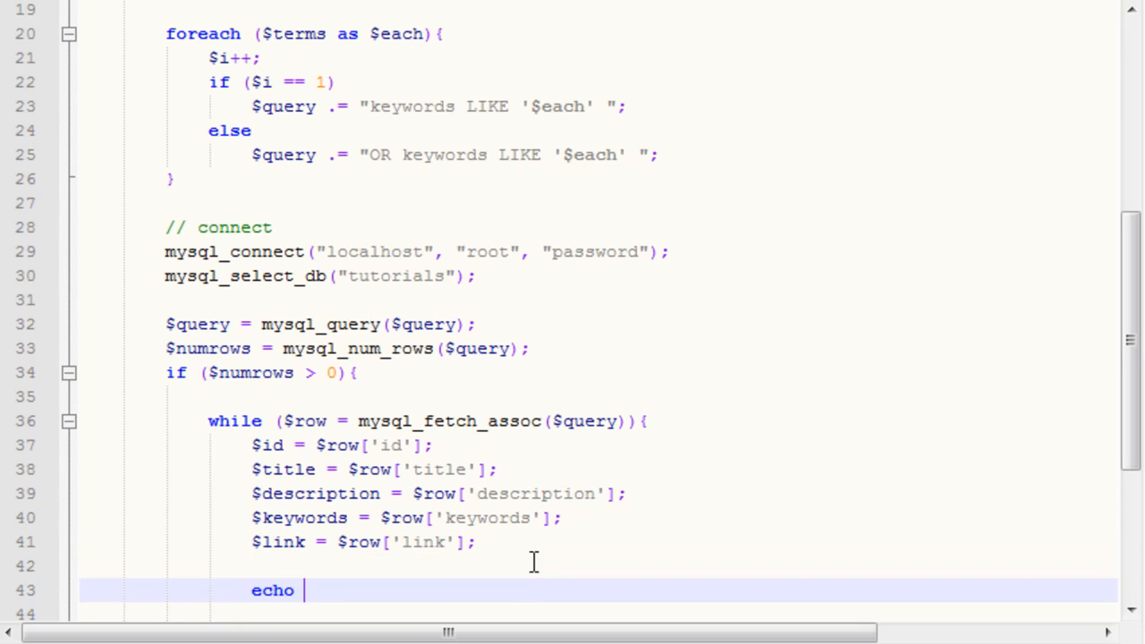
type("\"\";")
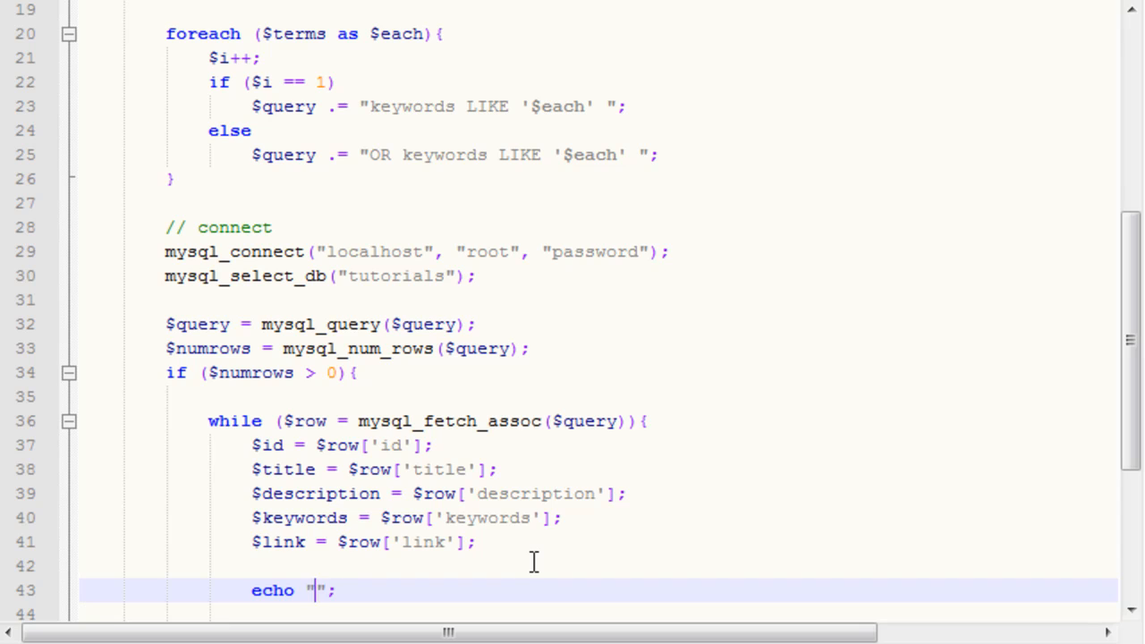
type("<>")
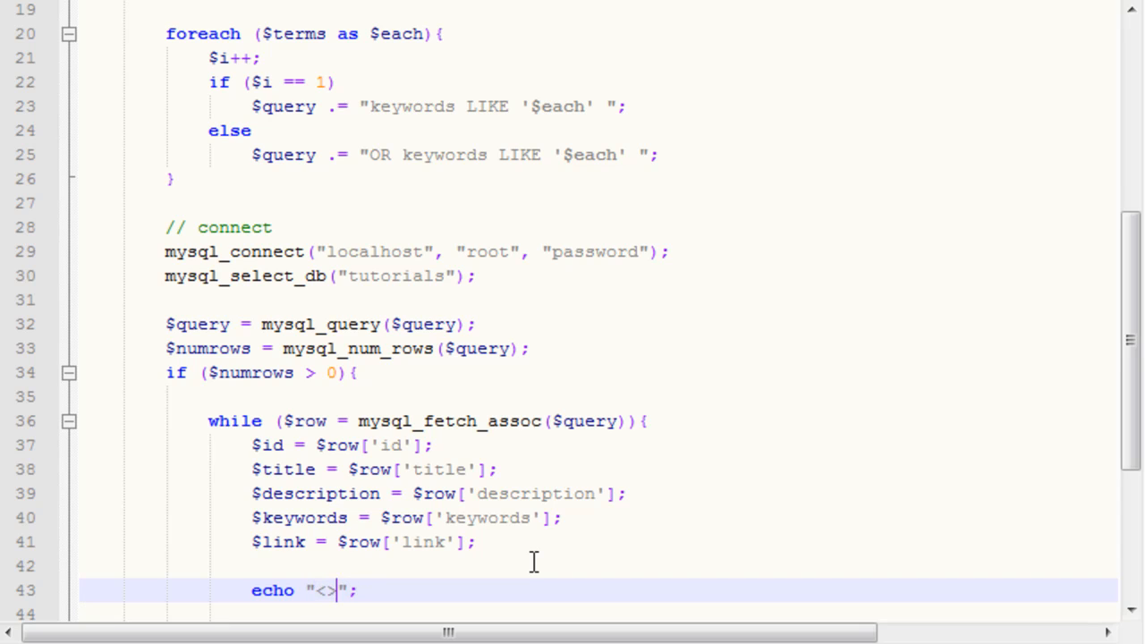
type("</h>")
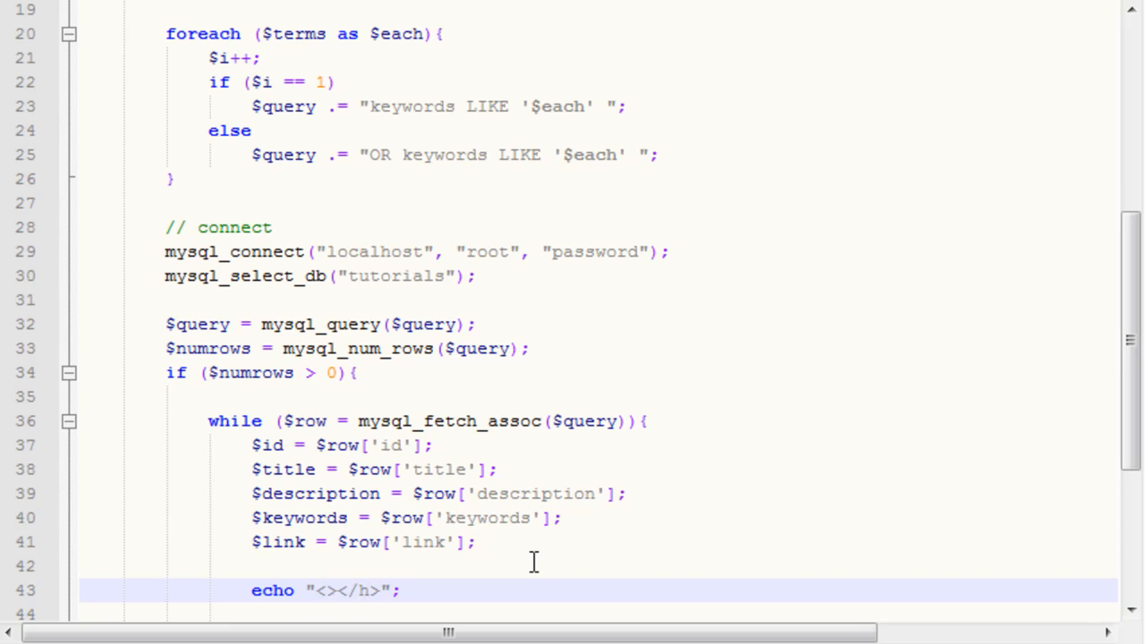
type("h2>$title</a")
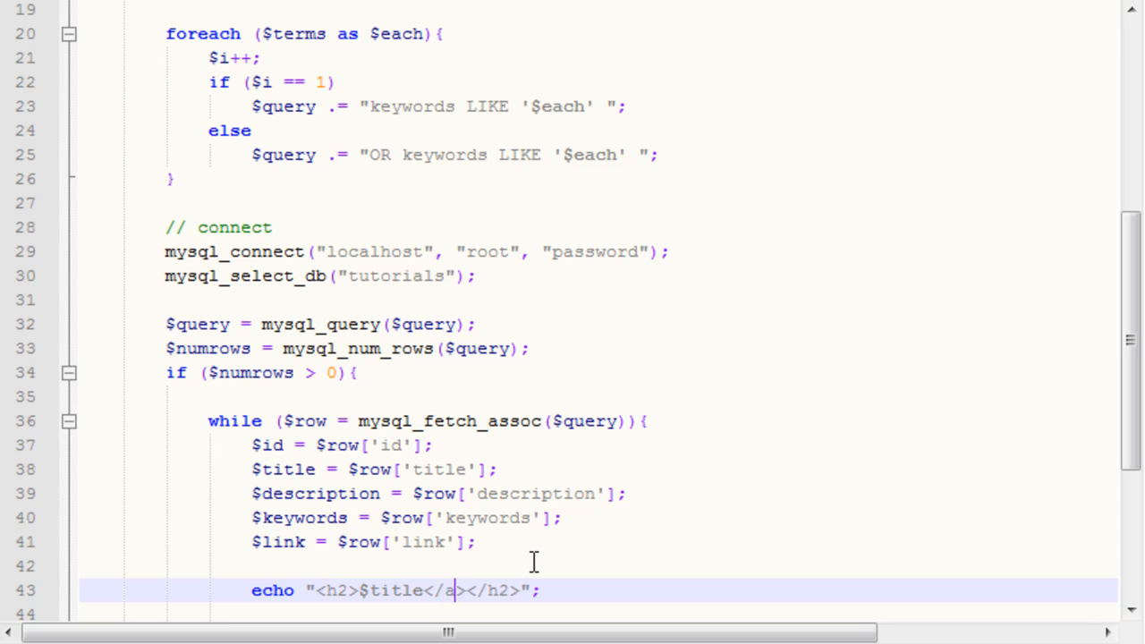
type("<")
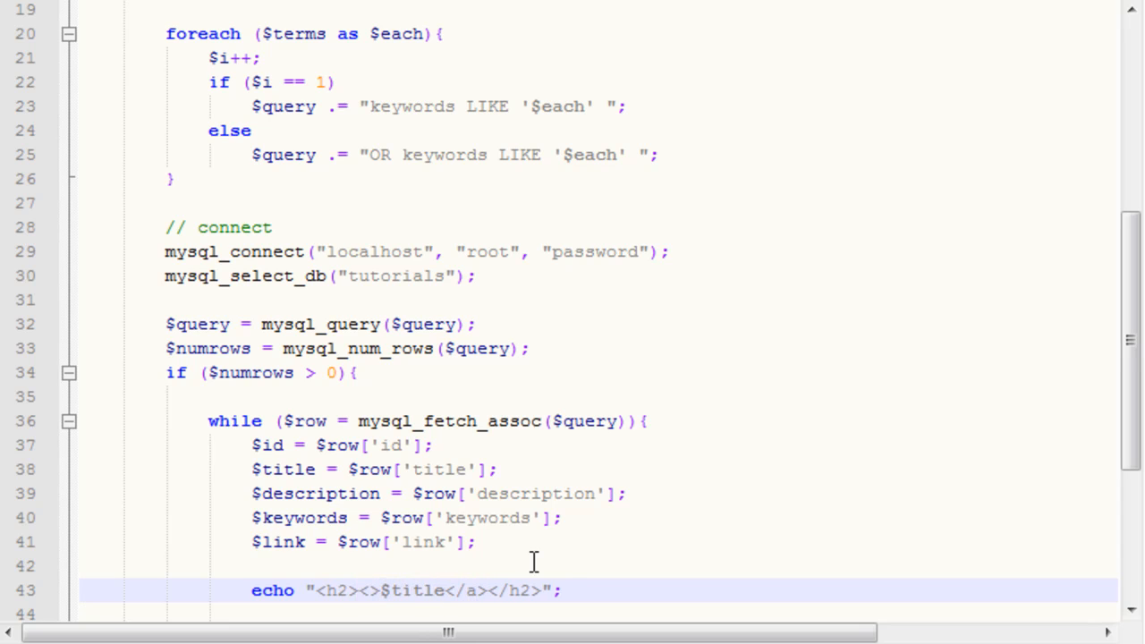
type("a hre")
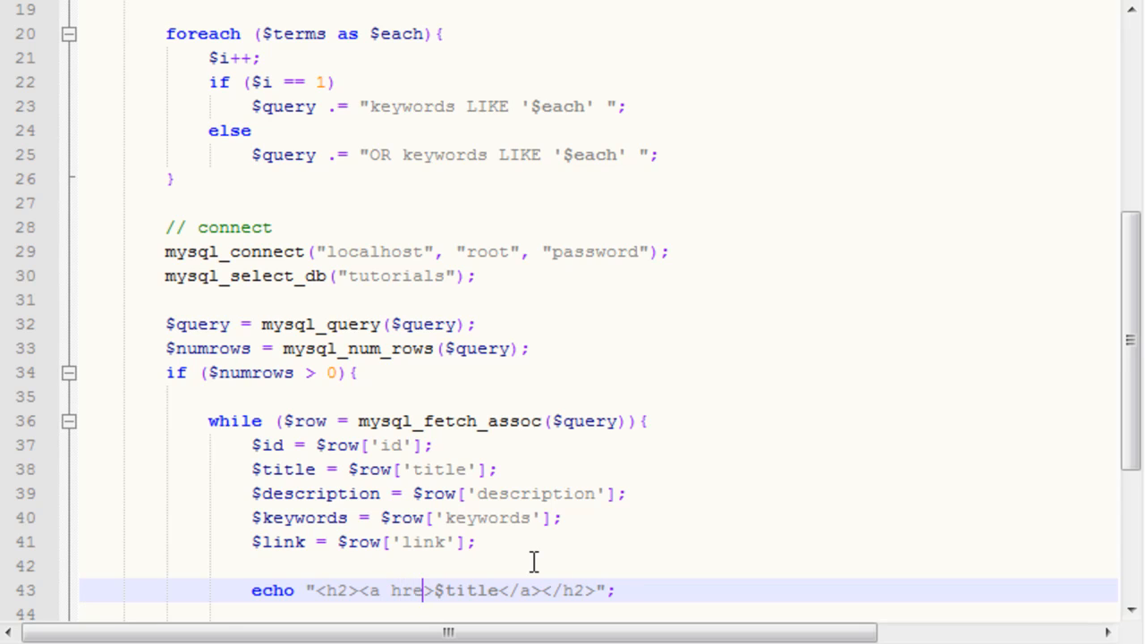
type("f='$link")
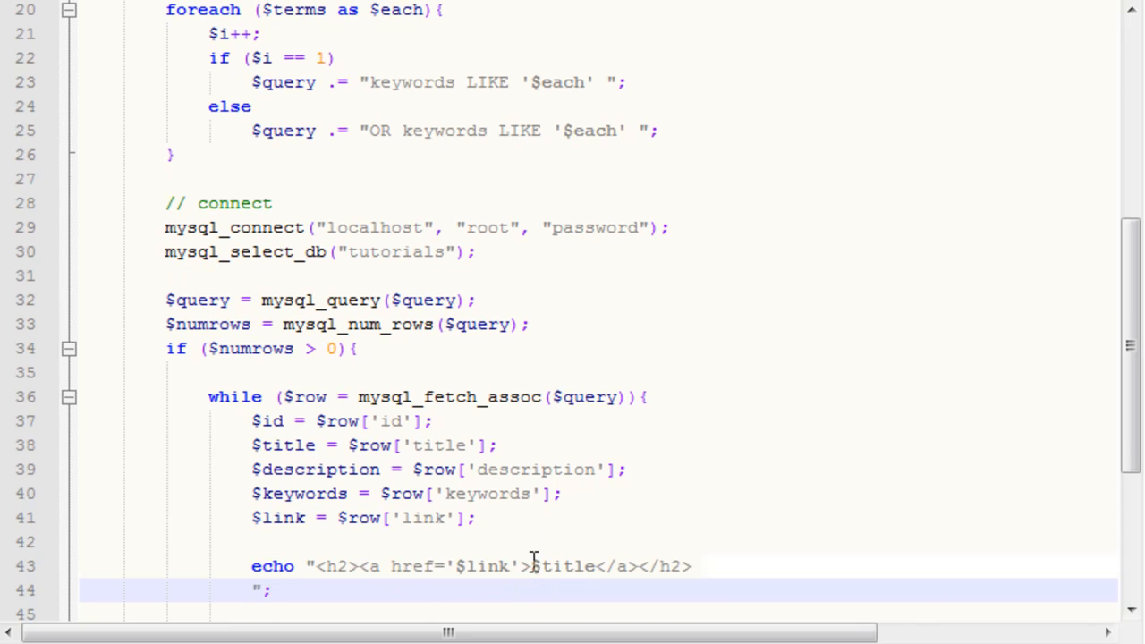
type("$descrip")
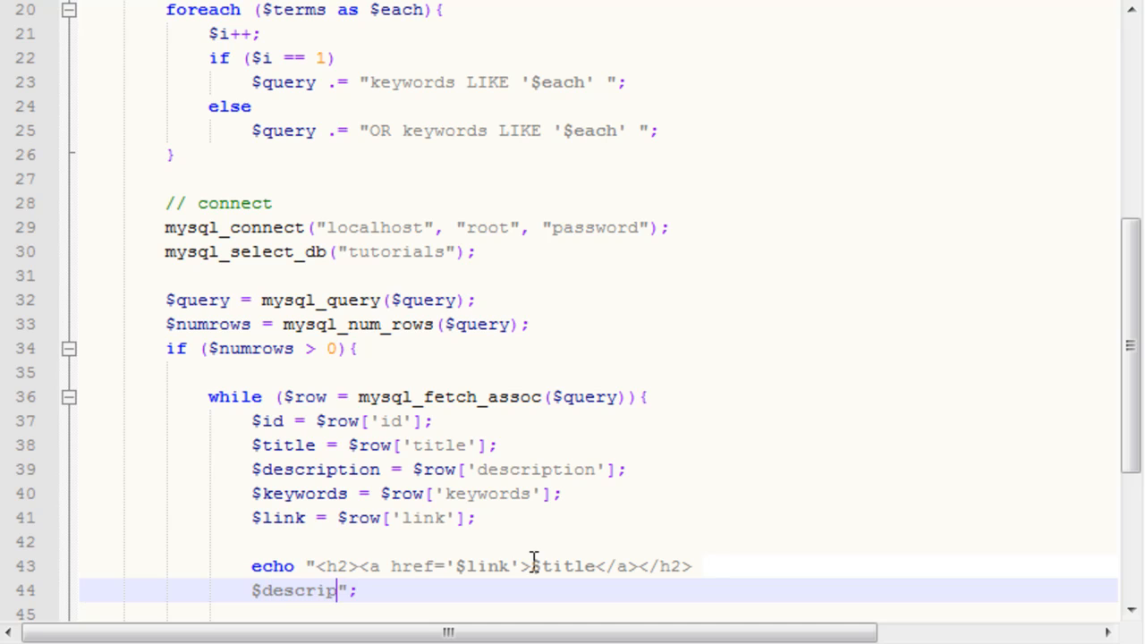
type("tion")
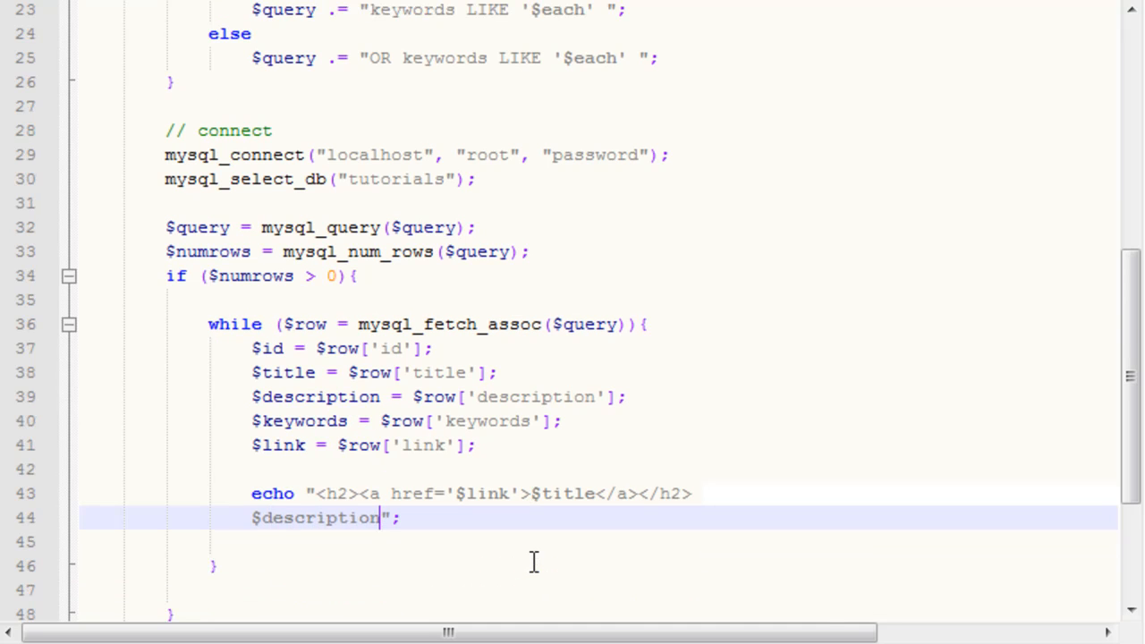
type("<>")
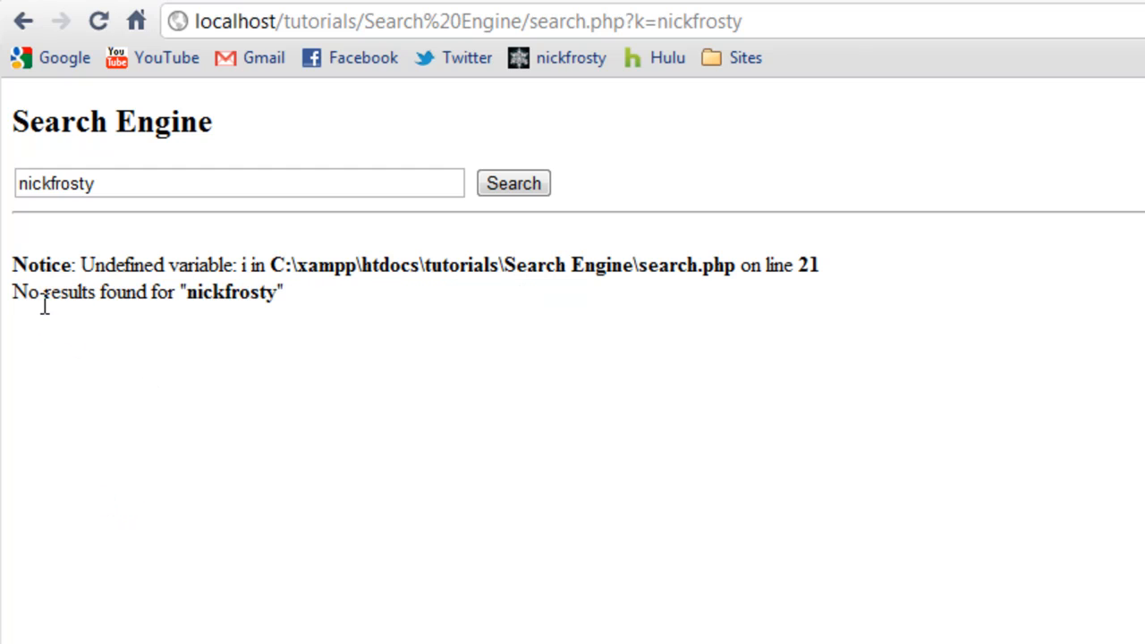
mouse_move(197, 318)
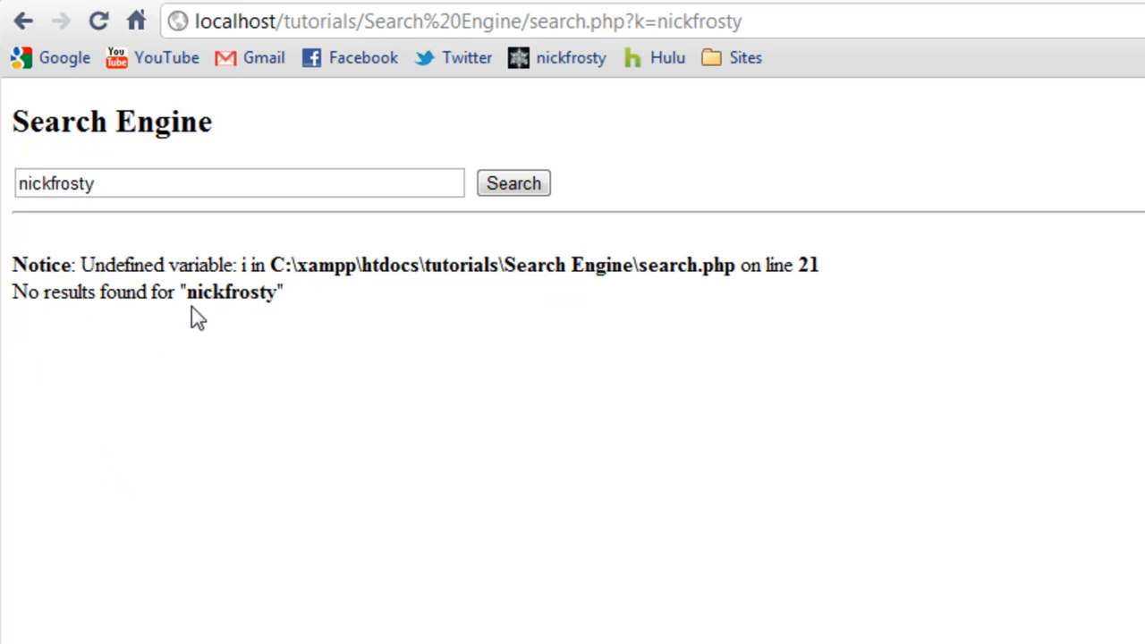
mouse_move(211, 304)
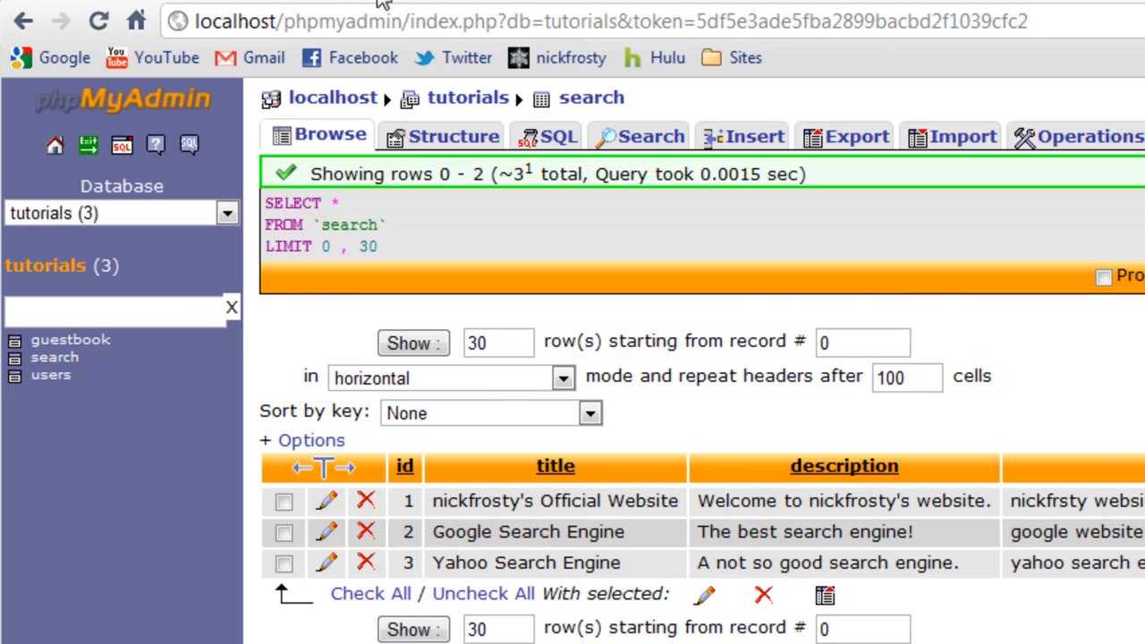
Step: Log back into phpMyAdmin, inspect the first search row's keywords, and return to the search page
left_click(283, 501)
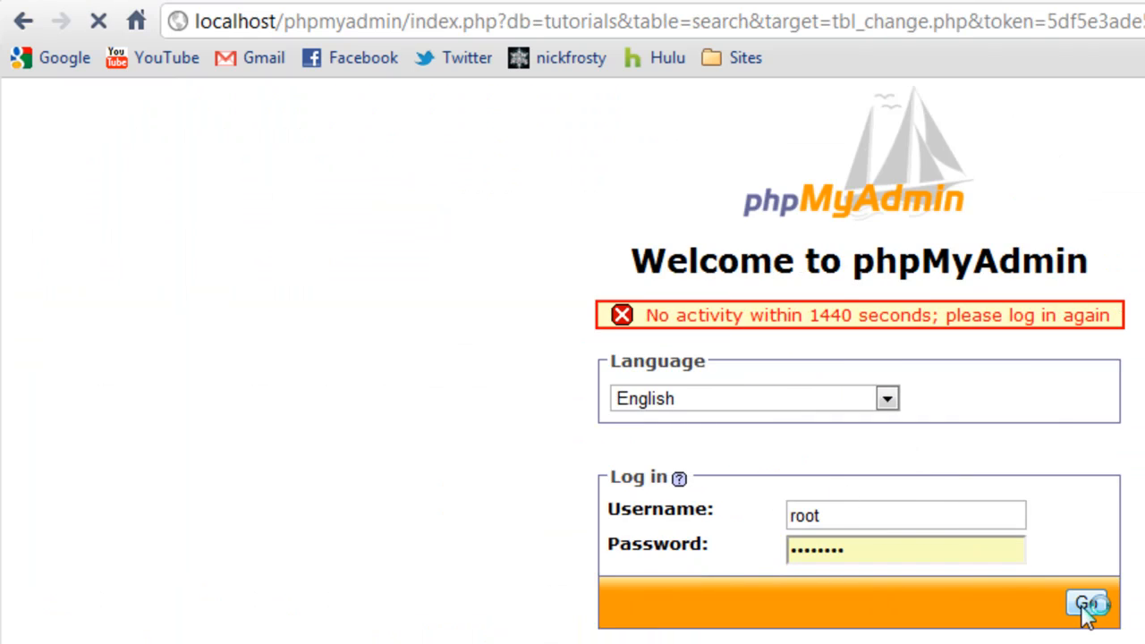
left_click(1088, 605)
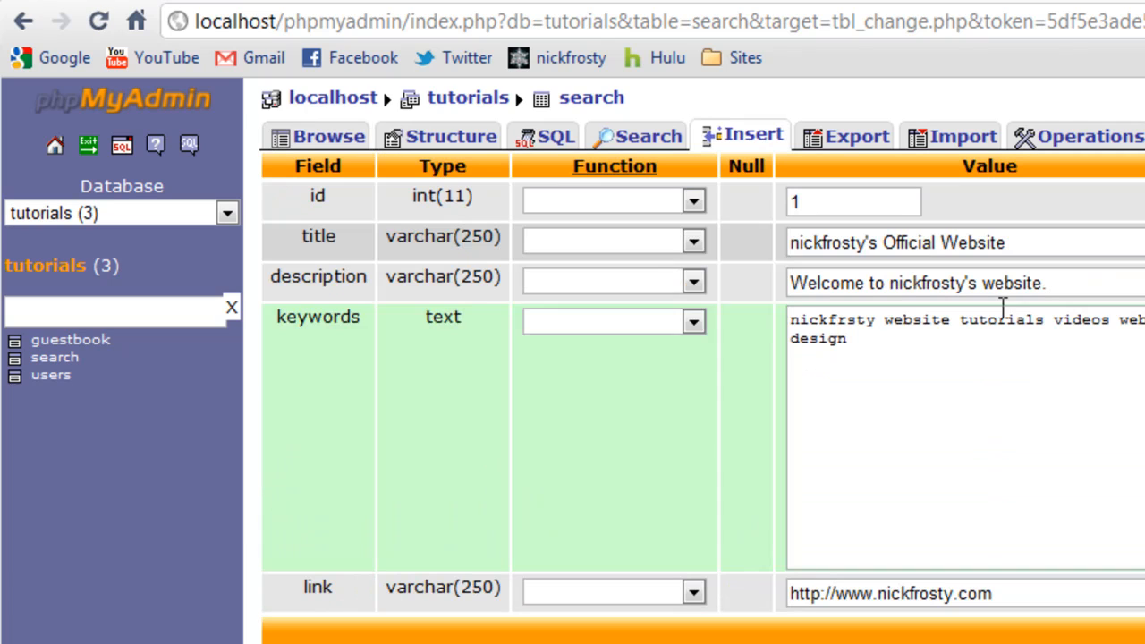
left_click(859, 336)
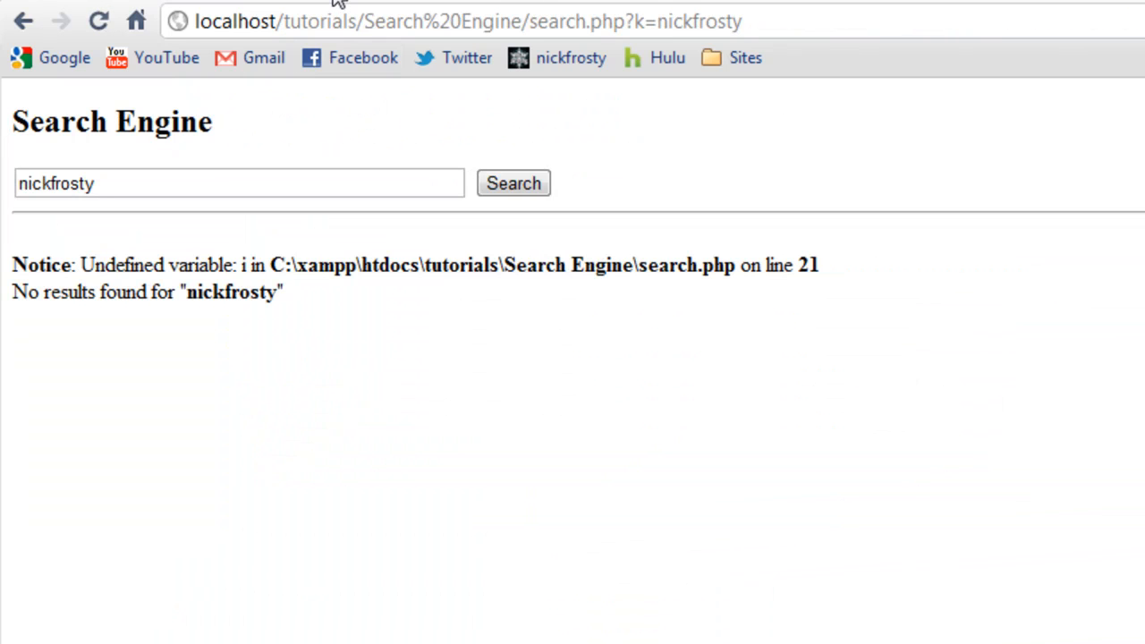
mouse_move(573, 9)
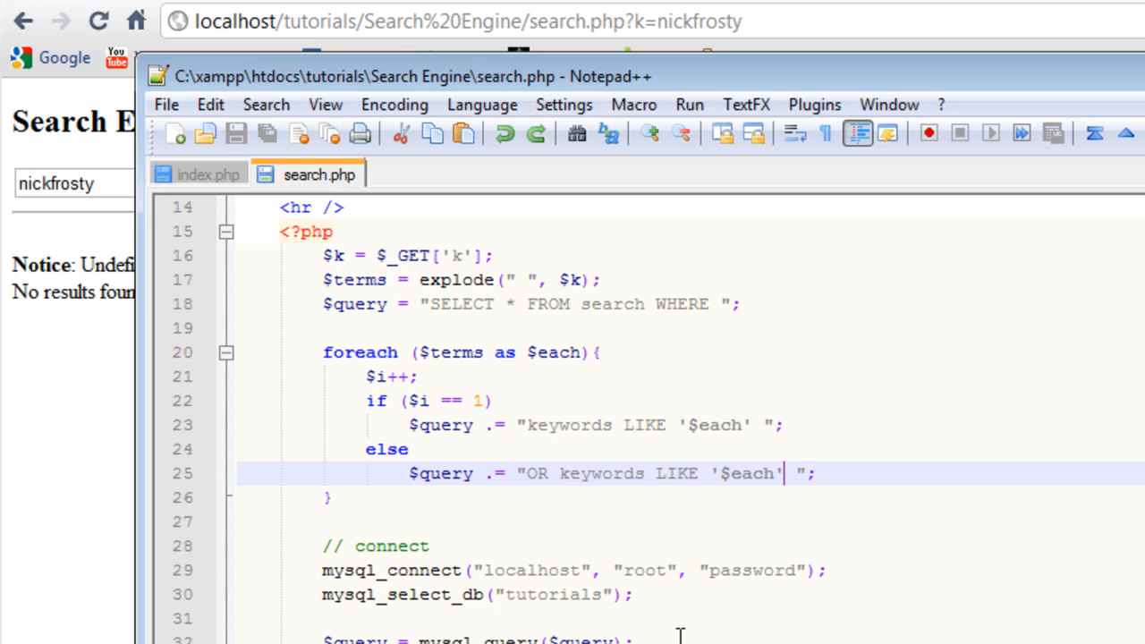
Step: Change the LIKE pattern '$each' to '%$each%' so terms match anywhere in keywords
left_click(723, 472)
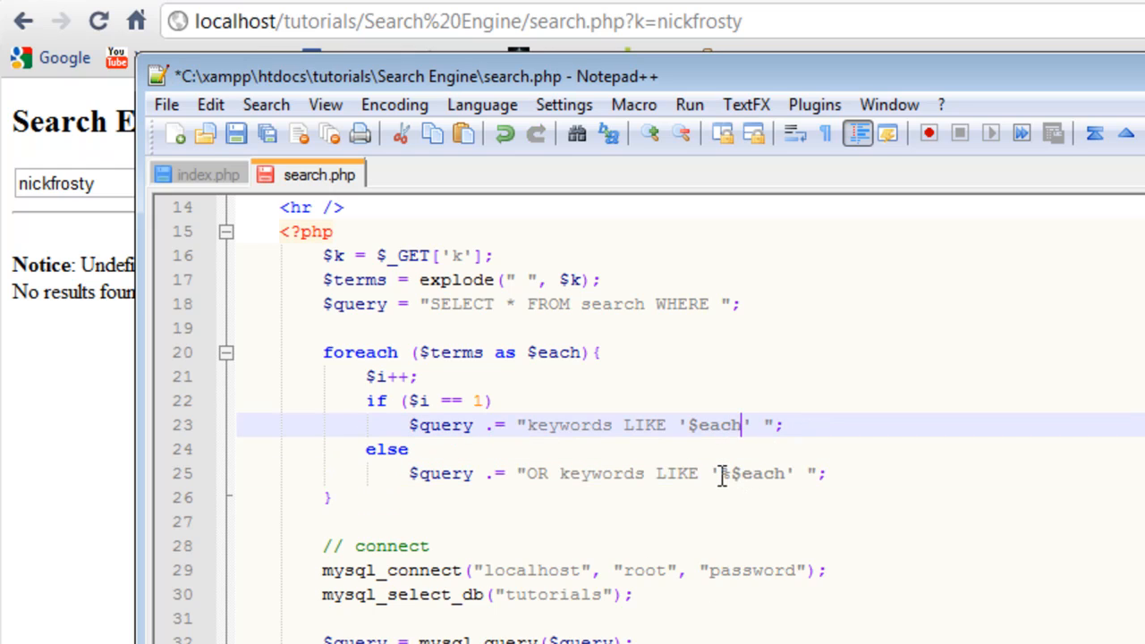
type("%")
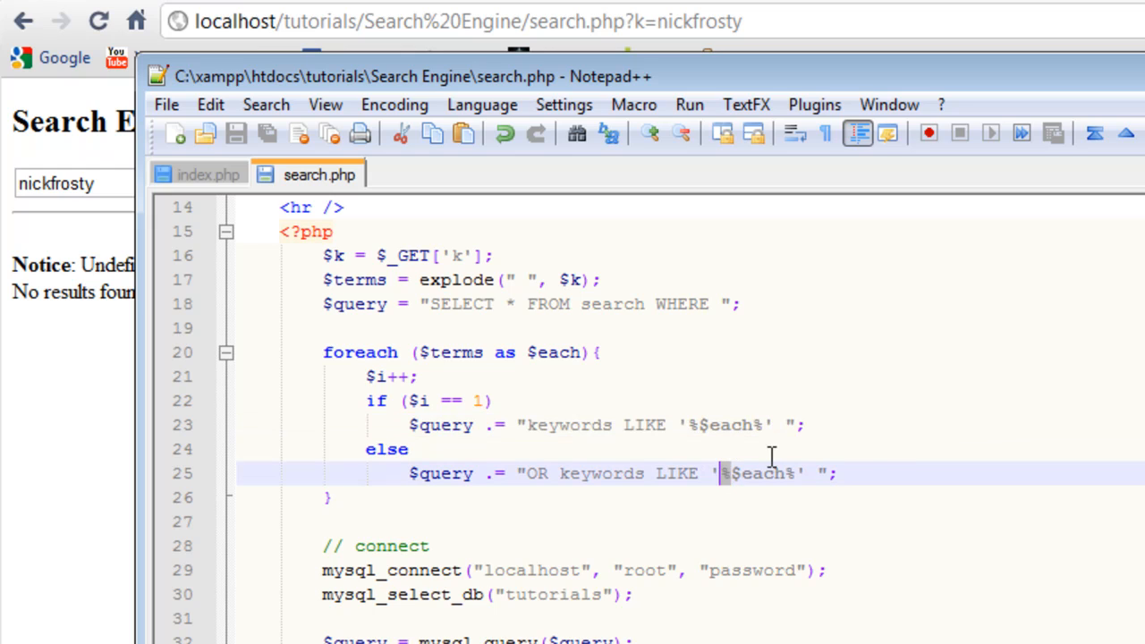
mouse_move(866, 473)
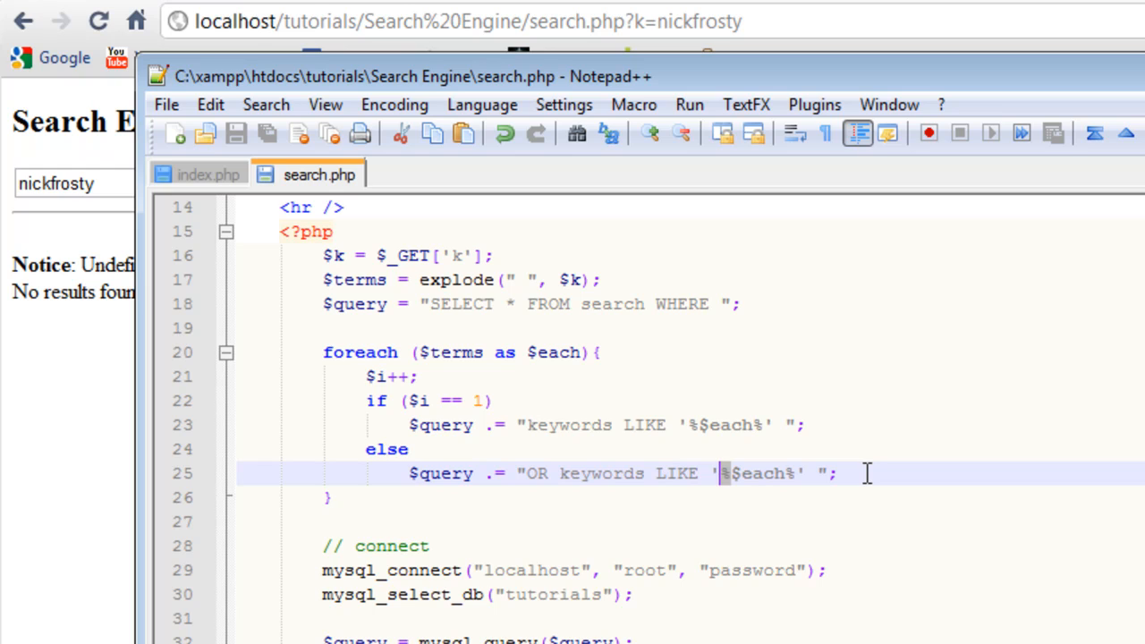
mouse_move(93, 348)
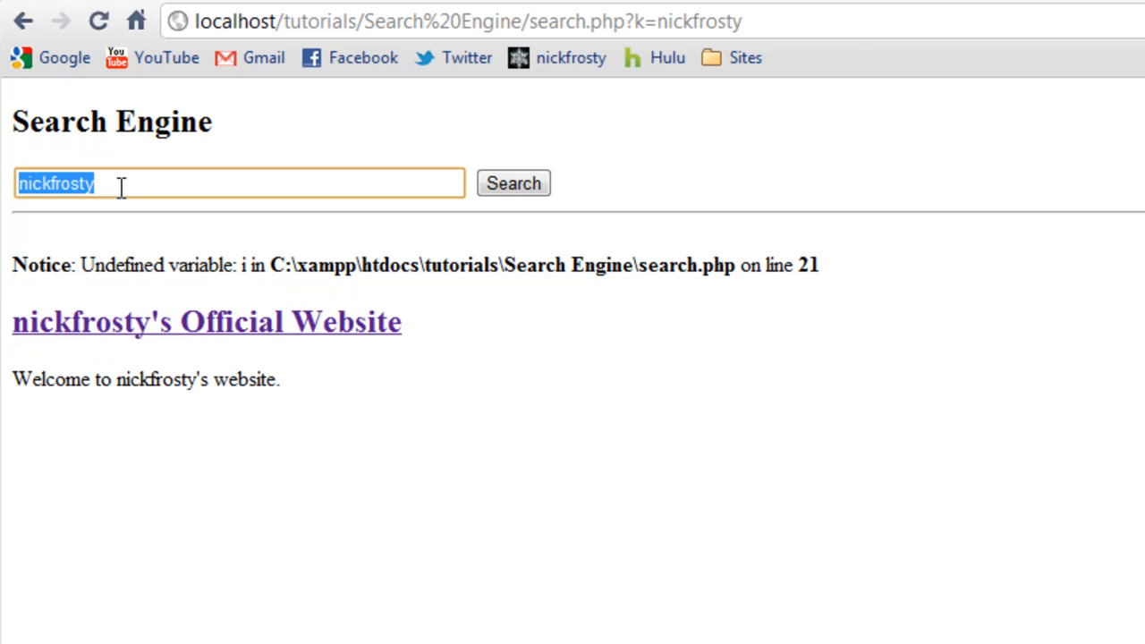
Step: Search for google, search engine and web, confirming linked titles with descriptions are listed
type("g")
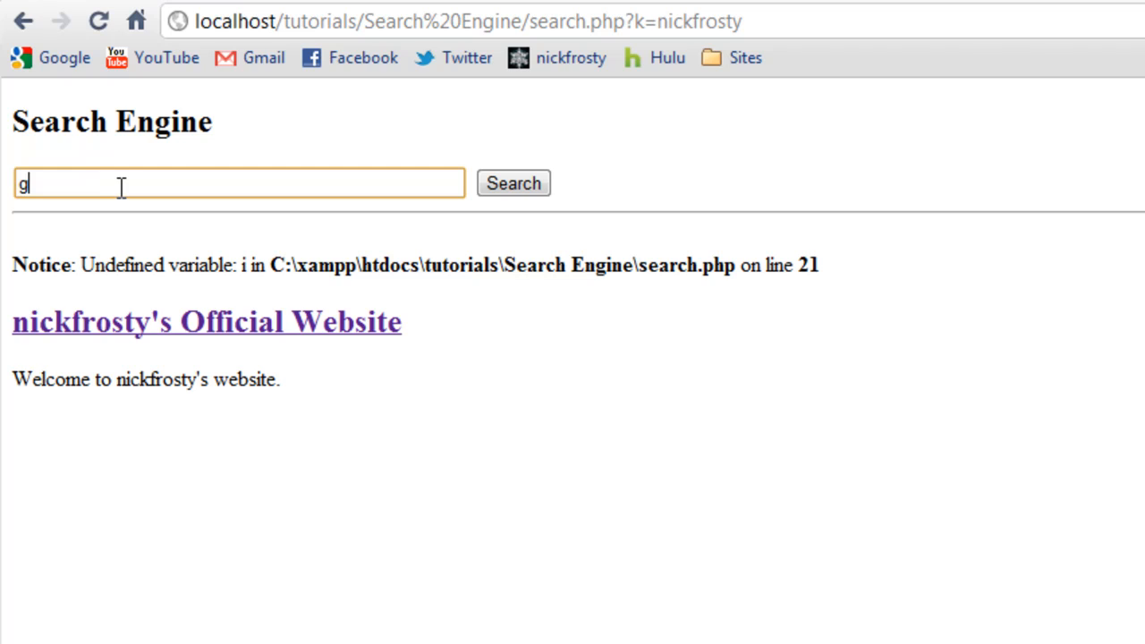
type("oogle")
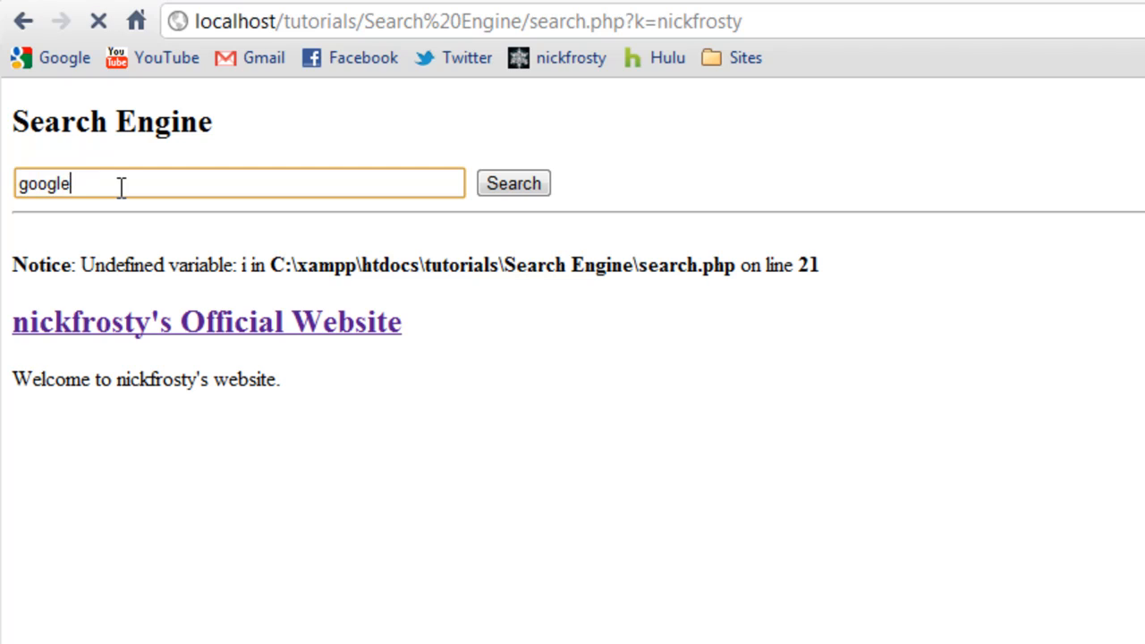
left_click(513, 183)
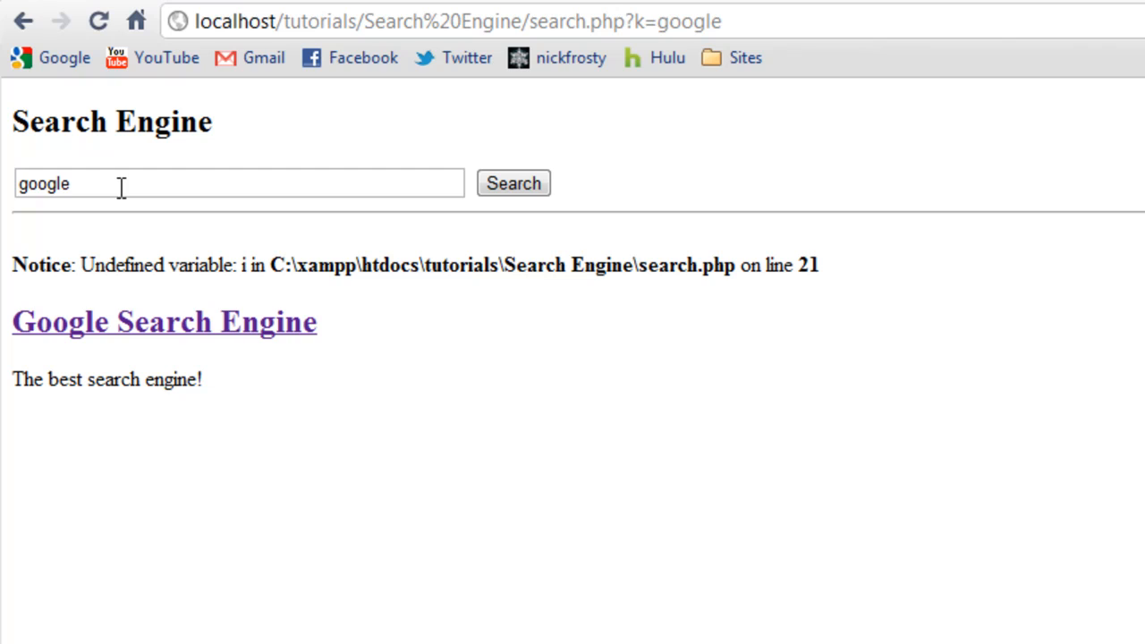
type("search engi")
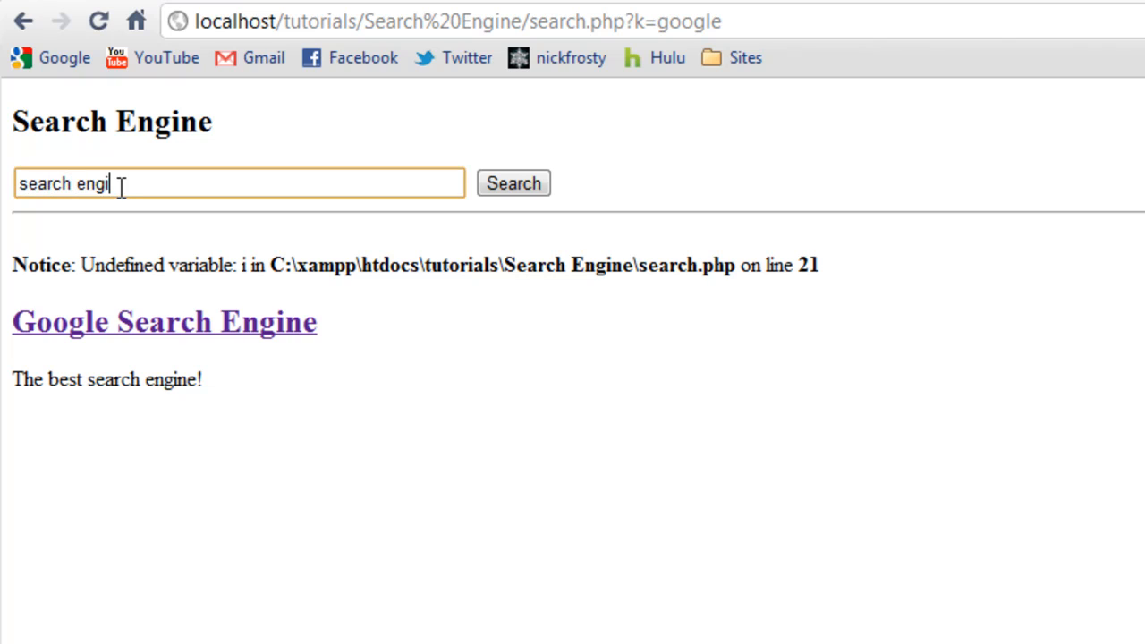
left_click(513, 183)
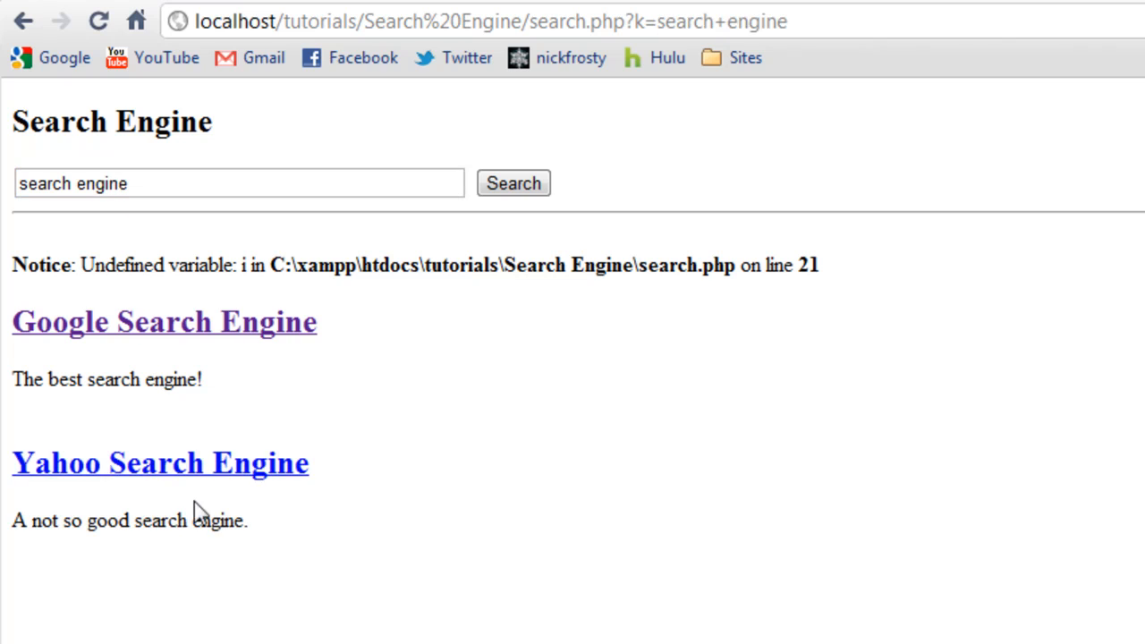
mouse_move(107, 479)
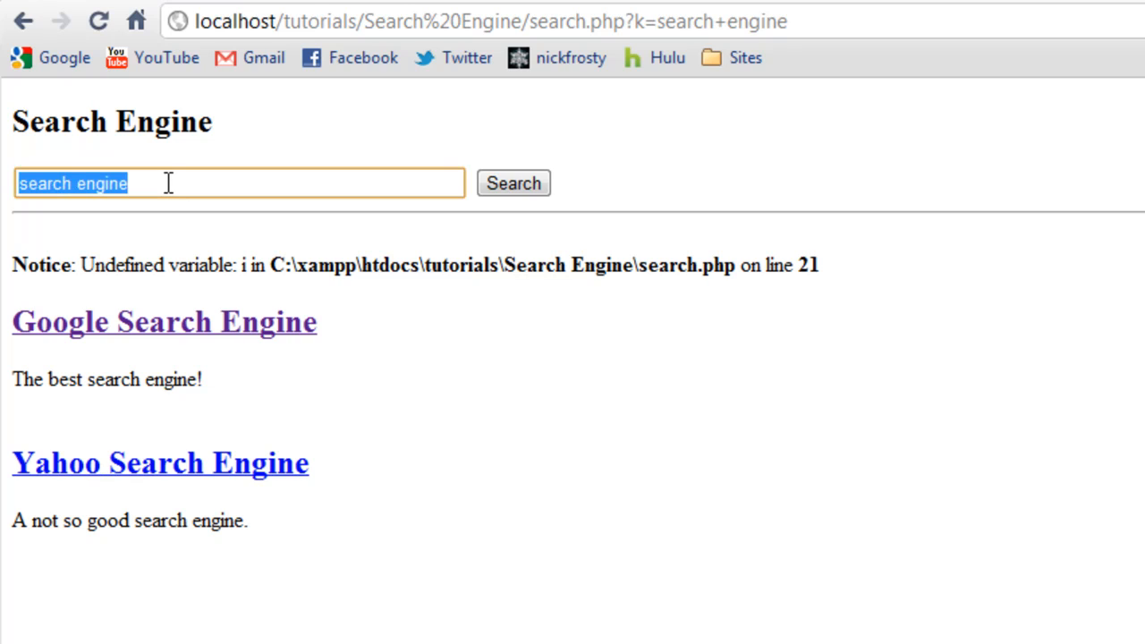
type("web")
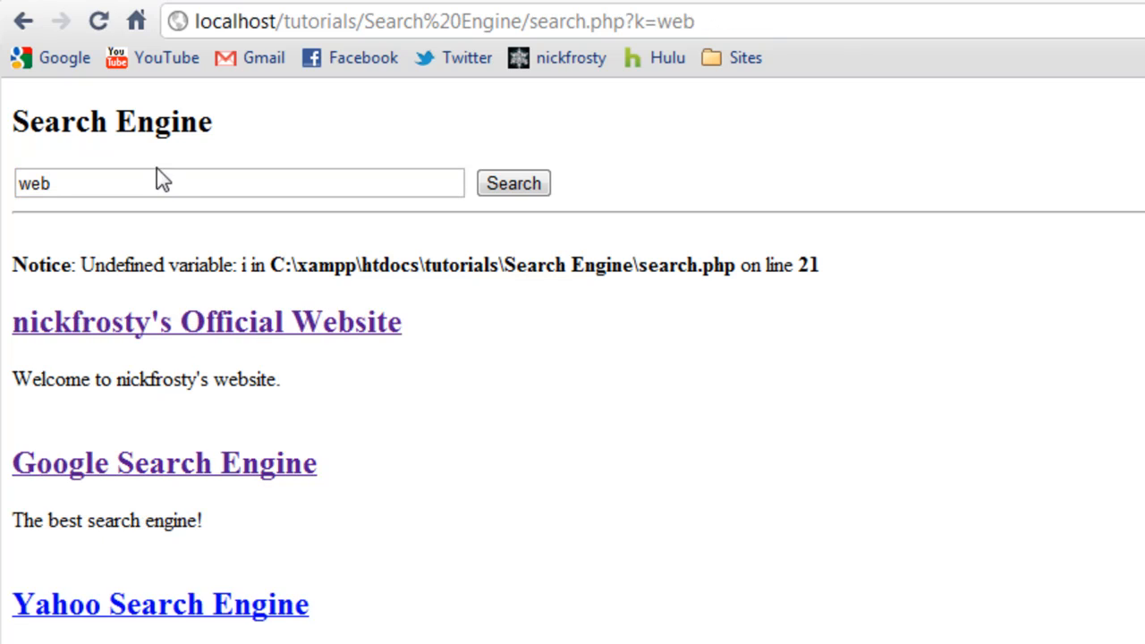
mouse_move(139, 153)
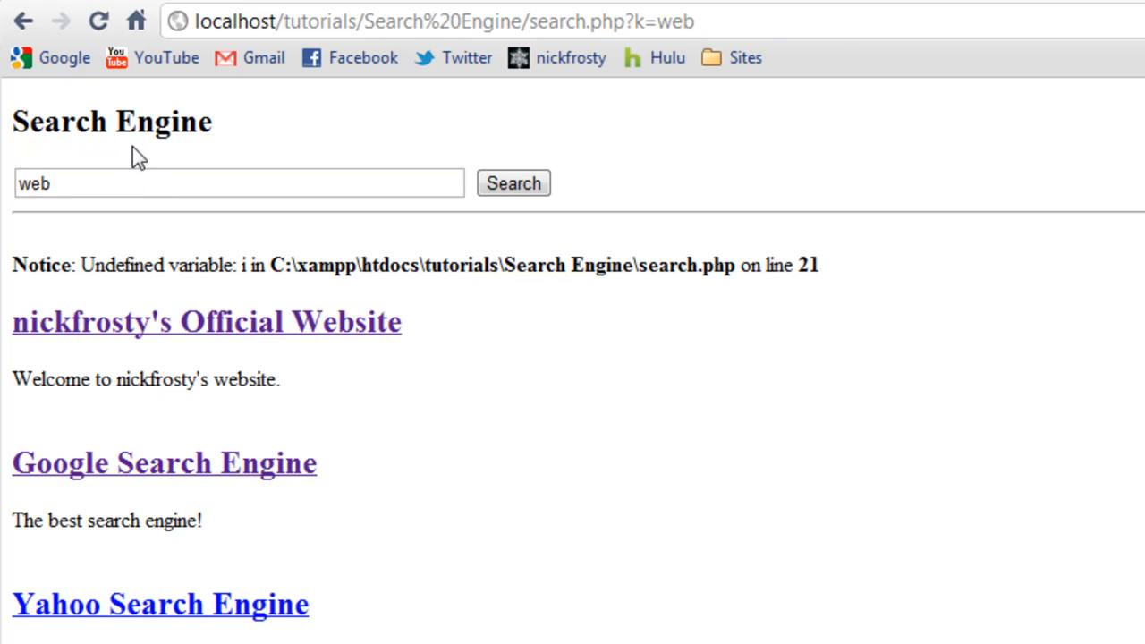